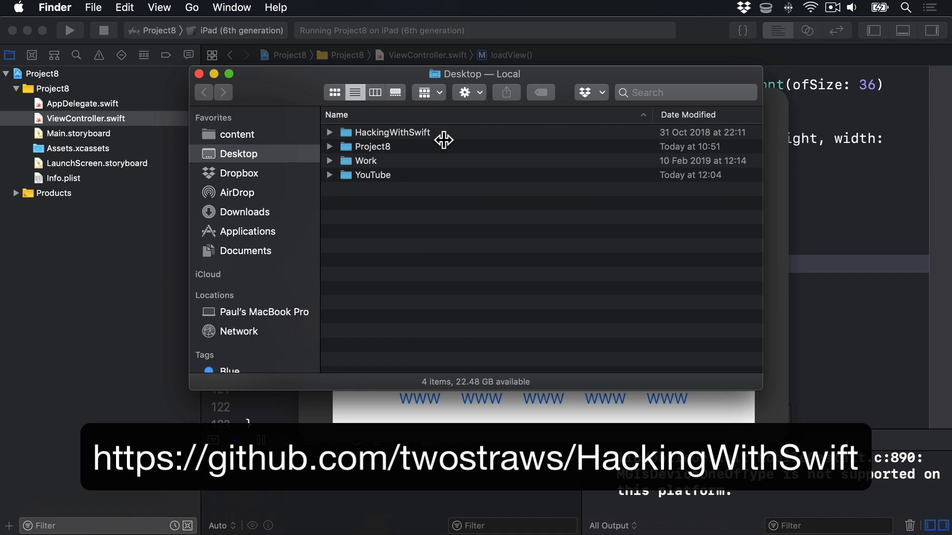
Add level1.txt and level2.txt from project8-files into the Project8 navigator.
double_click(392, 132)
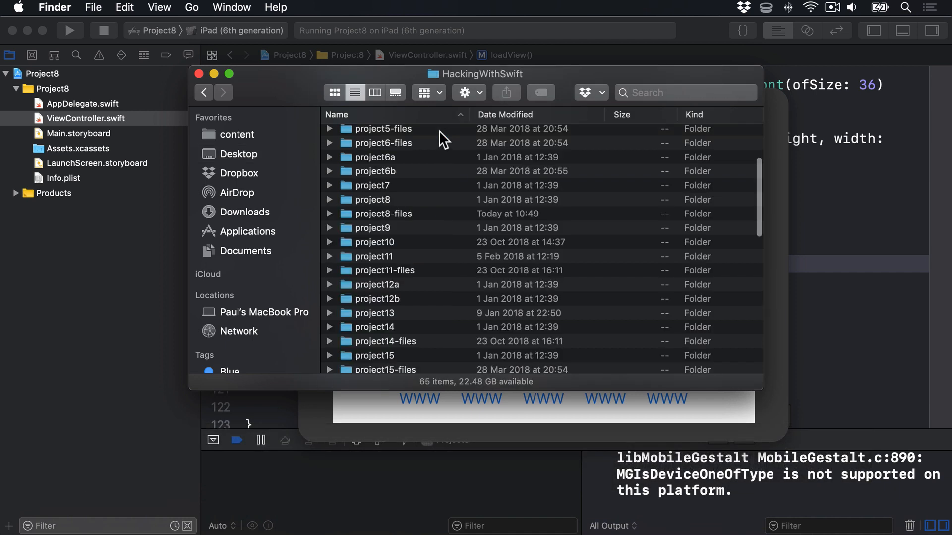
mouse_move(436, 218)
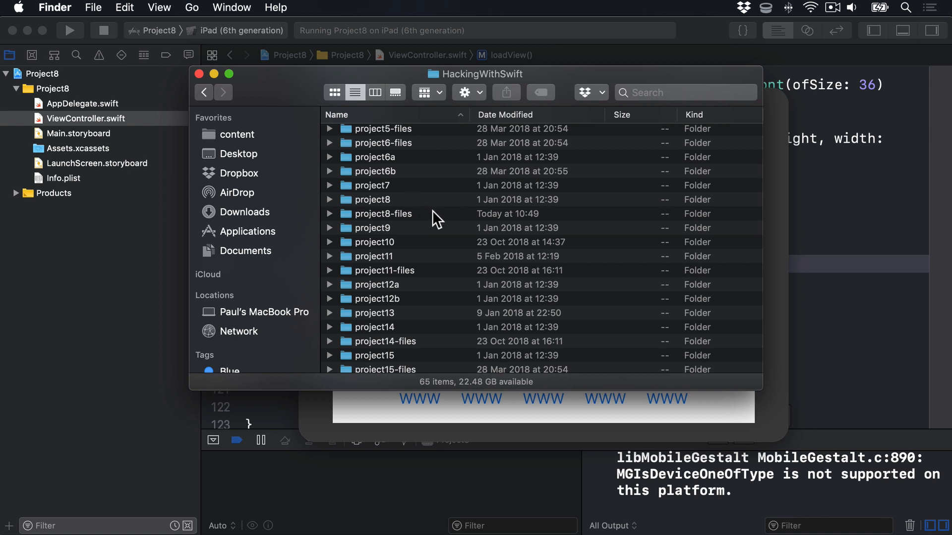
double_click(383, 214)
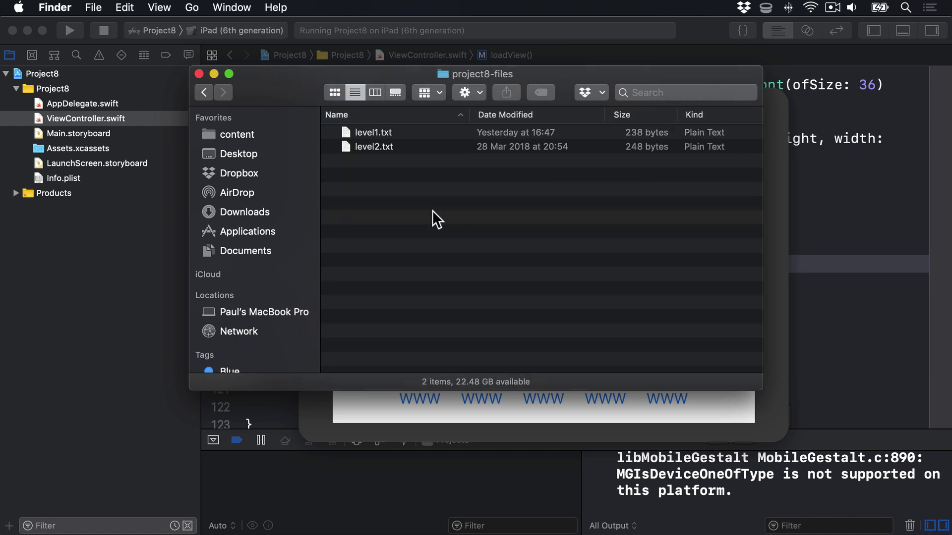
mouse_move(406, 175)
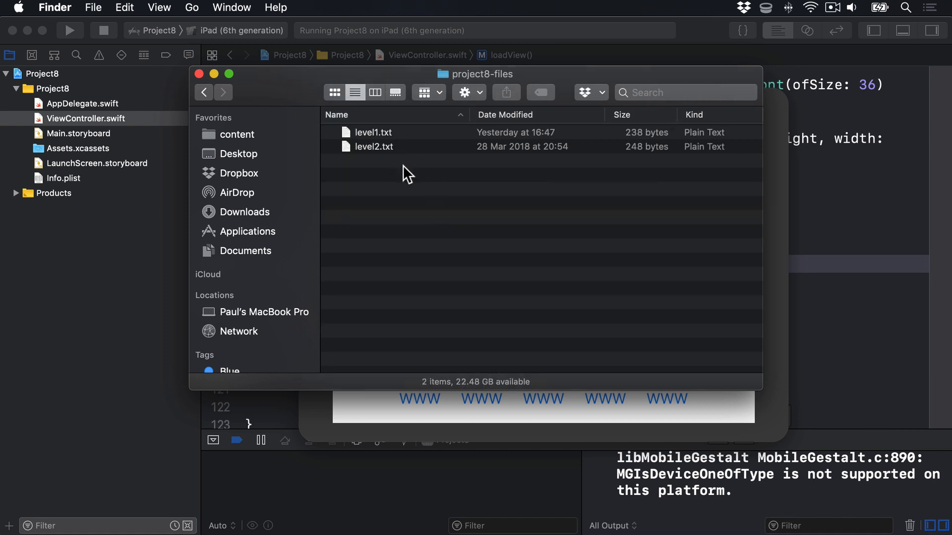
key(cmd+a)
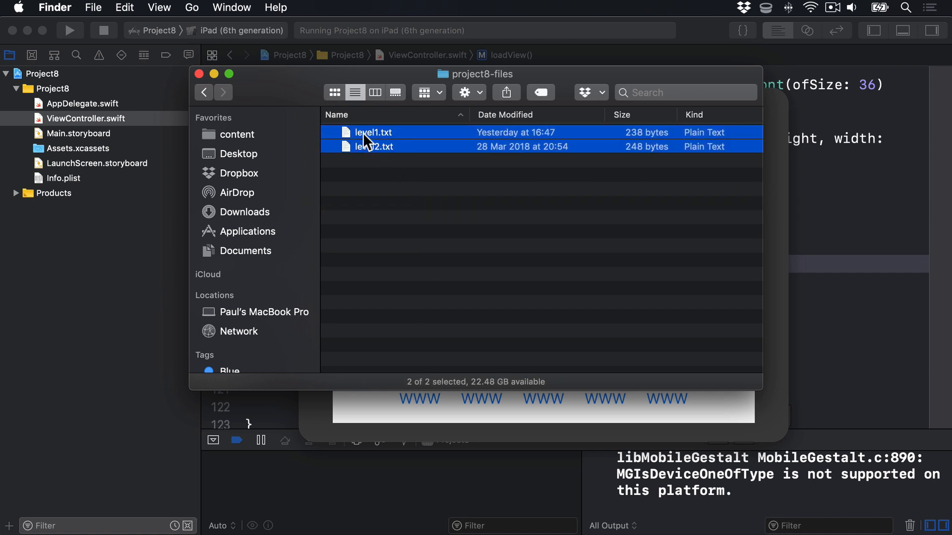
drag(374, 132, 97, 194)
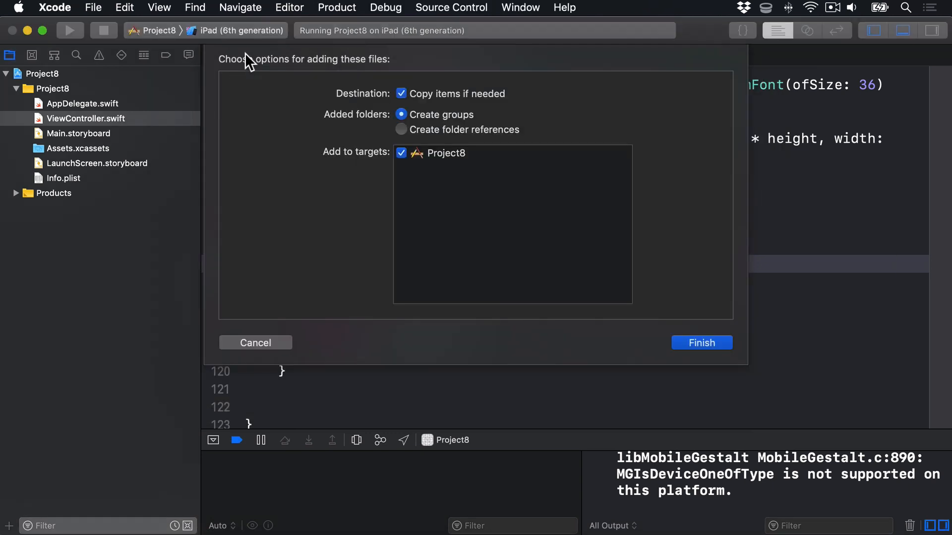
mouse_move(505, 79)
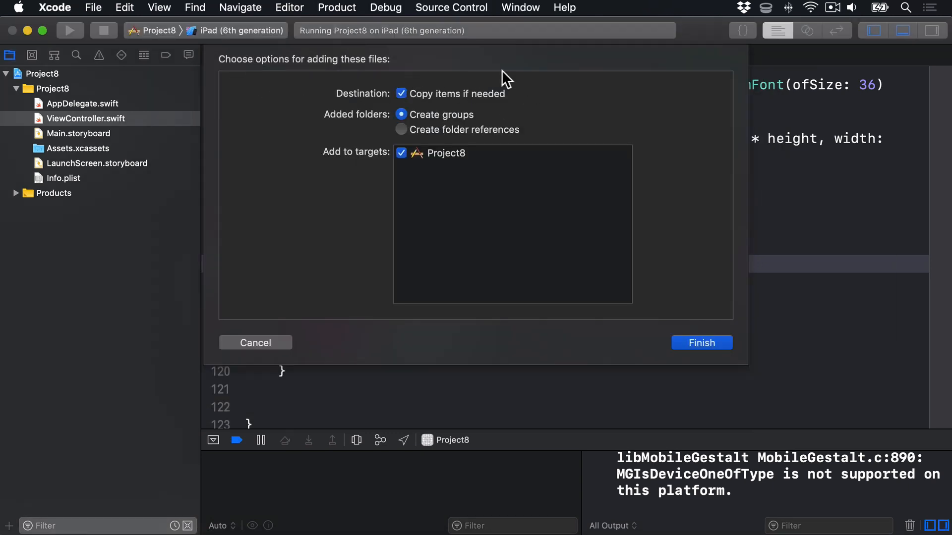
mouse_move(553, 256)
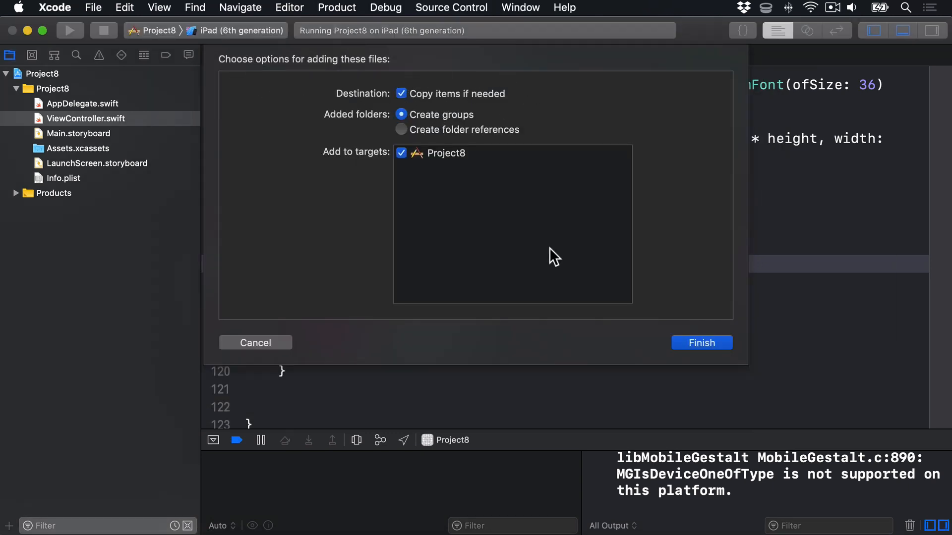
click(701, 342)
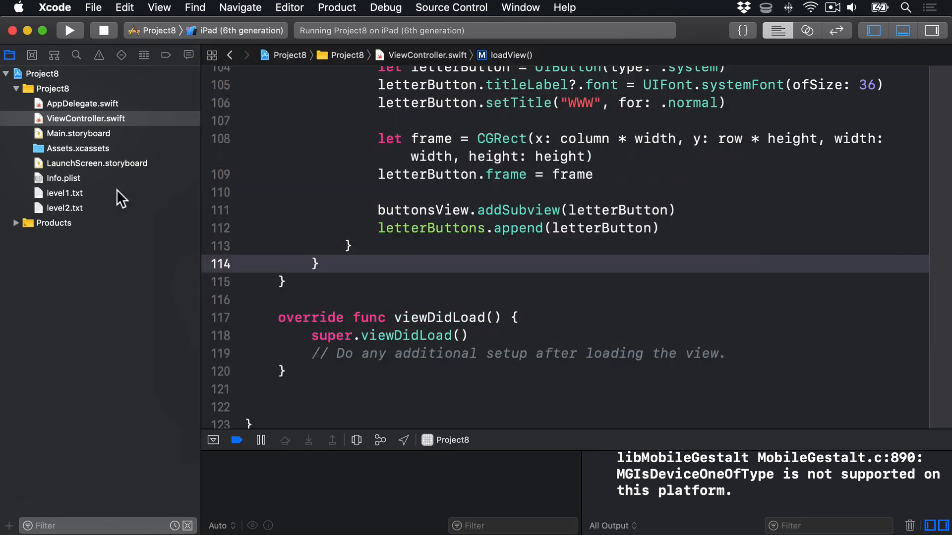
click(63, 194)
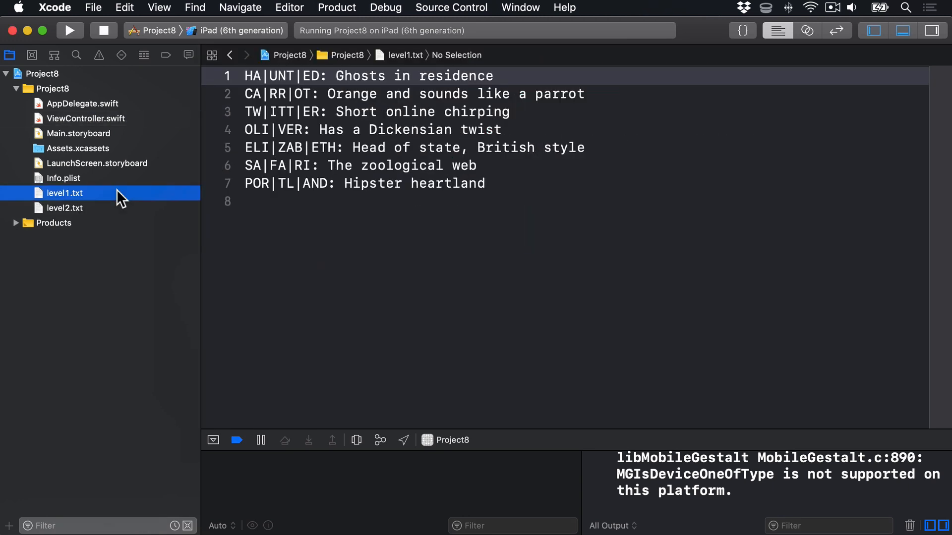
click(248, 76)
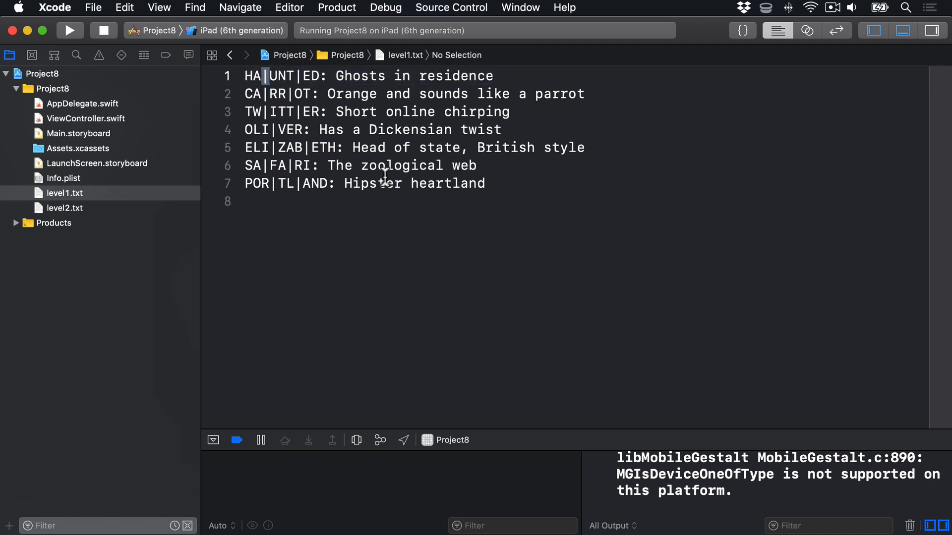
mouse_move(410, 205)
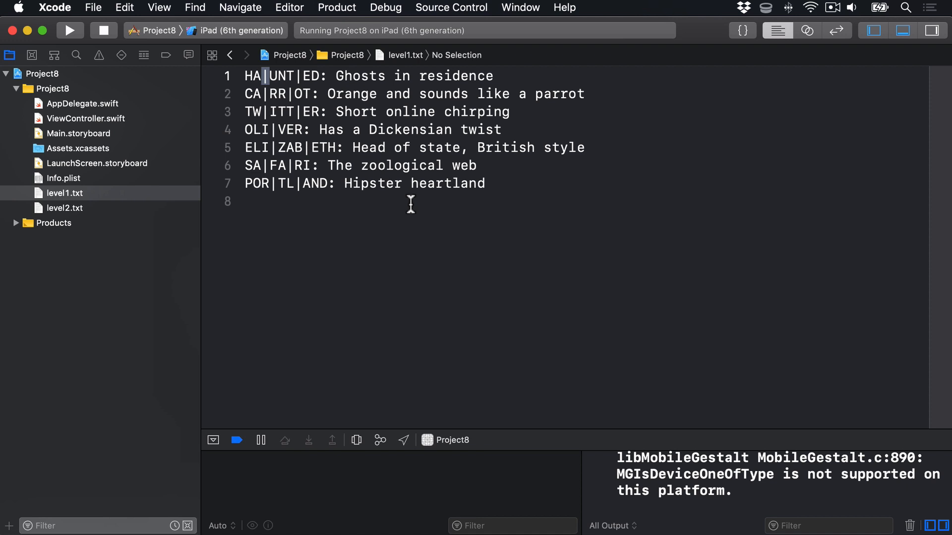
click(326, 76)
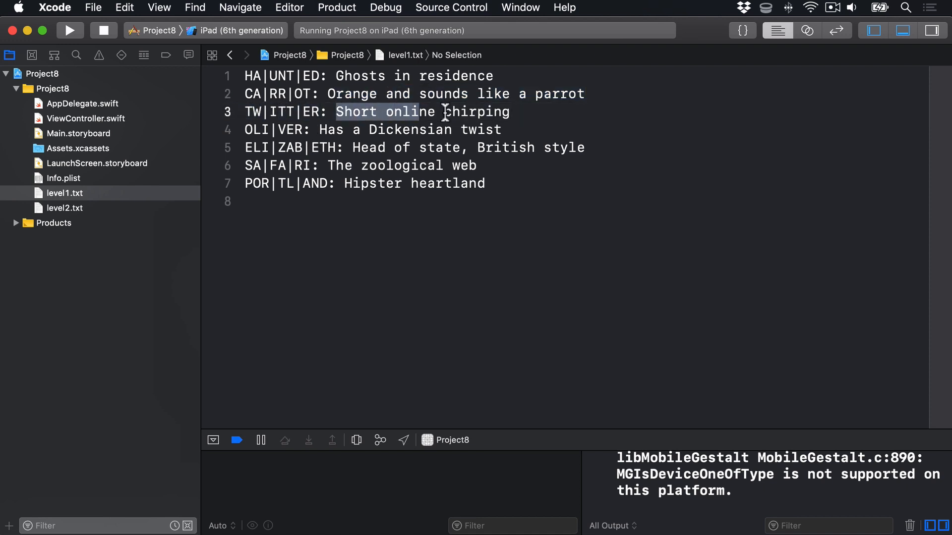
double_click(276, 129)
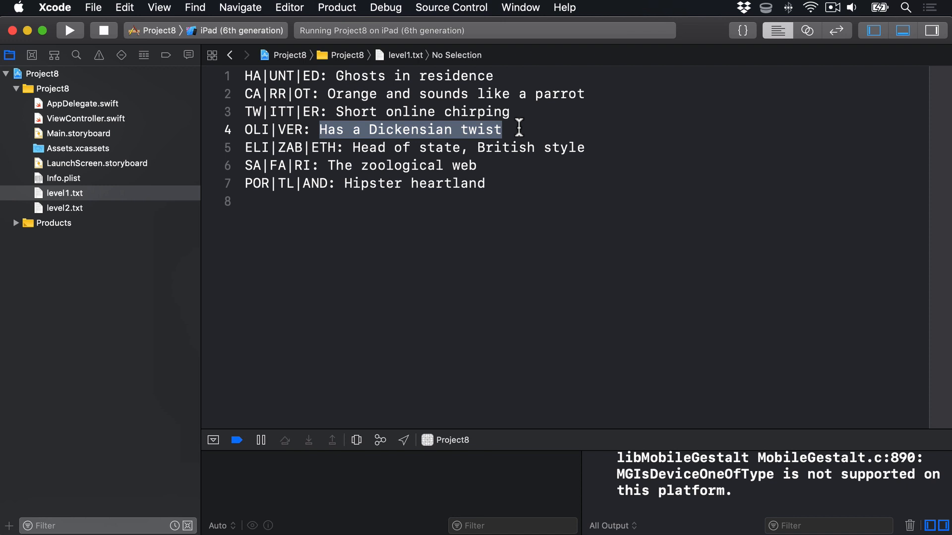
click(86, 117)
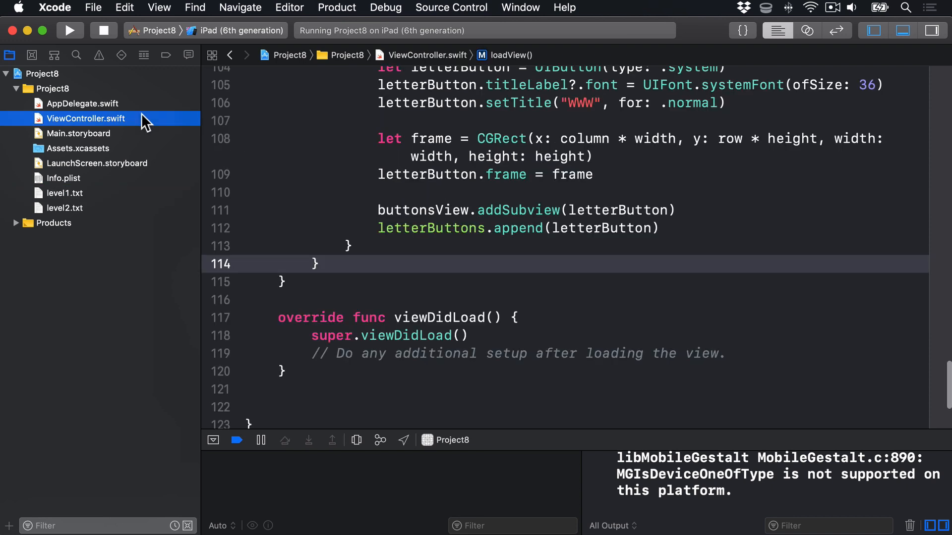
Declare var activatedButtons = [UIButton](), solutions = [String](), score = 0 and level = 1.
scroll(up, 3)
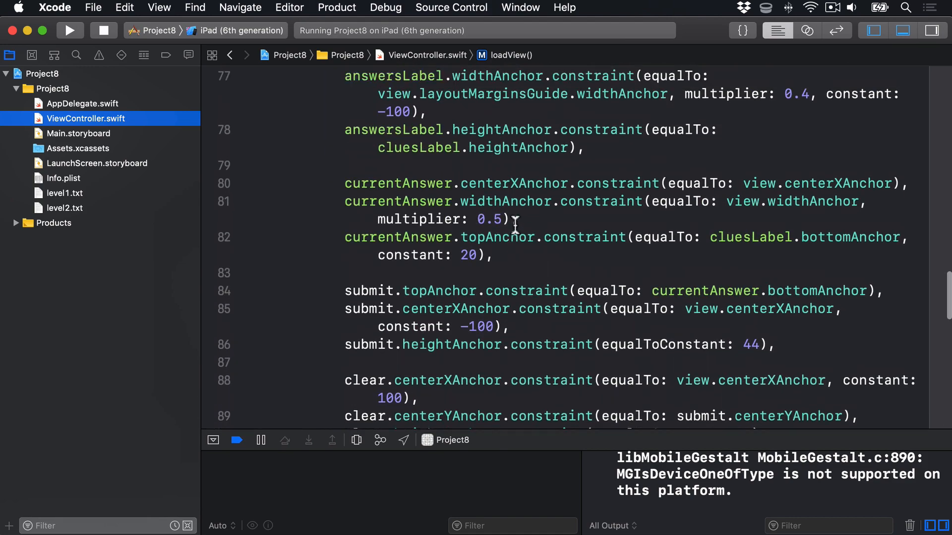
scroll(up, 3)
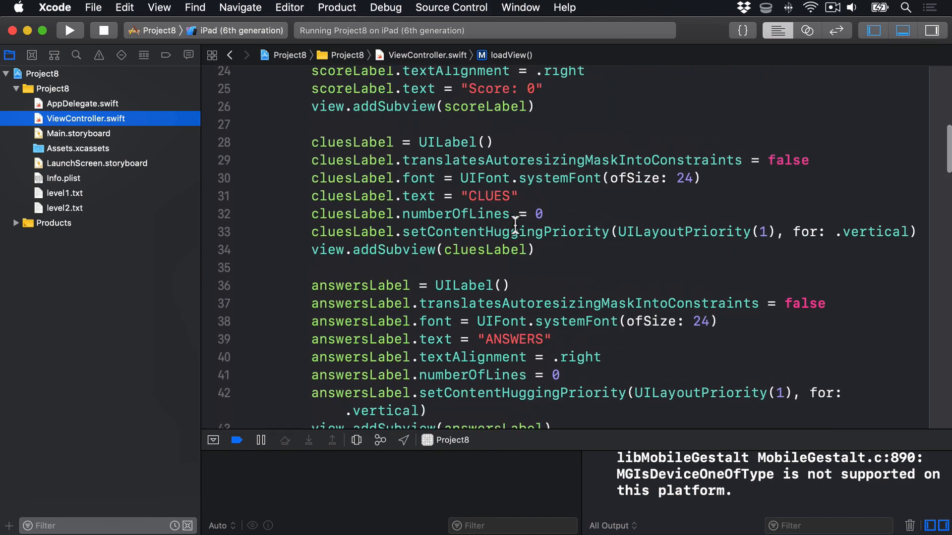
scroll(up, 3)
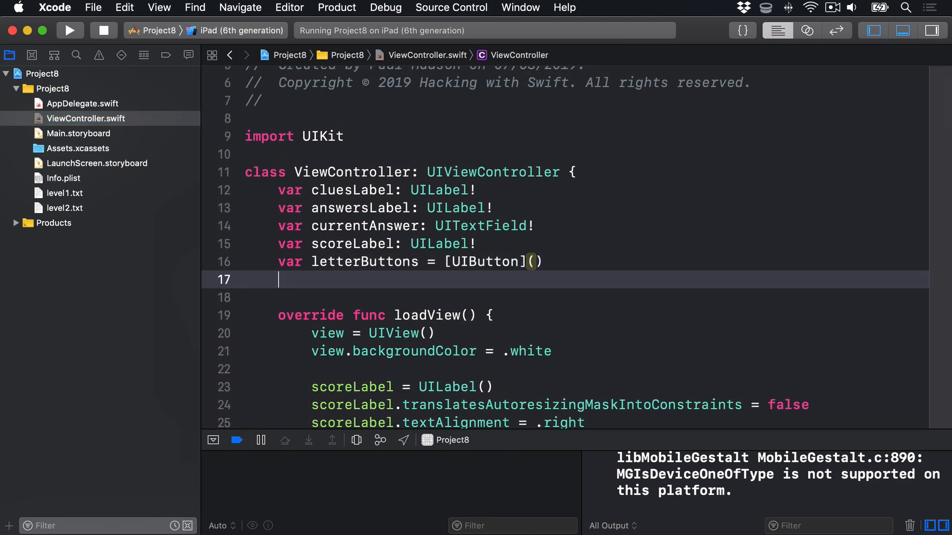
text(var activat)
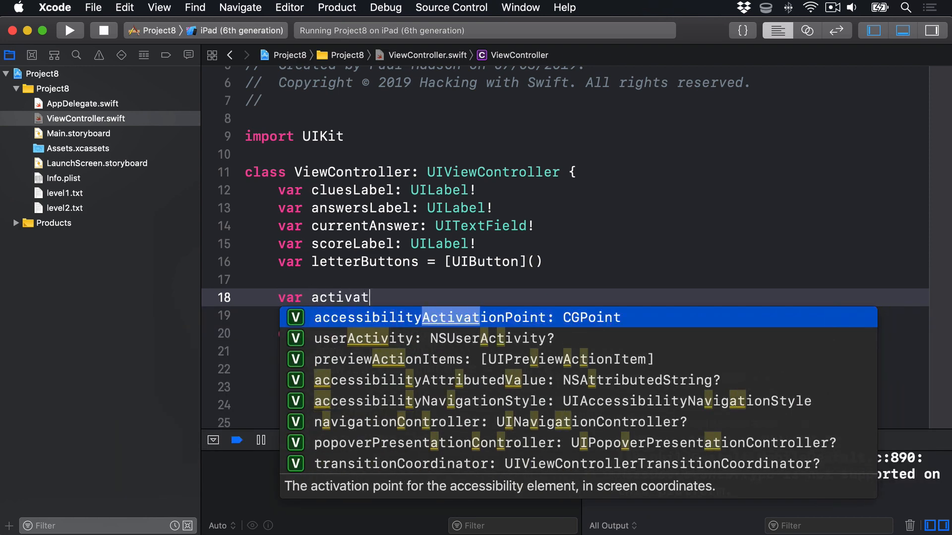
text(edButtons = [)
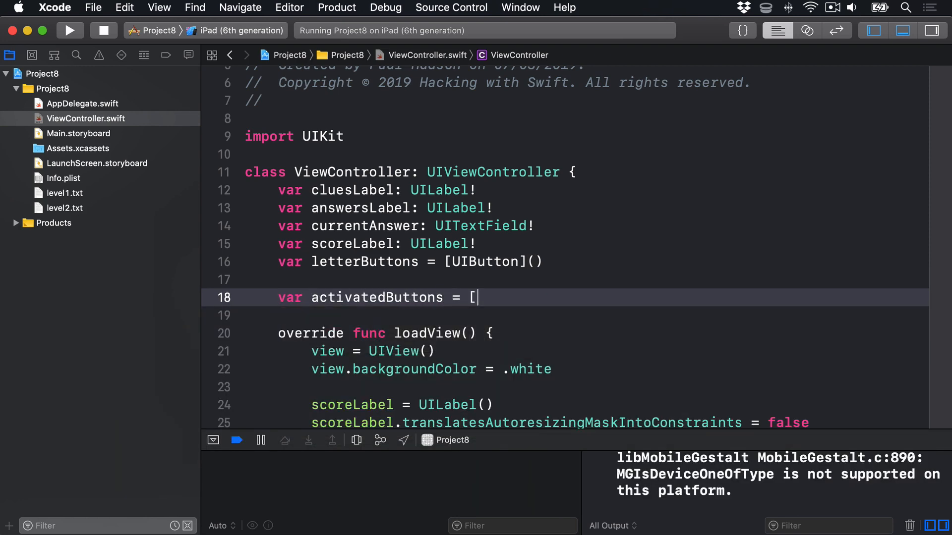
text(UIButton]())
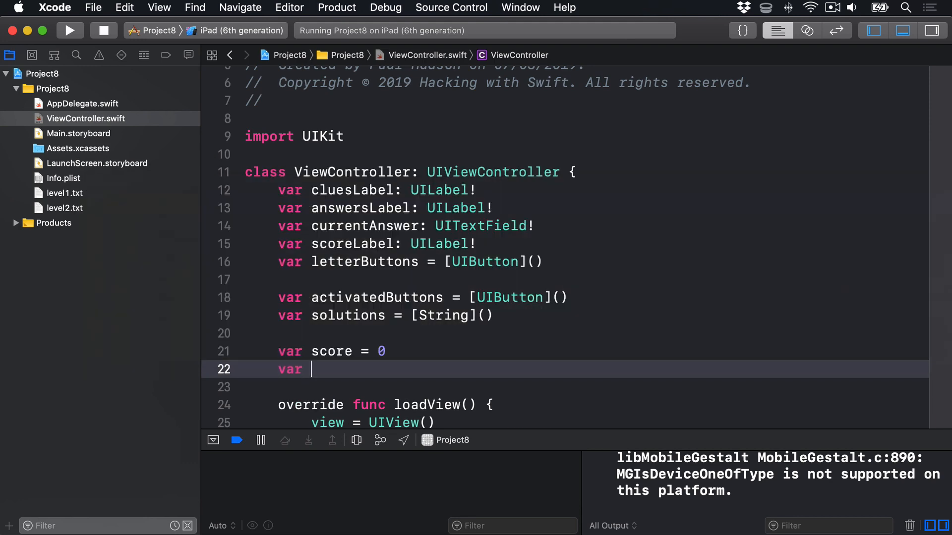
text(level = 1)
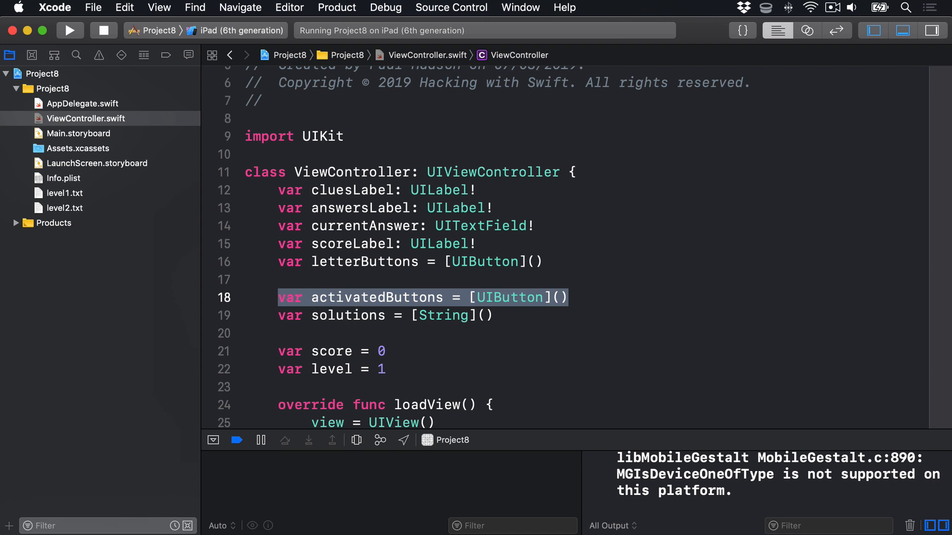
mouse_move(568, 318)
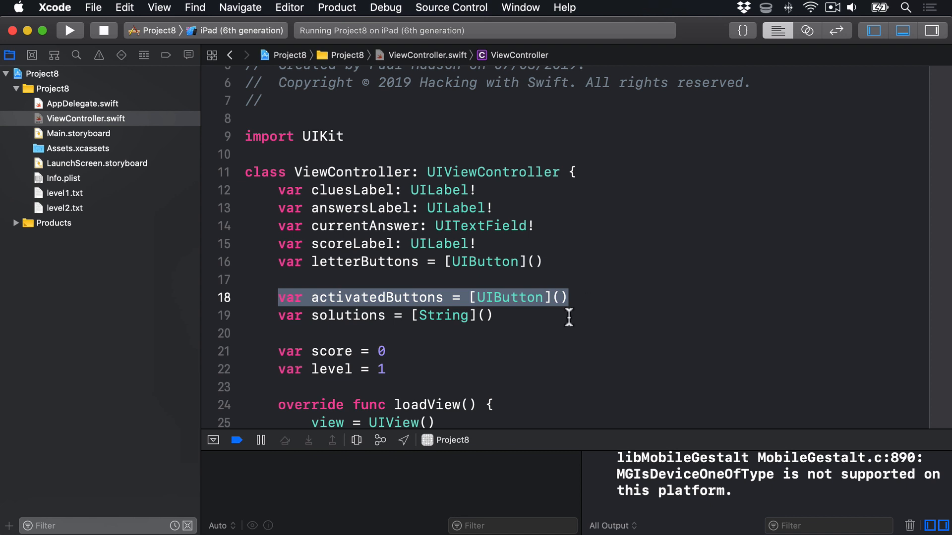
scroll(down, 3)
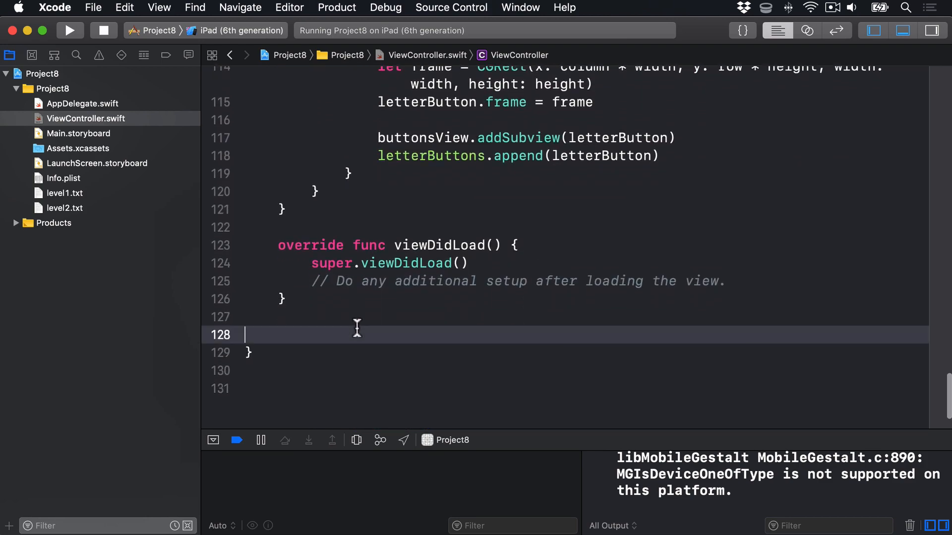
text(@objhc)
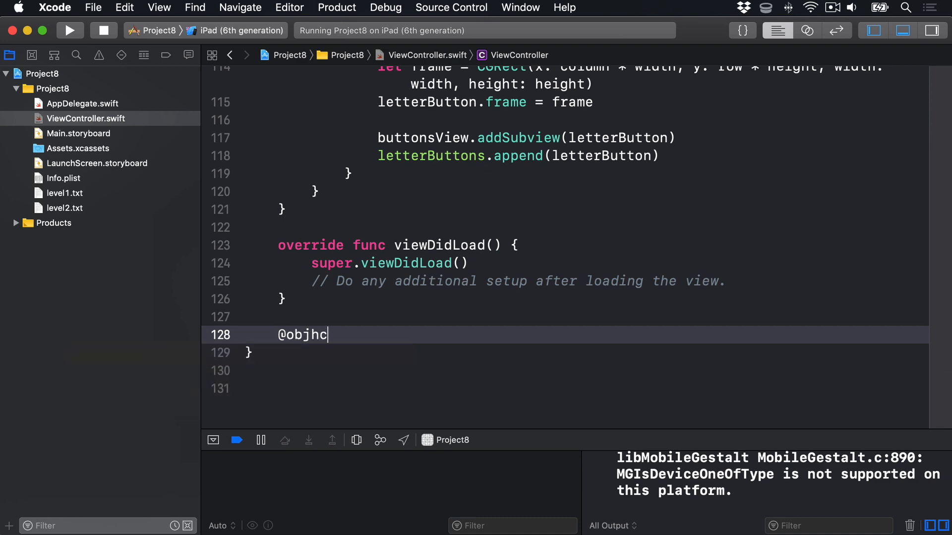
text(func letterTapped()
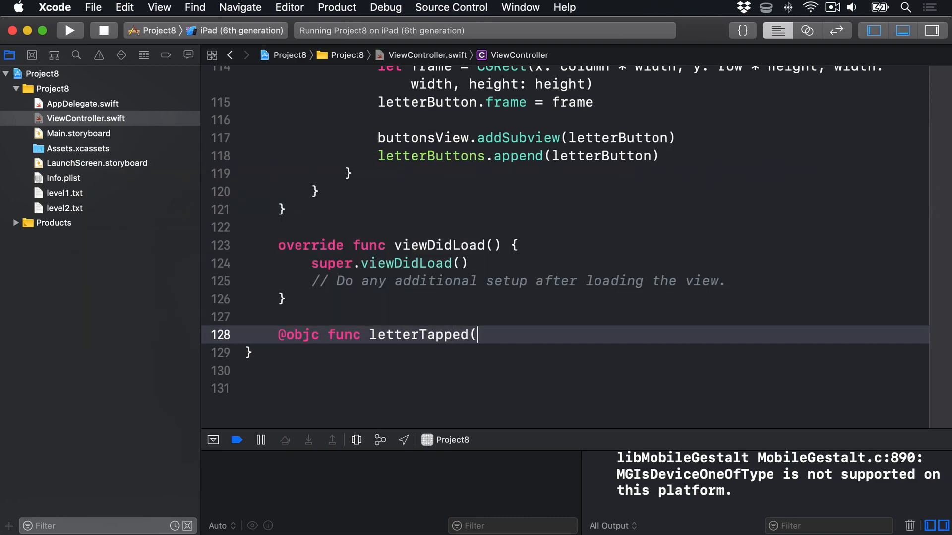
text(_ sender: UIButton) {)
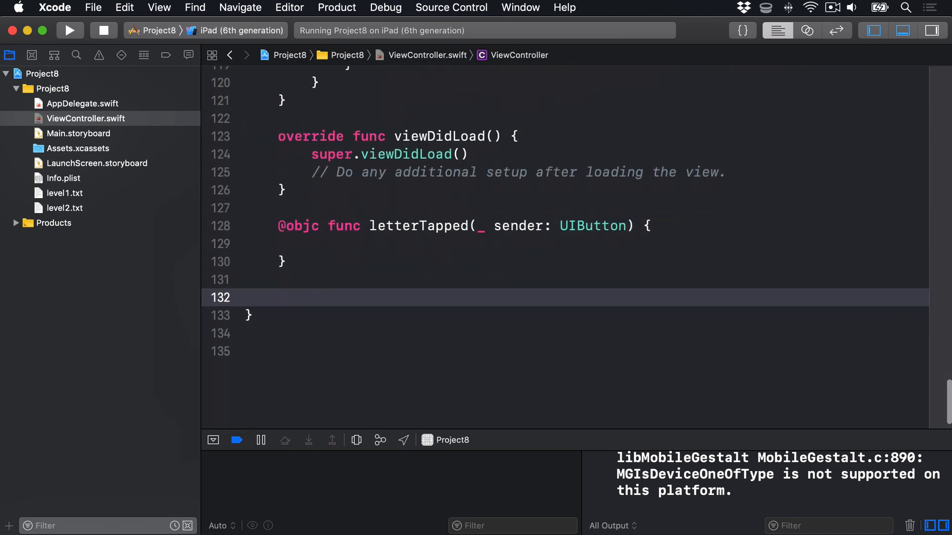
text(@objc)
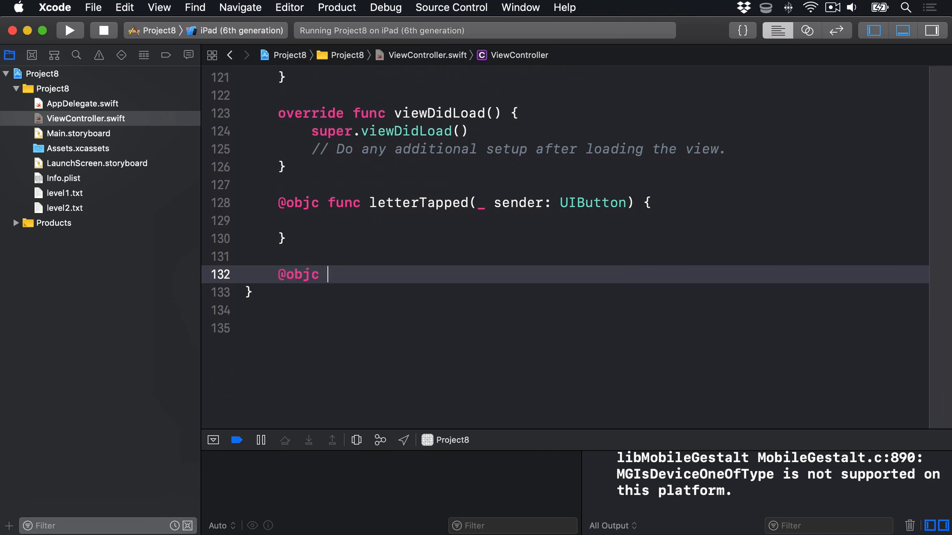
text(func submitTappe)
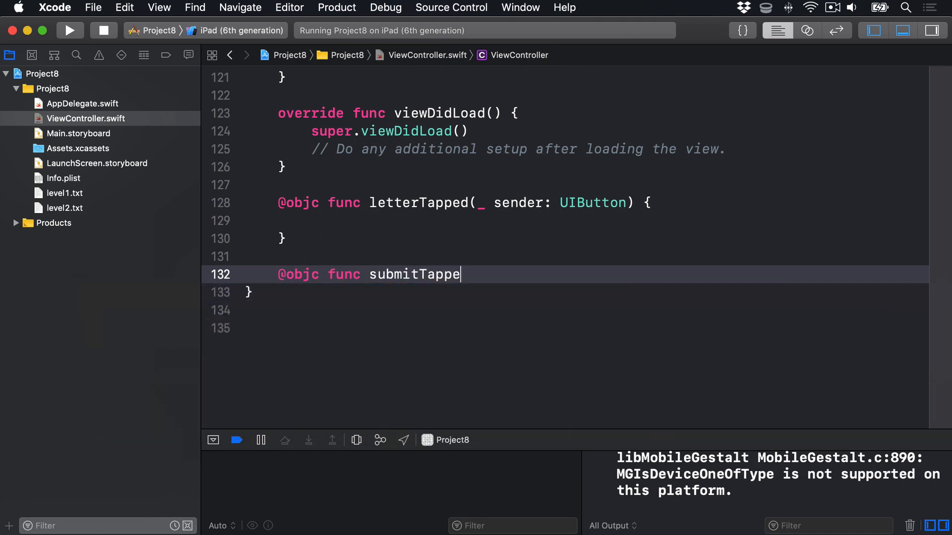
text(d(_ sender: UIButton) {)
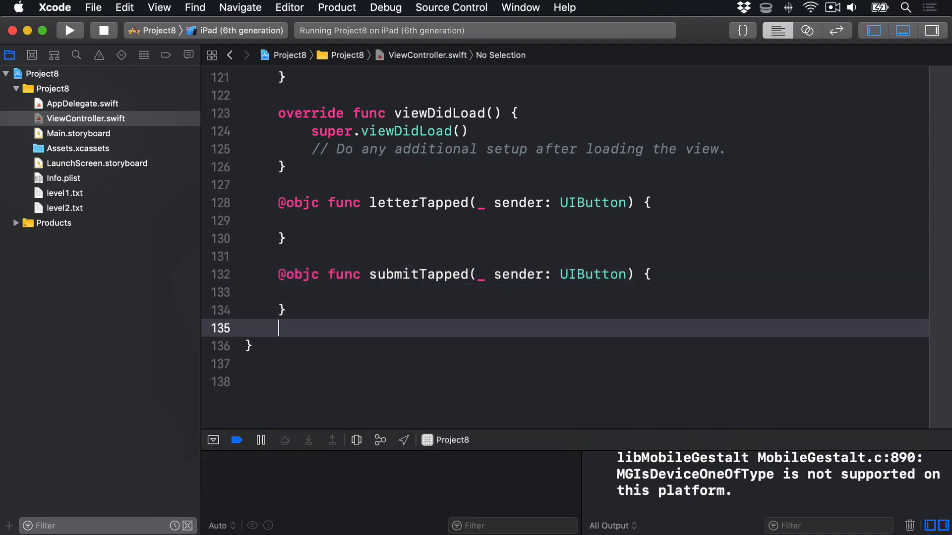
text(@objc func clearTapped(_ sender: UIButton) {)
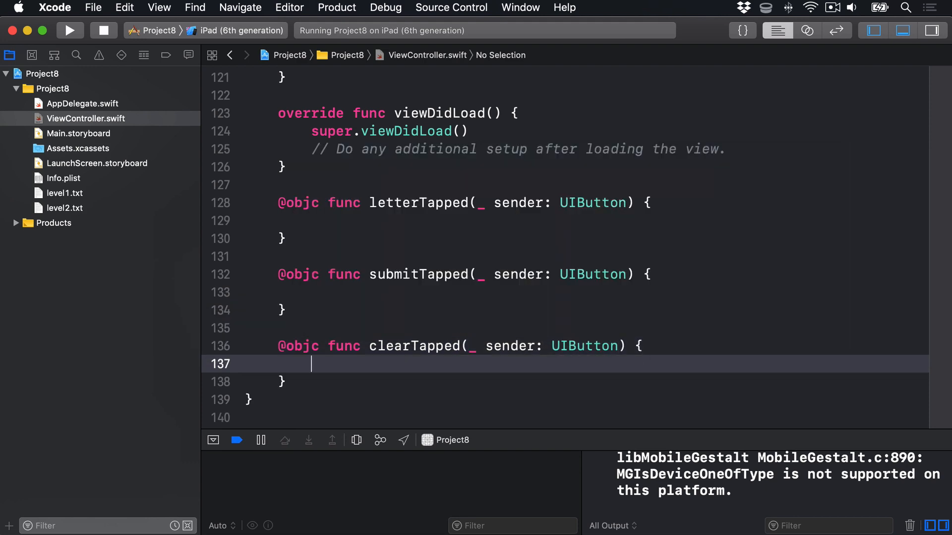
click(310, 364)
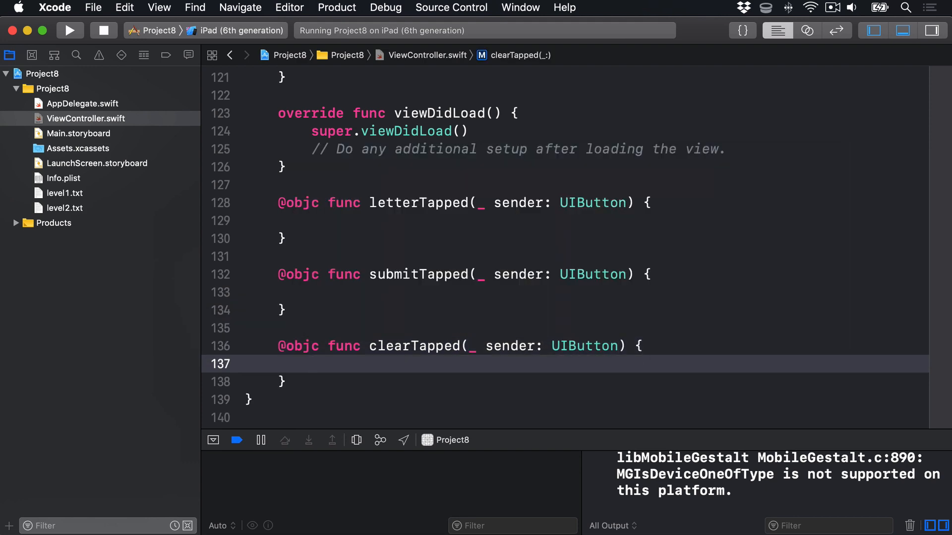
double_click(297, 346)
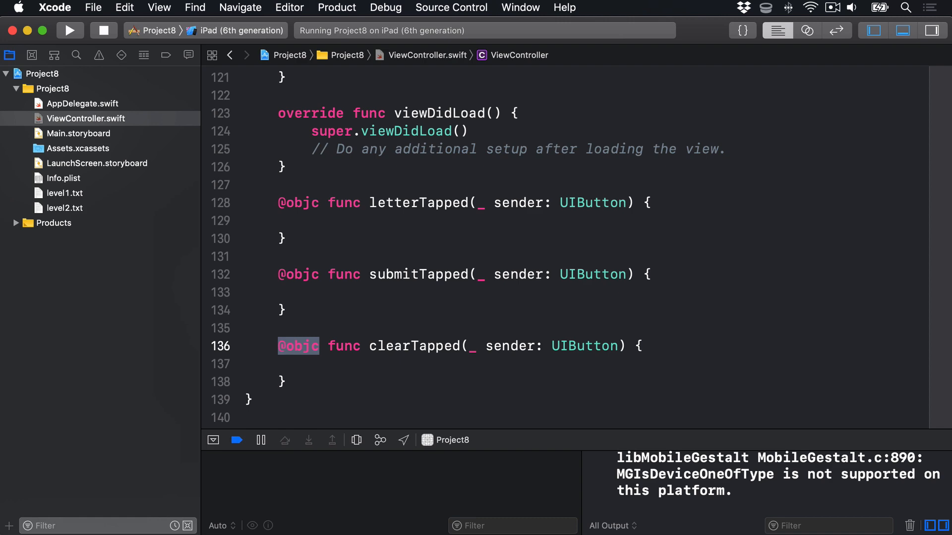
Write submit.addTarget(self, action: #selector(submitTapped), for: .touchUpInside) after submit.setTitle.
scroll(up, 3)
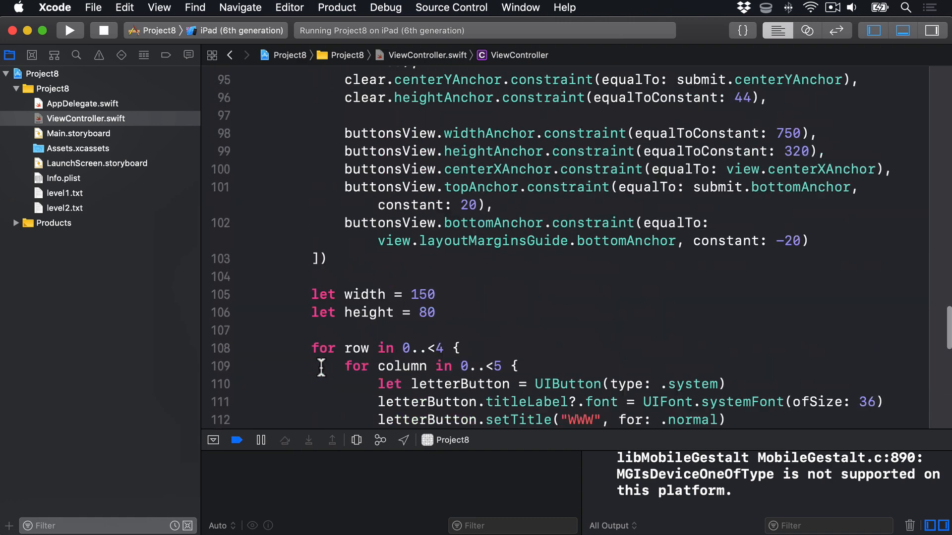
scroll(up, 3)
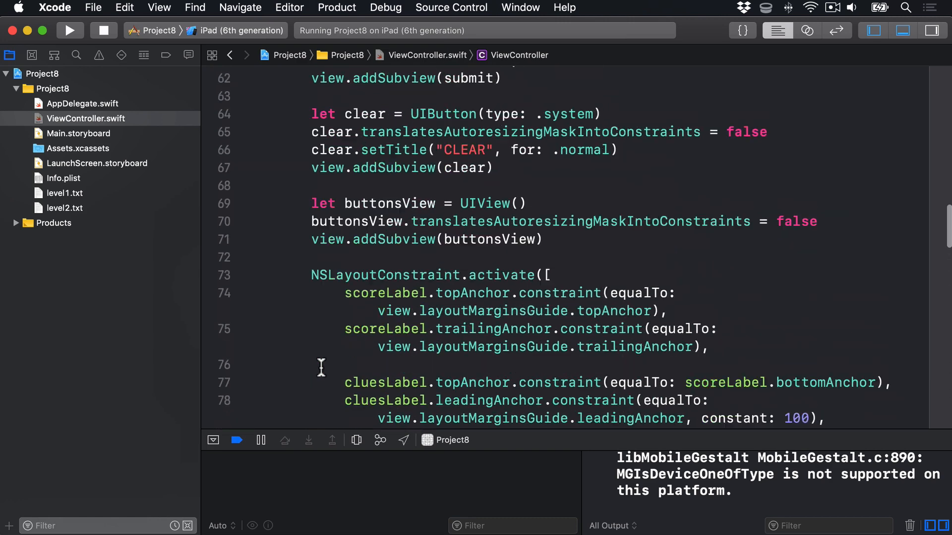
scroll(up, 3)
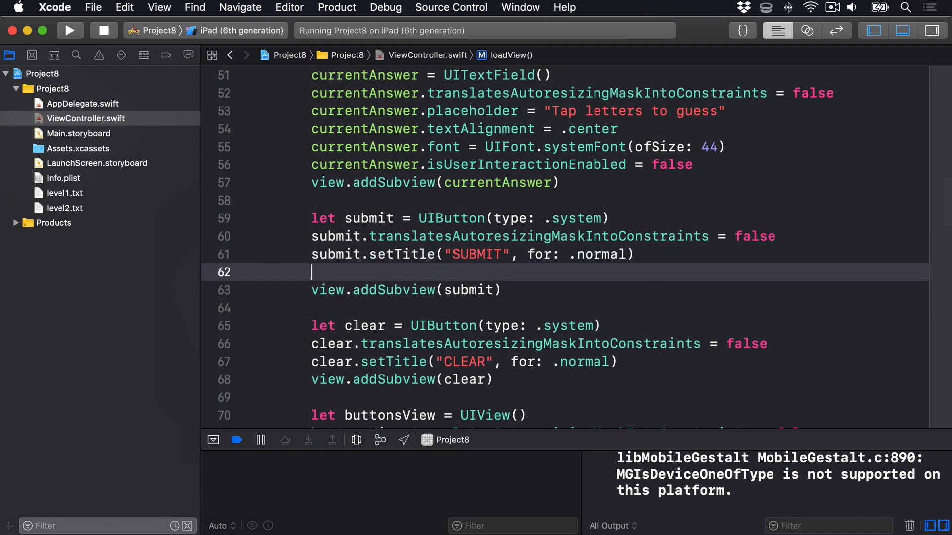
text(submit,a)
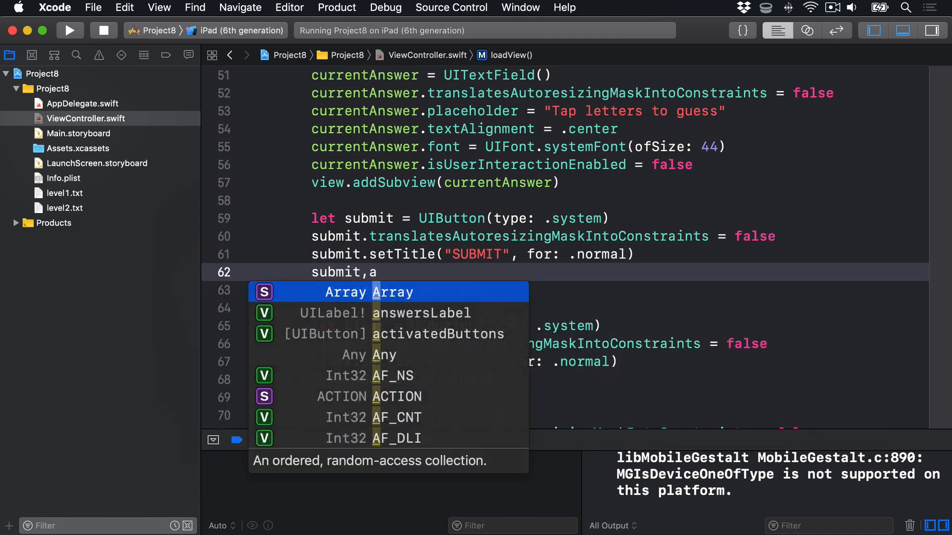
text(.addt)
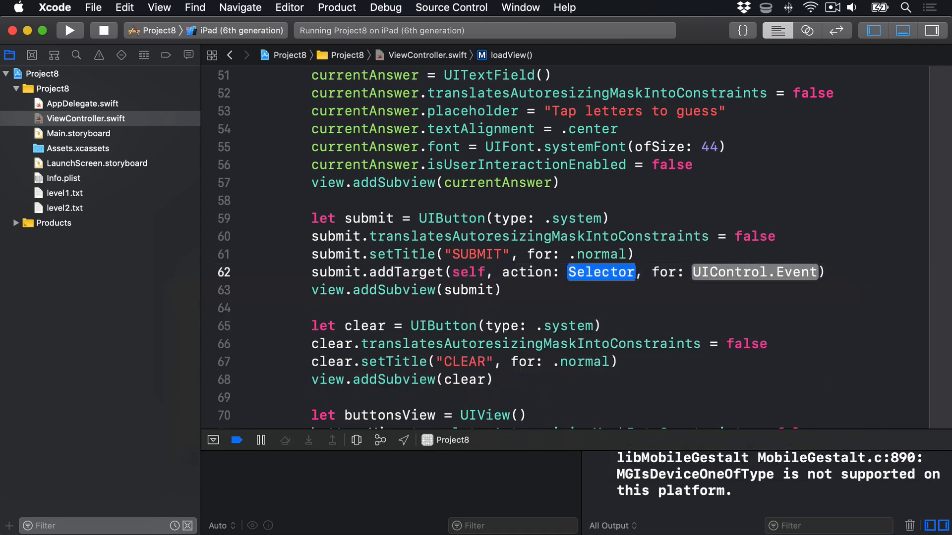
text(#selector)
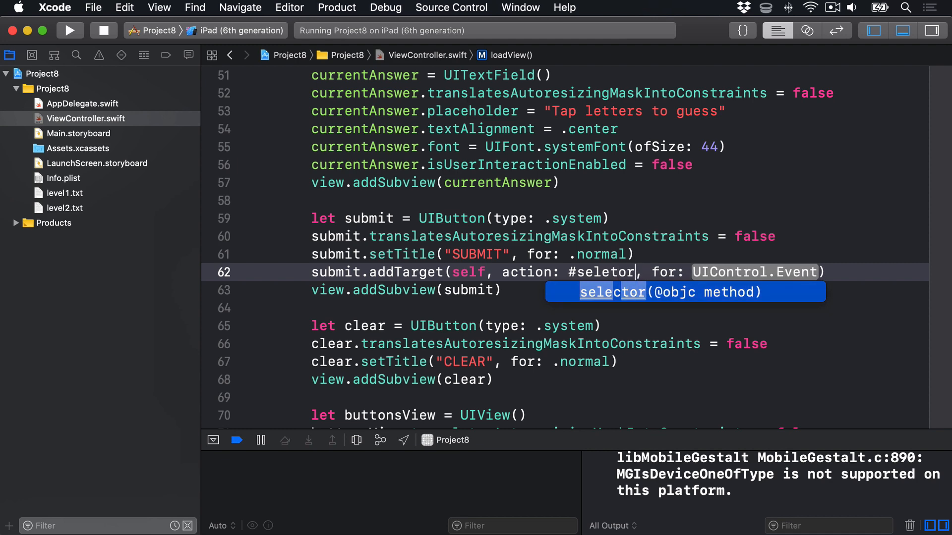
text((syb)
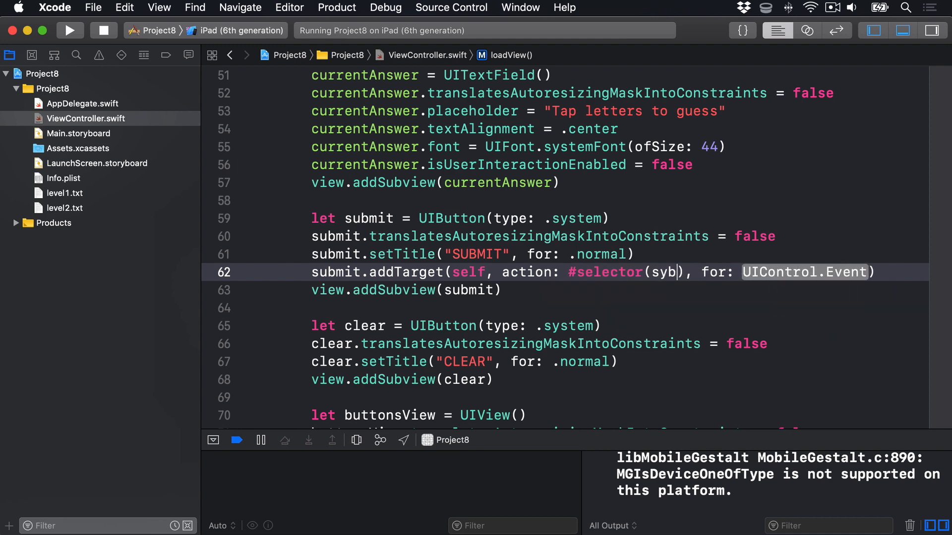
text(submitTapped)
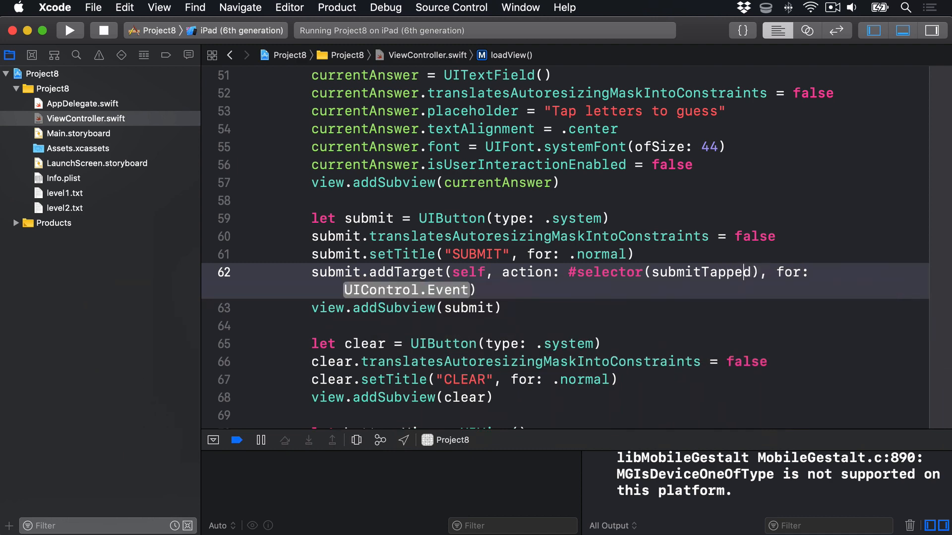
text(.touchUpInside)
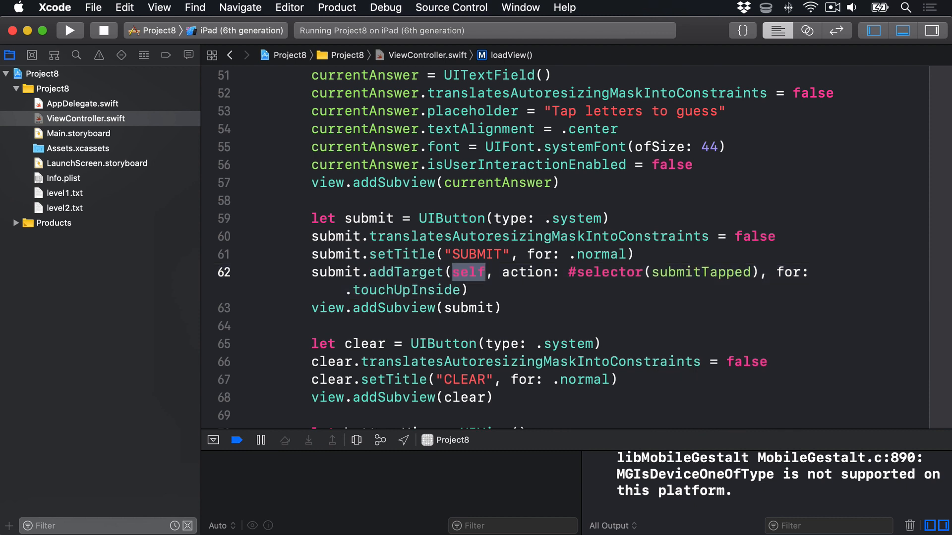
click(567, 271)
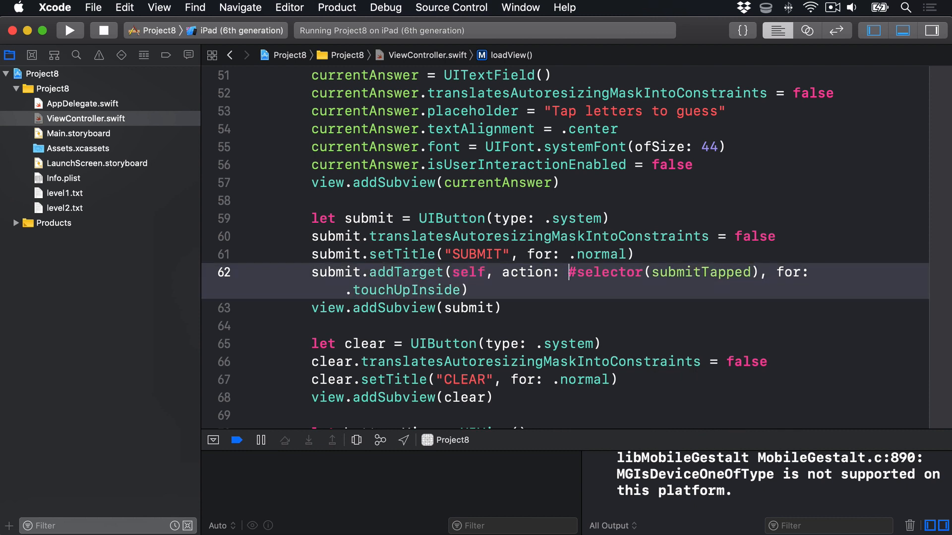
click(785, 271)
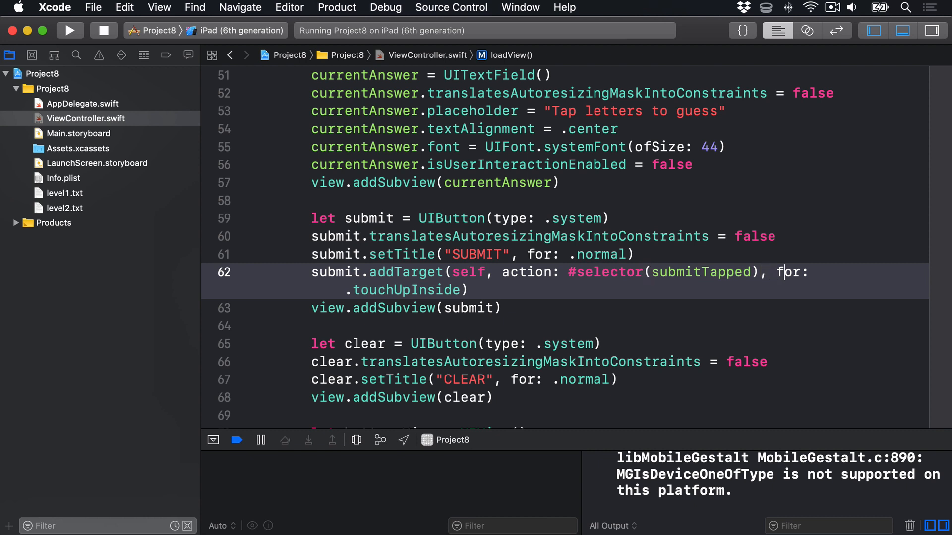
double_click(402, 289)
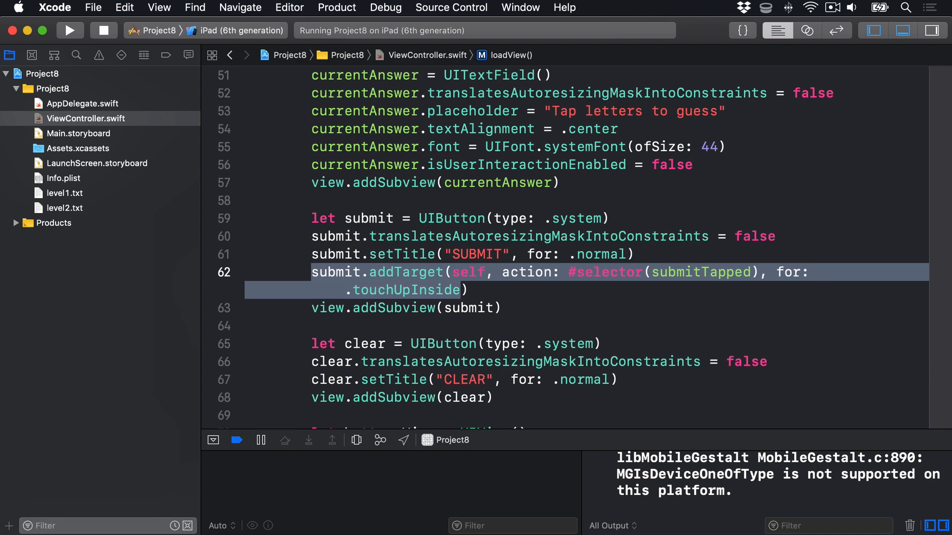
Write clear.addTarget(self, action: #selector(clearTapped), for: .touchUpInside) after clear.setTitle.
scroll(down, 3)
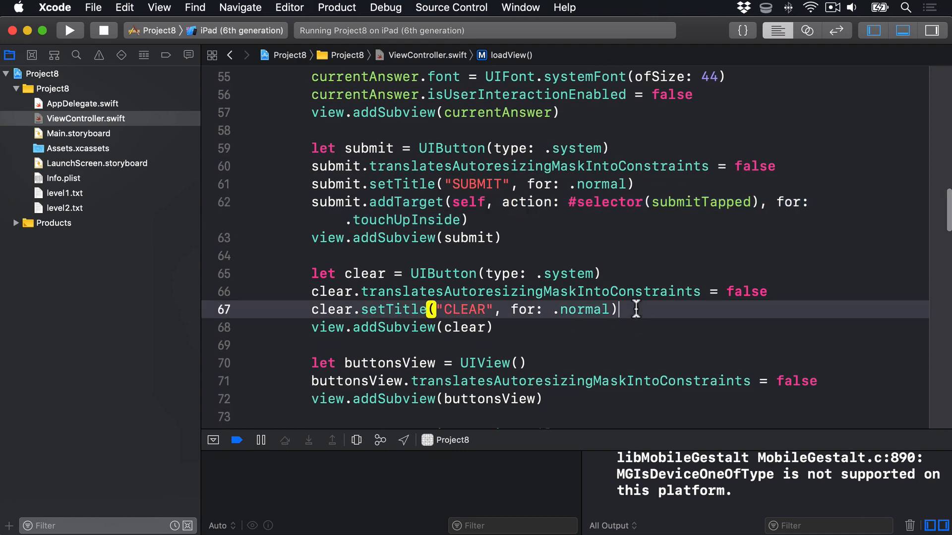
text(clear,.ad)
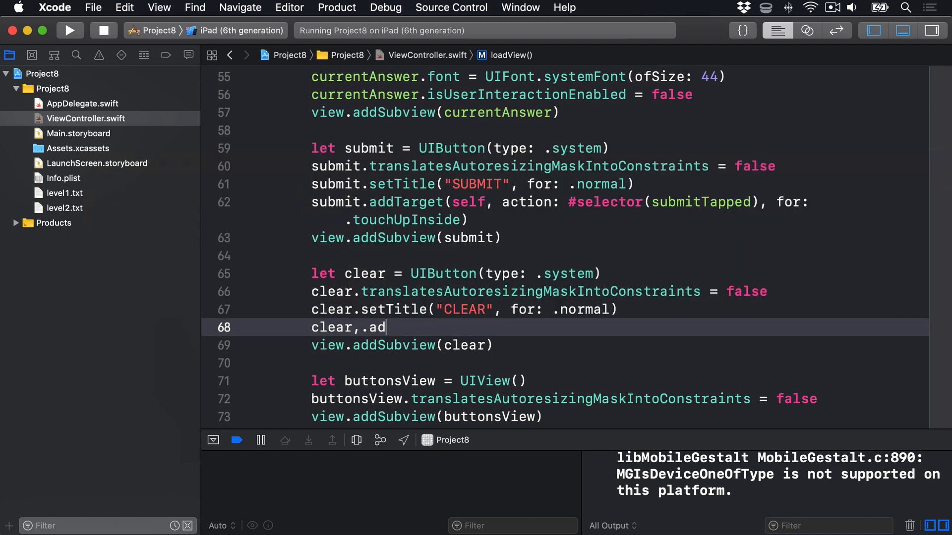
text(addTarget(target: Any?, action: Selector, for: UIControl.Event)
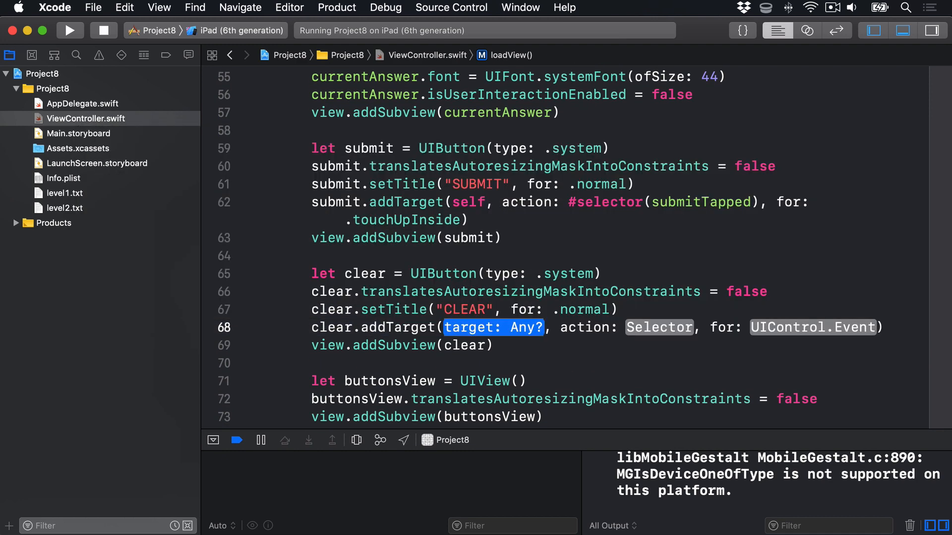
text(self, action: #se)
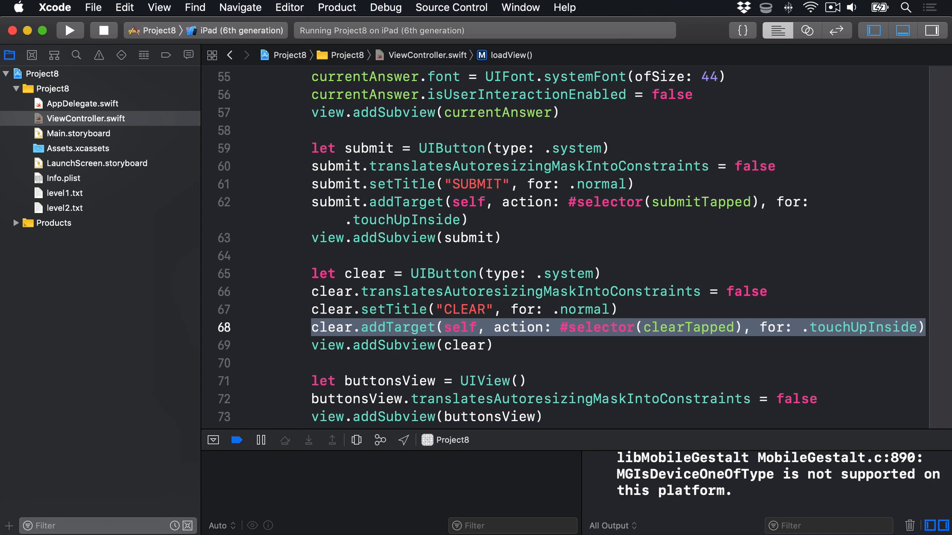
Write letterButton.addTarget(self, action: #selector(letterTapped), for: .touchUpInside) inside the loop.
scroll(down, 3)
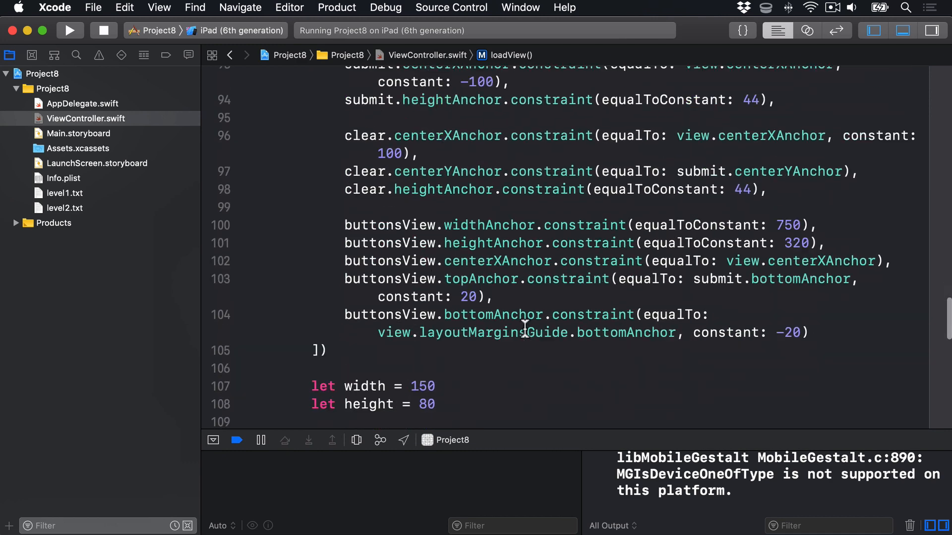
scroll(down, 3)
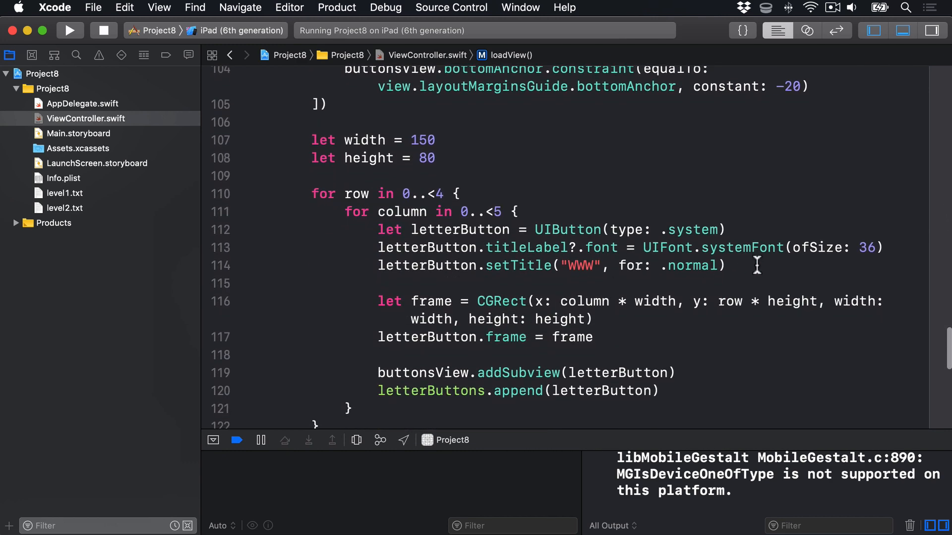
text(letterButton.addTarget(target: Any?, action: Selector, for: UIControl.Event)
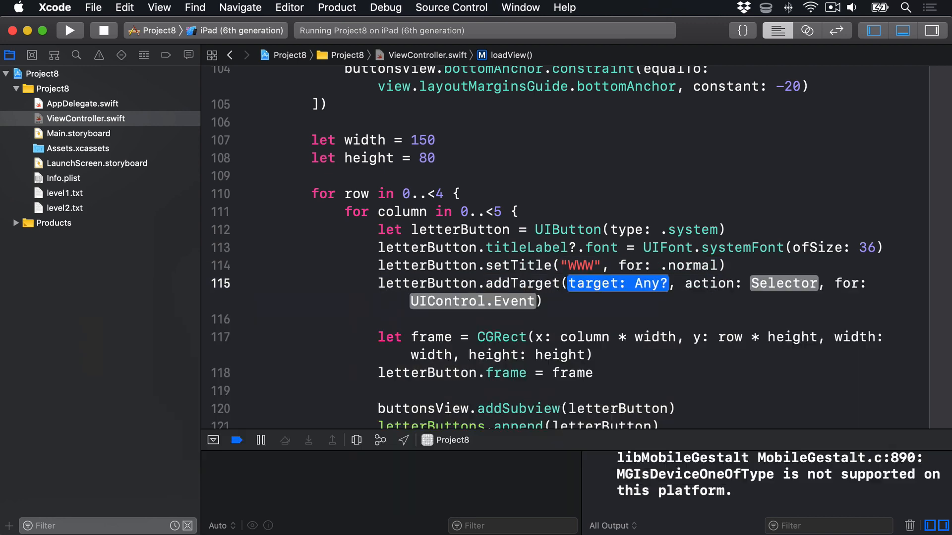
text(self, action: #s)
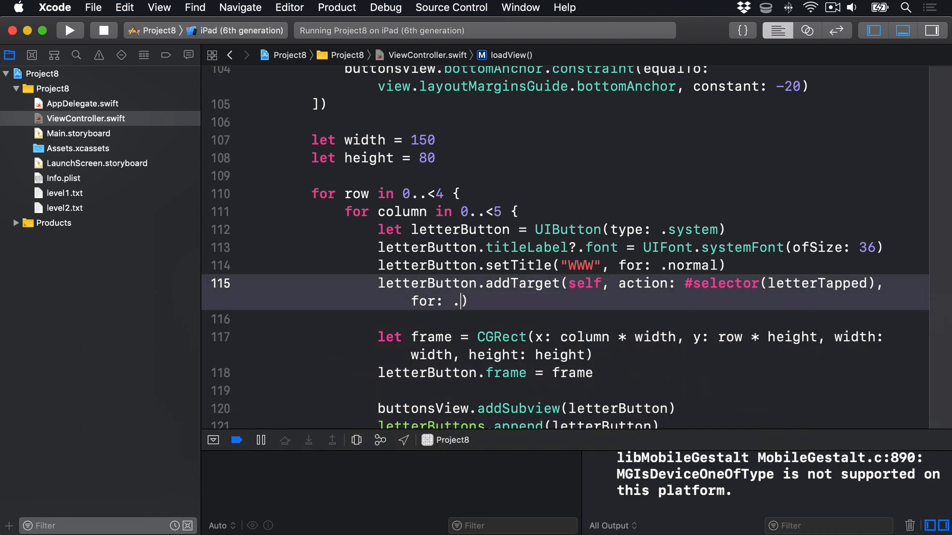
text(touchUpInside)
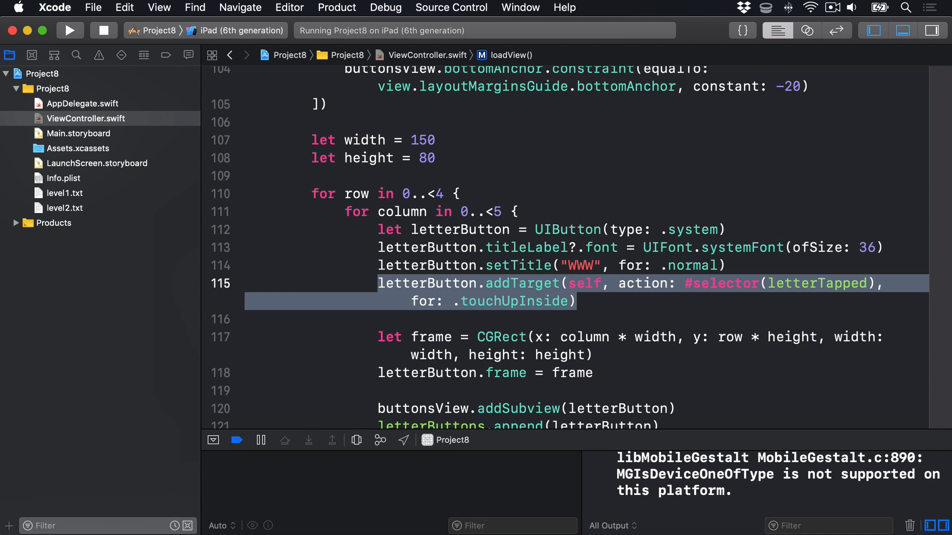
scroll(up, 3)
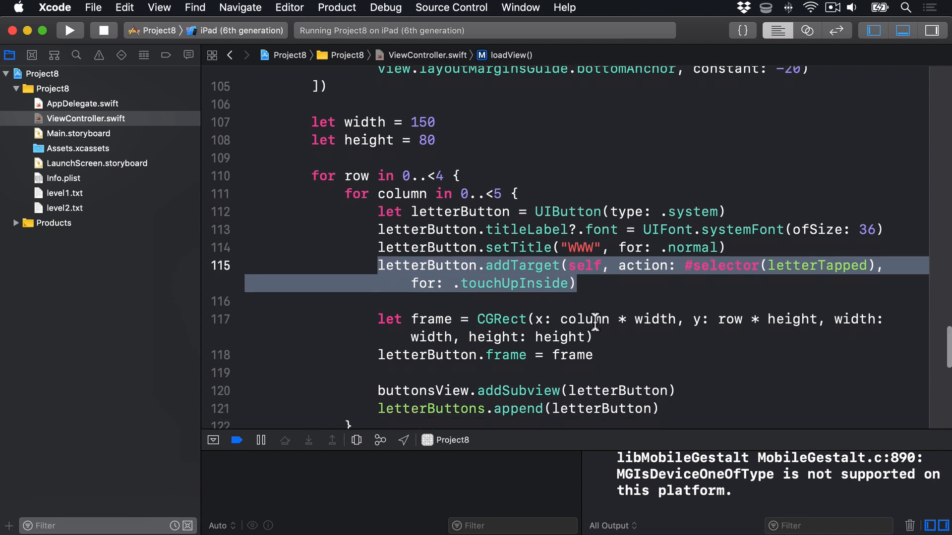
Start func loadLevel() with var clueString = "" and var solutionsString = "".
scroll(down, 3)
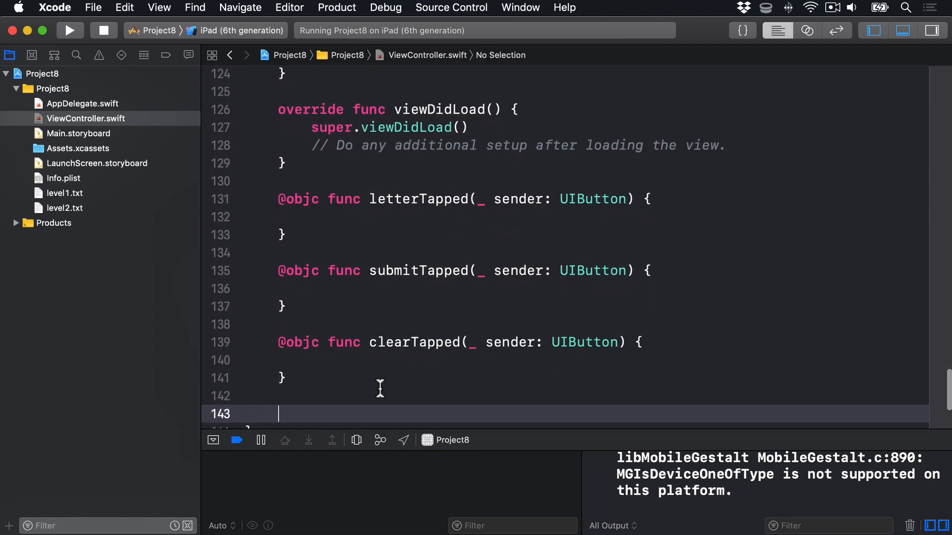
text(func loadLevel() {)
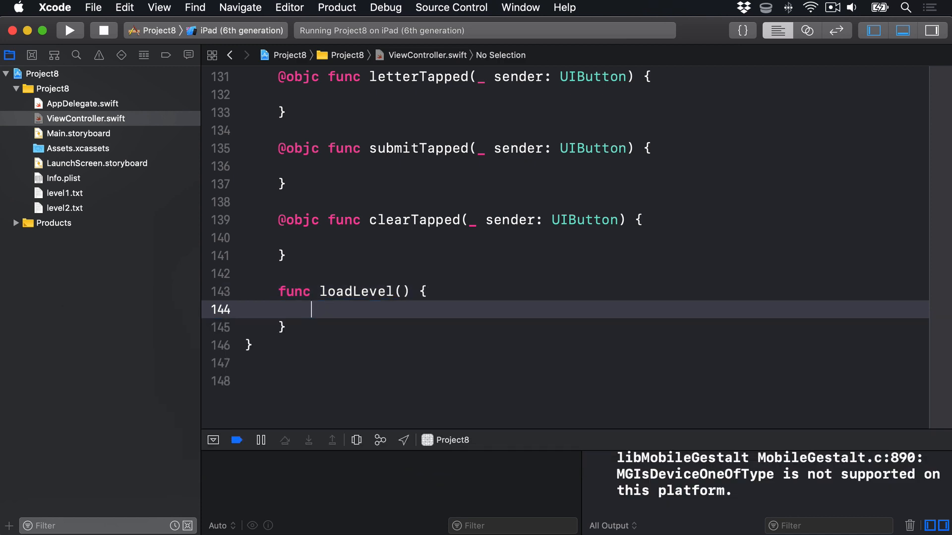
text(v)
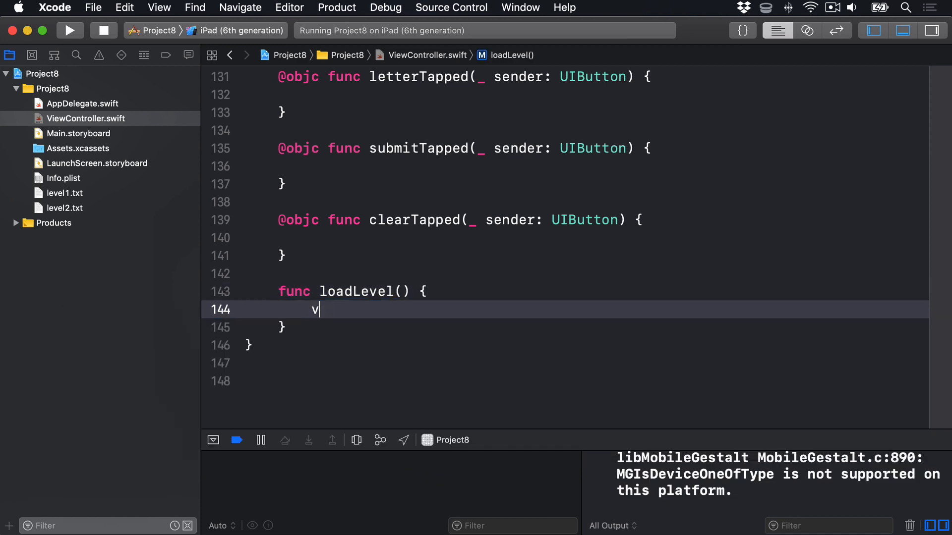
text(ar clueString =)
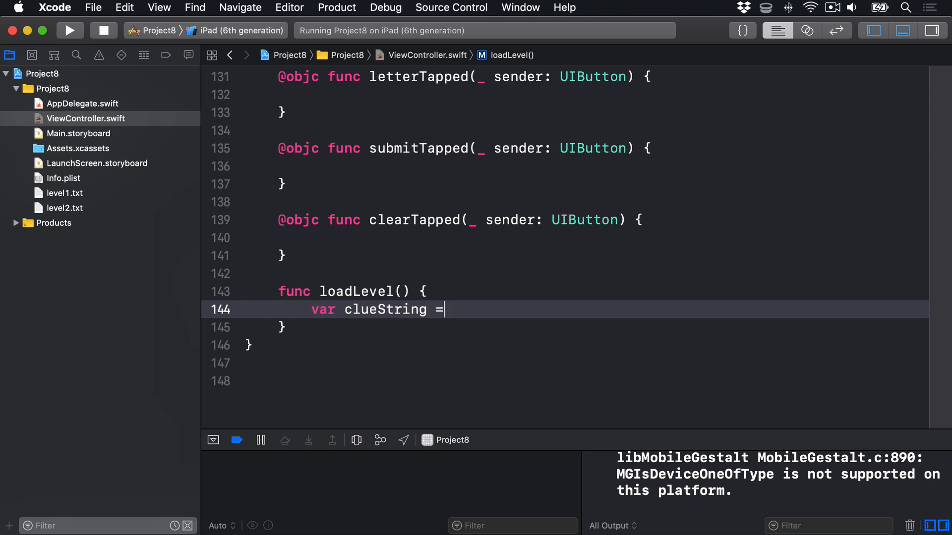
text("")
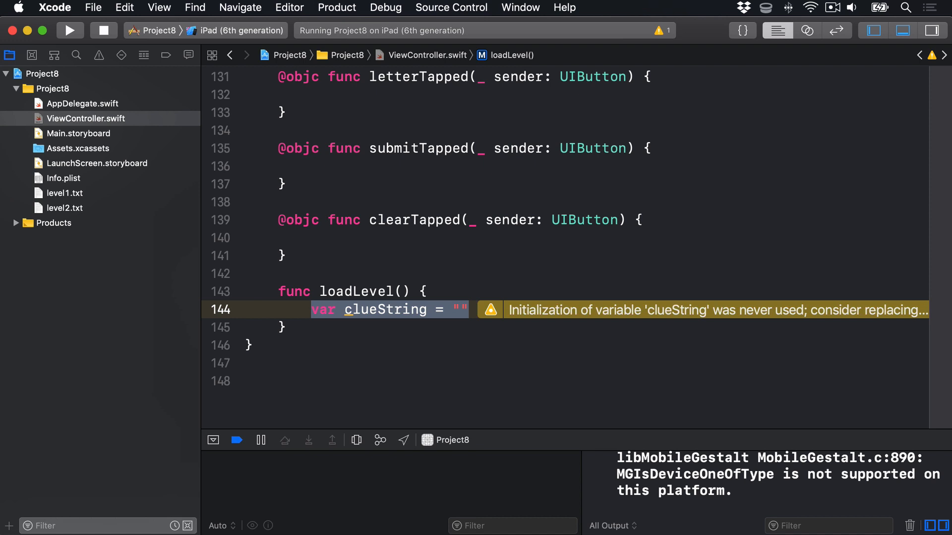
text(var s)
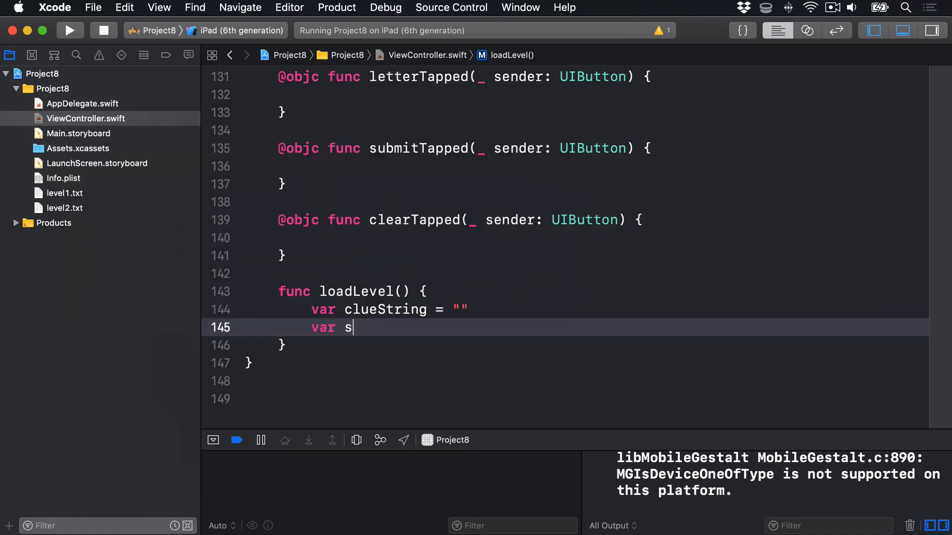
text(olutionsString =)
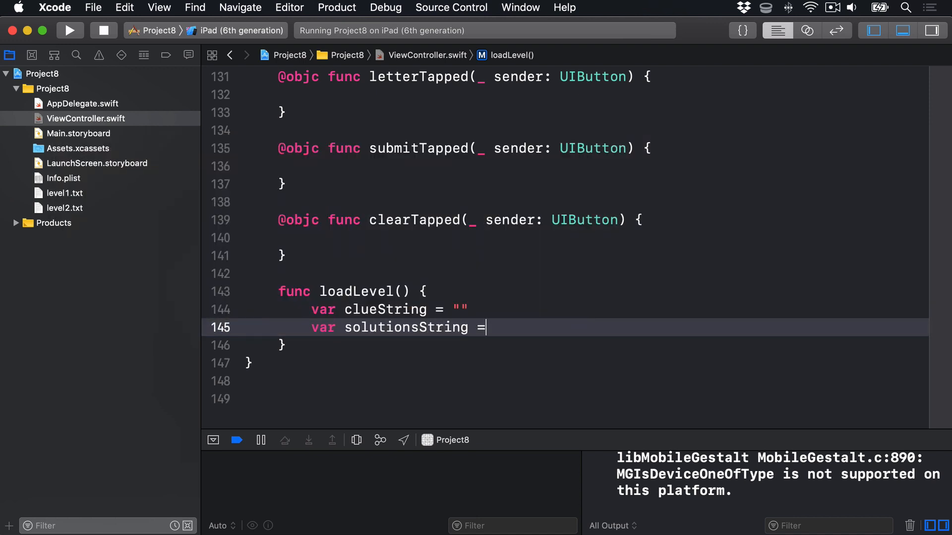
text("")
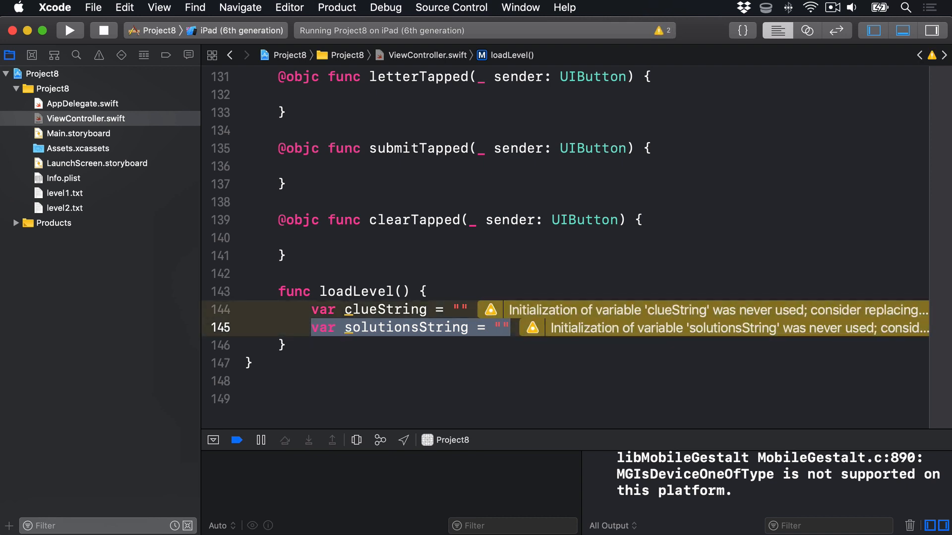
Add var letterBits = [String]() on a new line below solutionsString.
key(return)
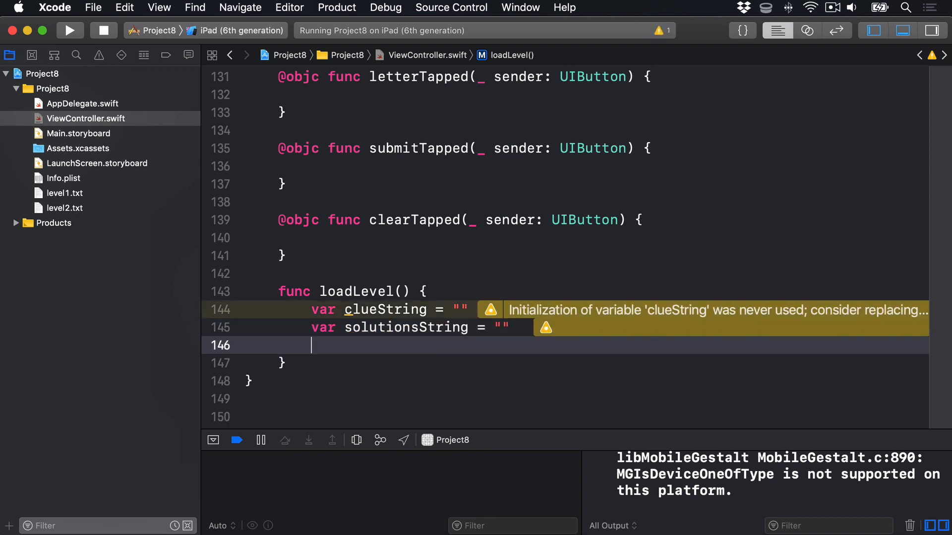
text(var letterBit)
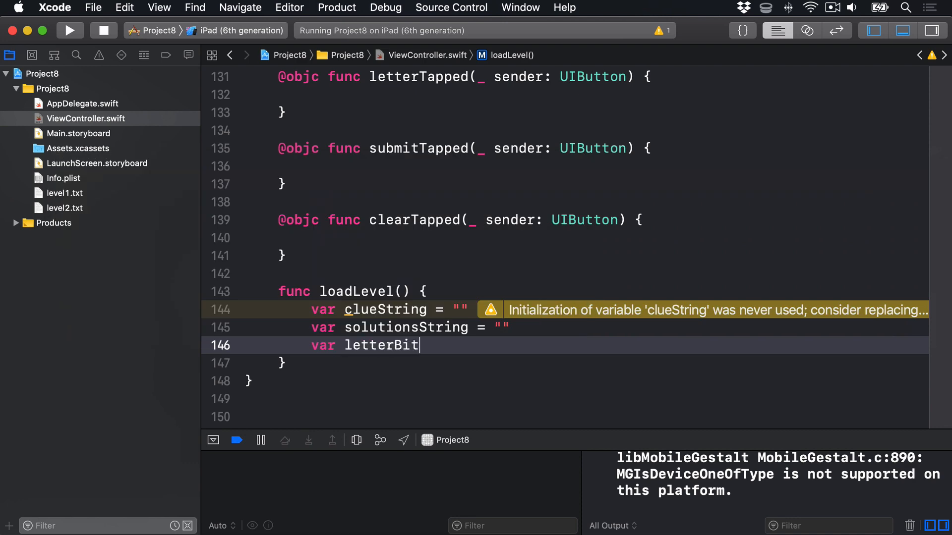
text(s = [String]())
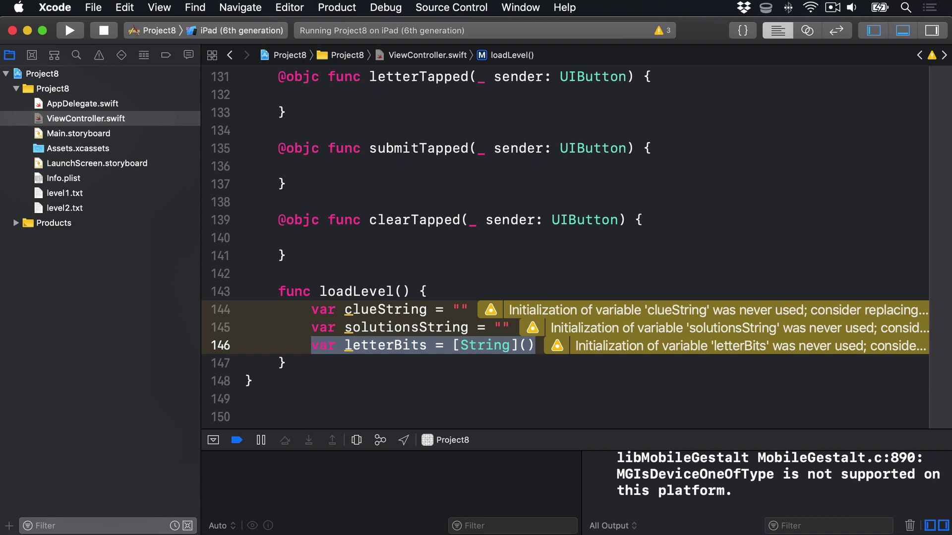
click(523, 345)
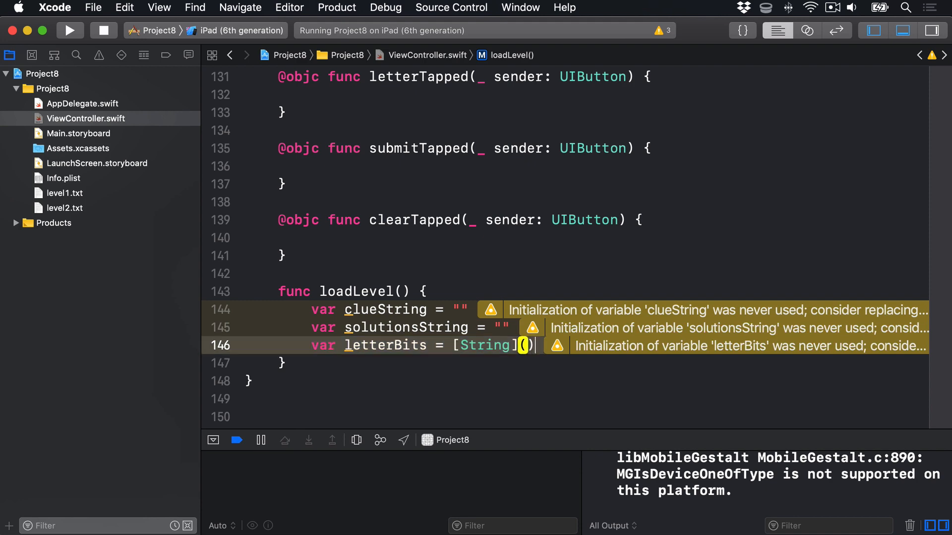
Write if let levelFileURL = Bundle.main.url(forResource: "level\(level)", withExtension: "txt").
text(if let)
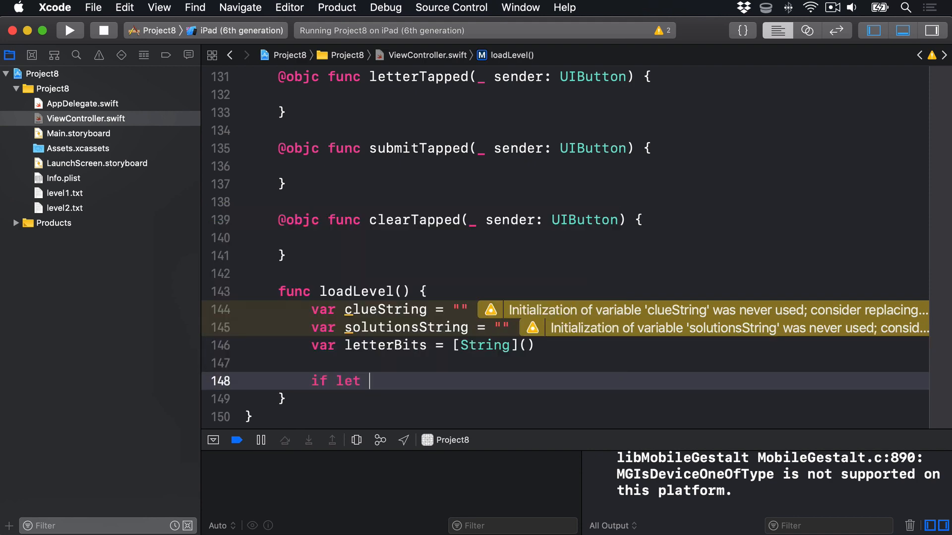
text(levelFileURL)
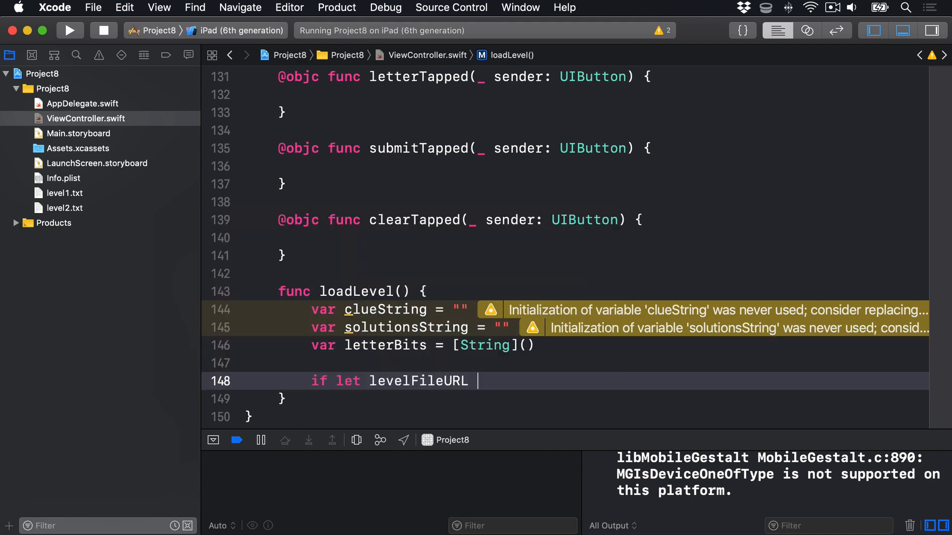
text(= Bundle.mnain.url(forResource: "level", withExtension: String?)
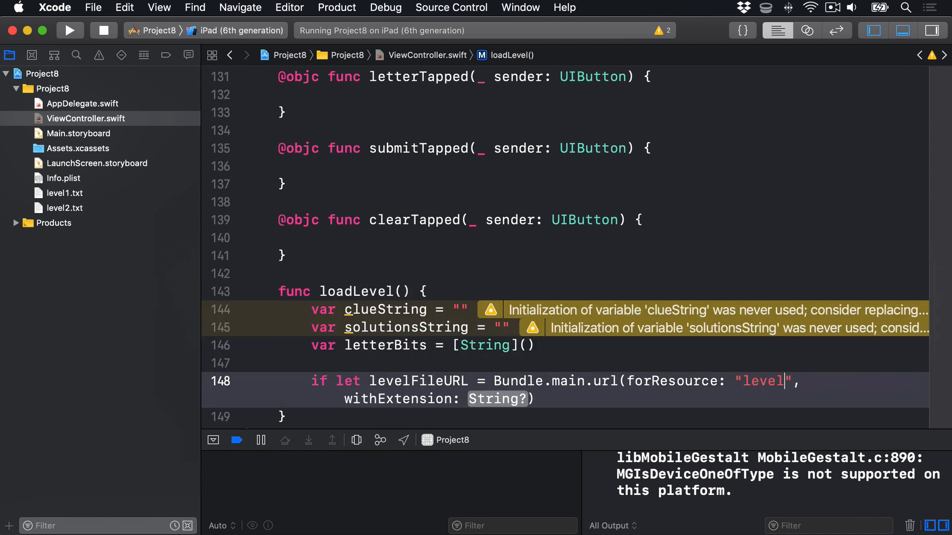
text(\(level))
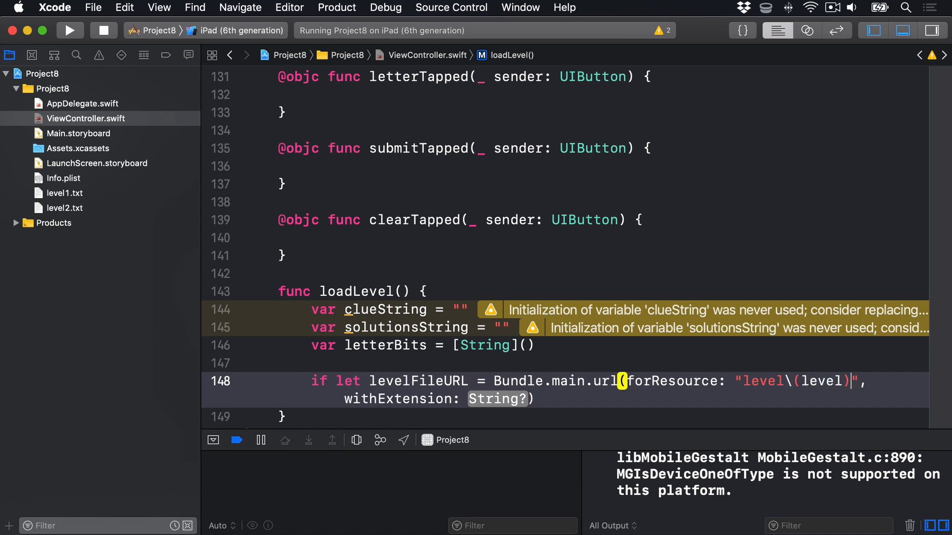
double_click(496, 398)
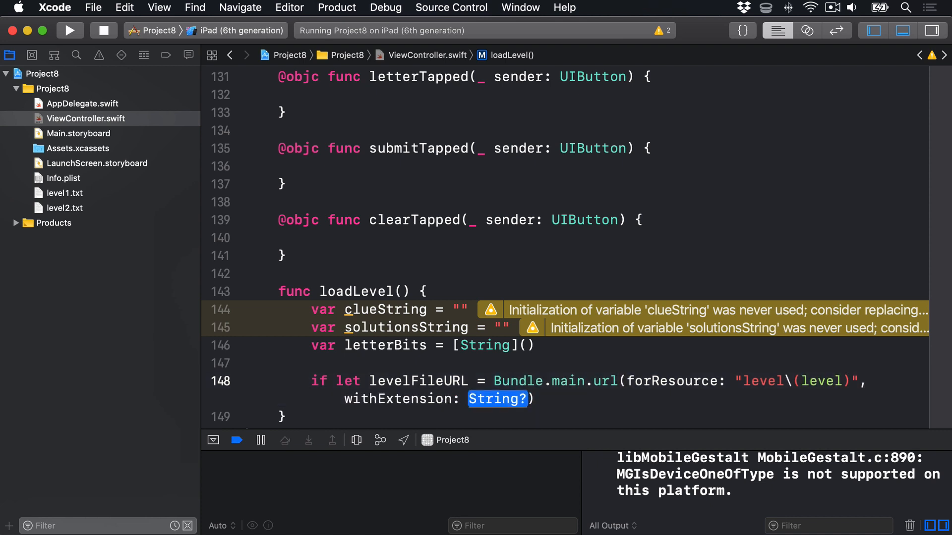
text("txt")
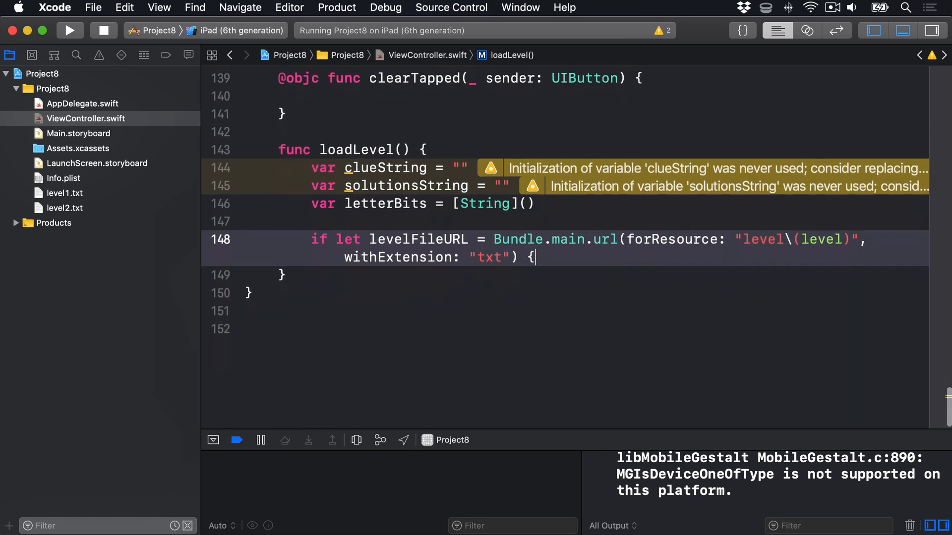
key(Return)
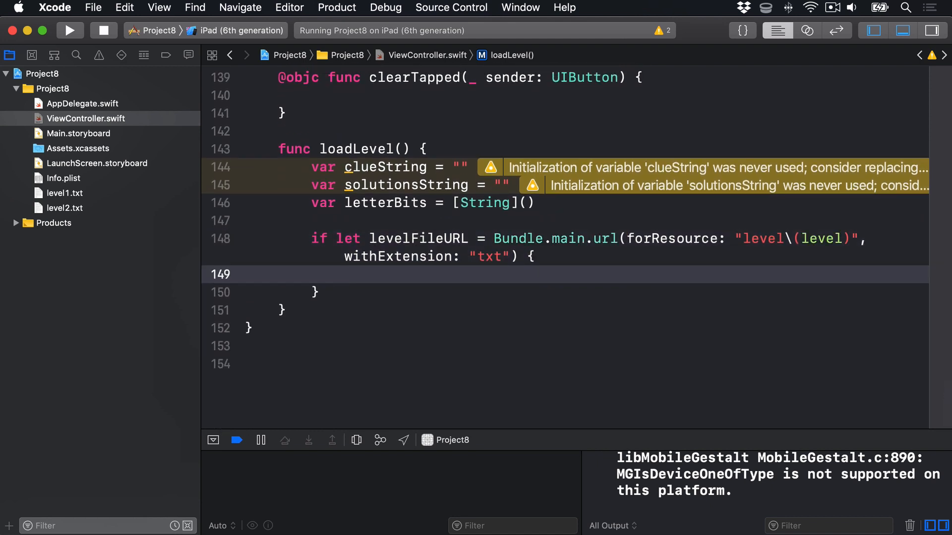
Nest if let levelContents = try? String(contentsOf: levelFileURL) inside the URL check.
text(if let)
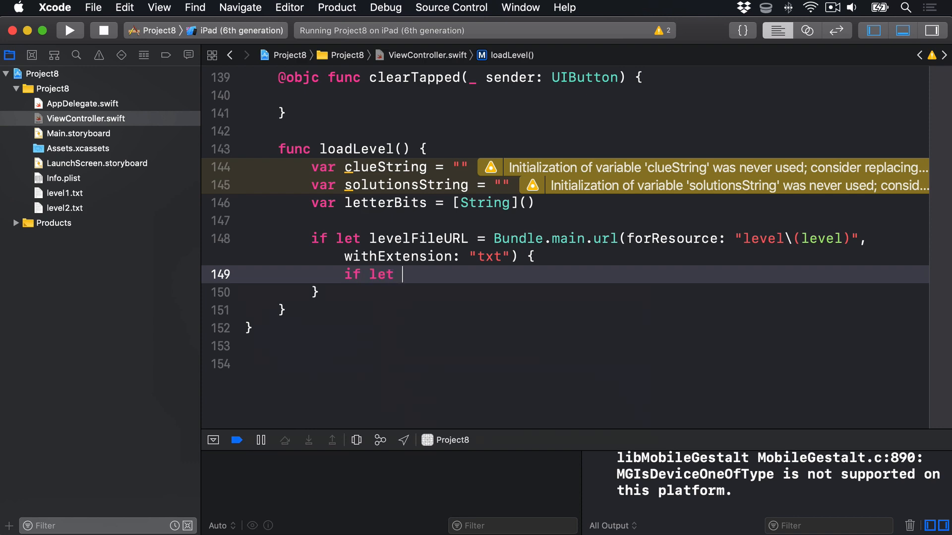
text(levelContents = l)
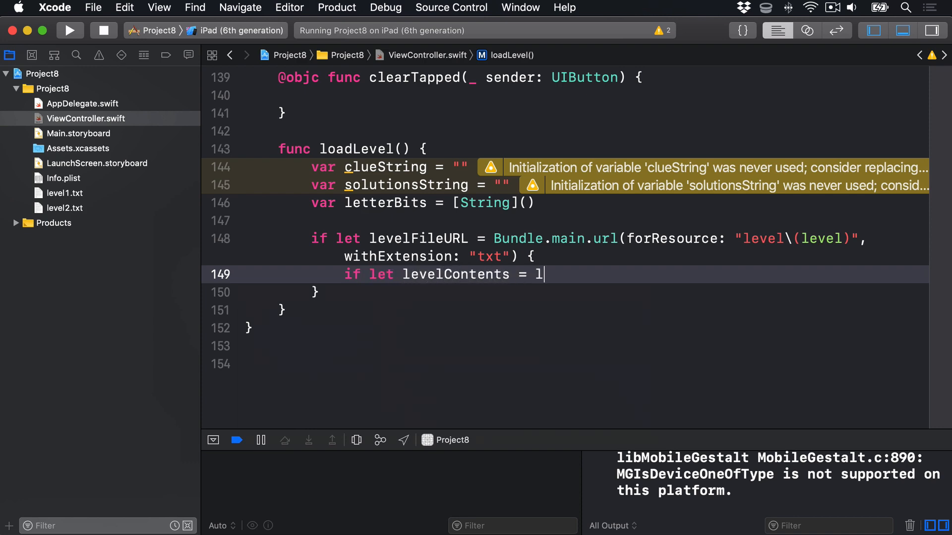
text(try? String(contentsOf:)
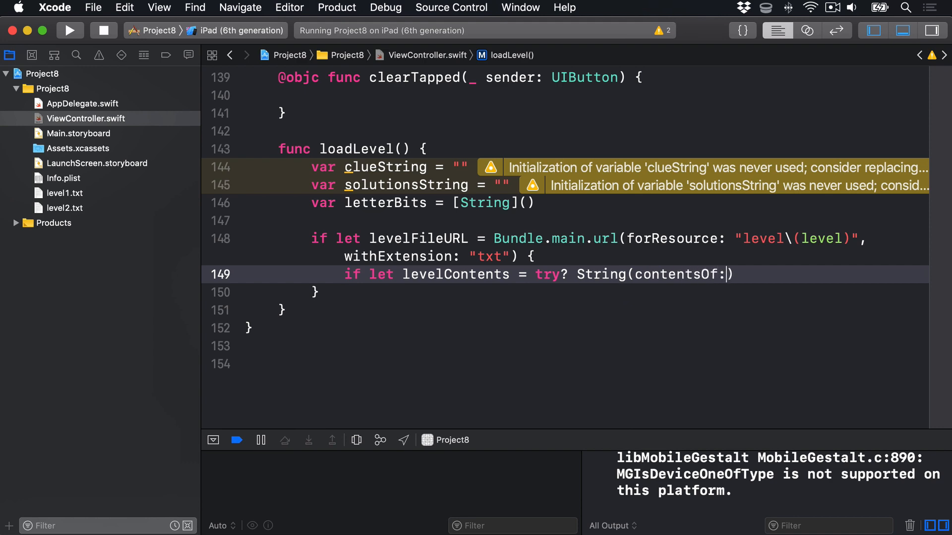
text(levelFileURL)
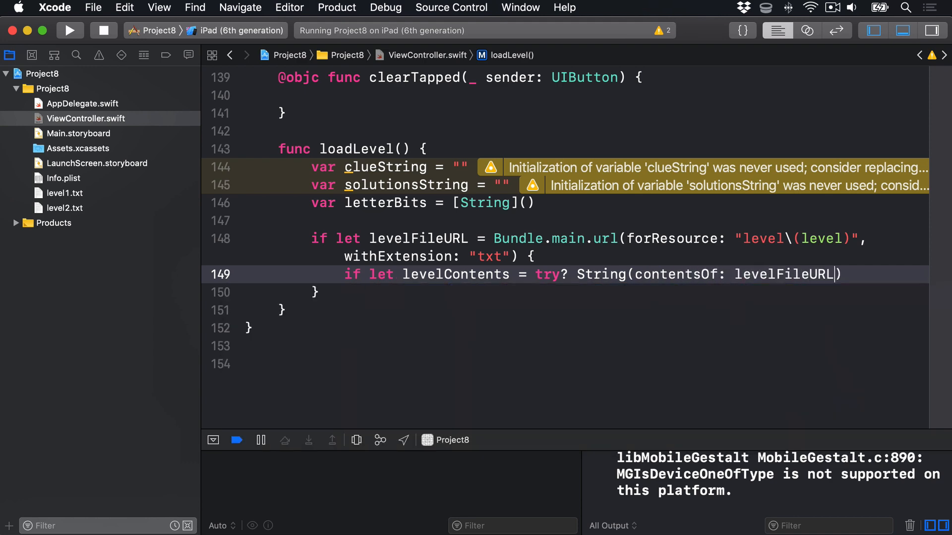
text({)
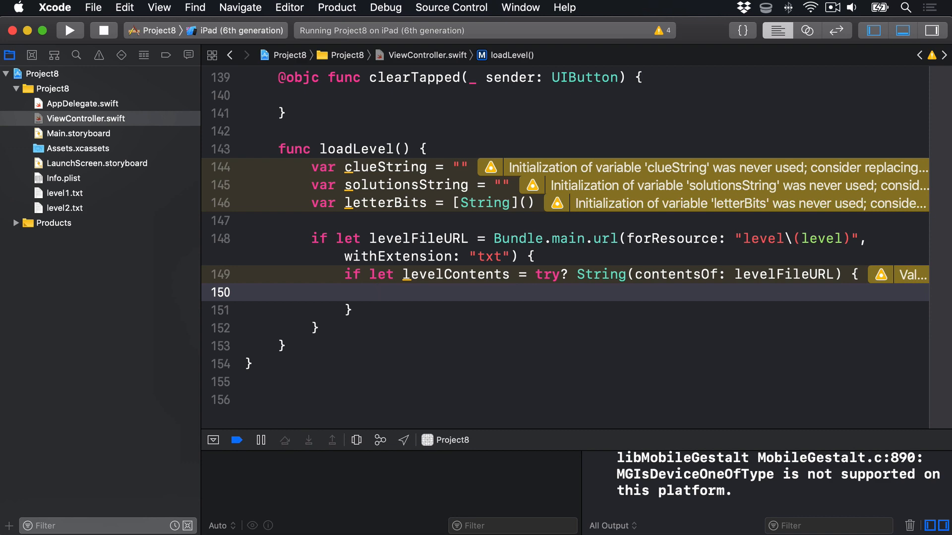
click(378, 291)
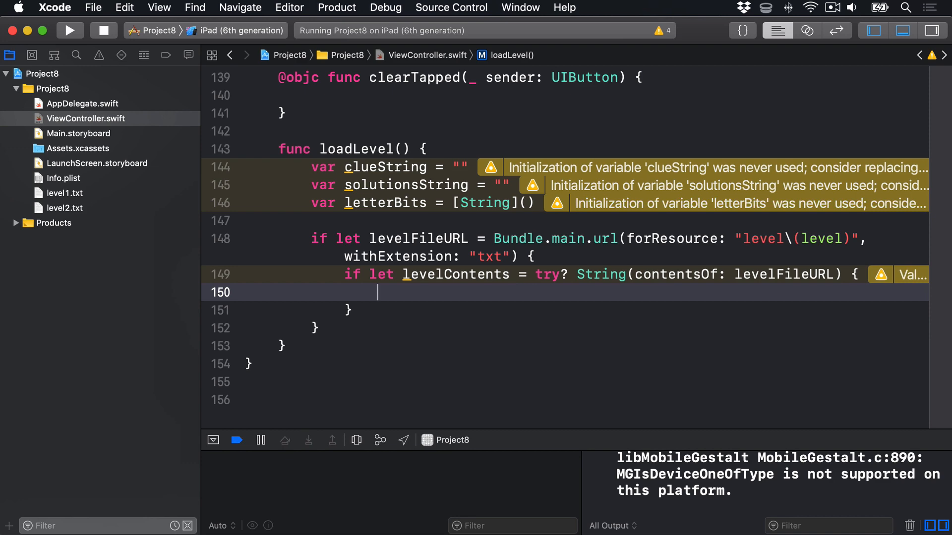
Split levelContents into var lines by "\n" and call lines.shuffle().
text(var lines = levelContents.components(separatedBy: "\)
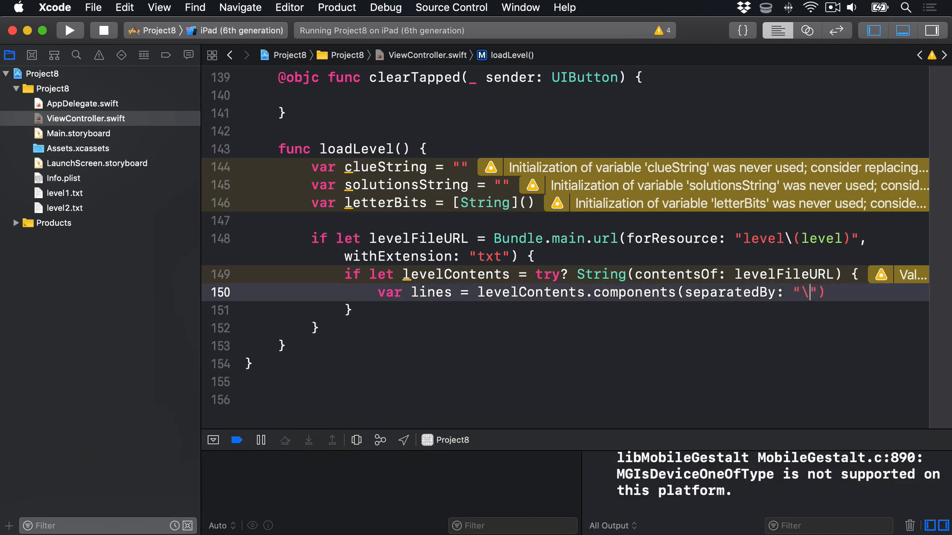
text(n)
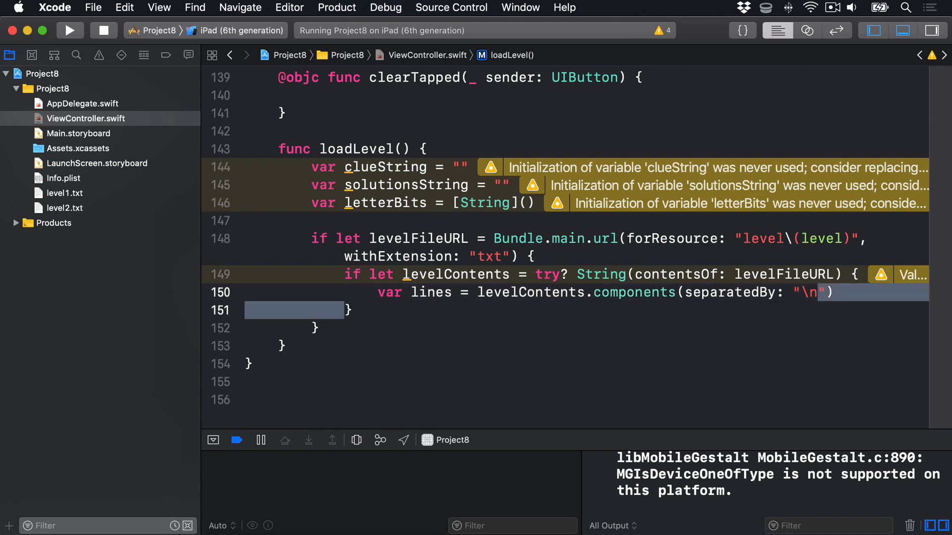
click(818, 292)
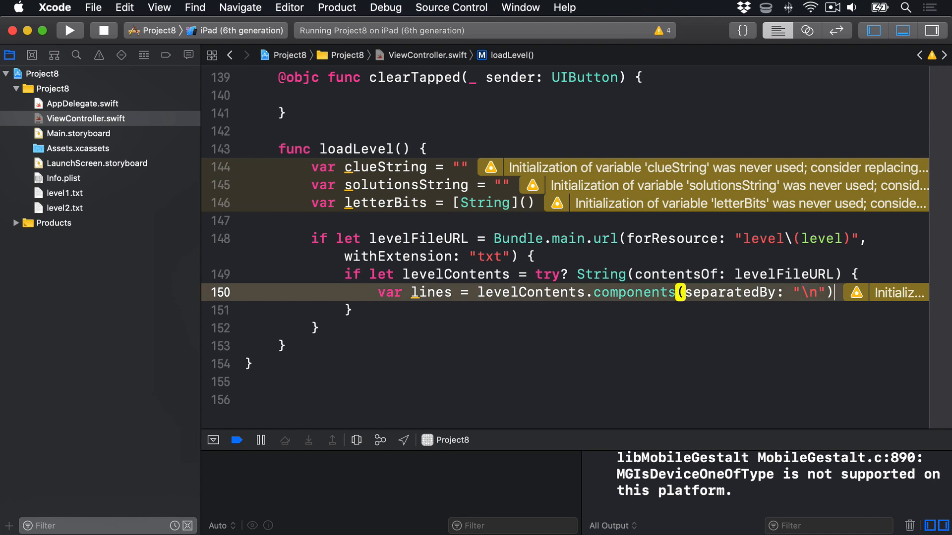
text(lines.sh)
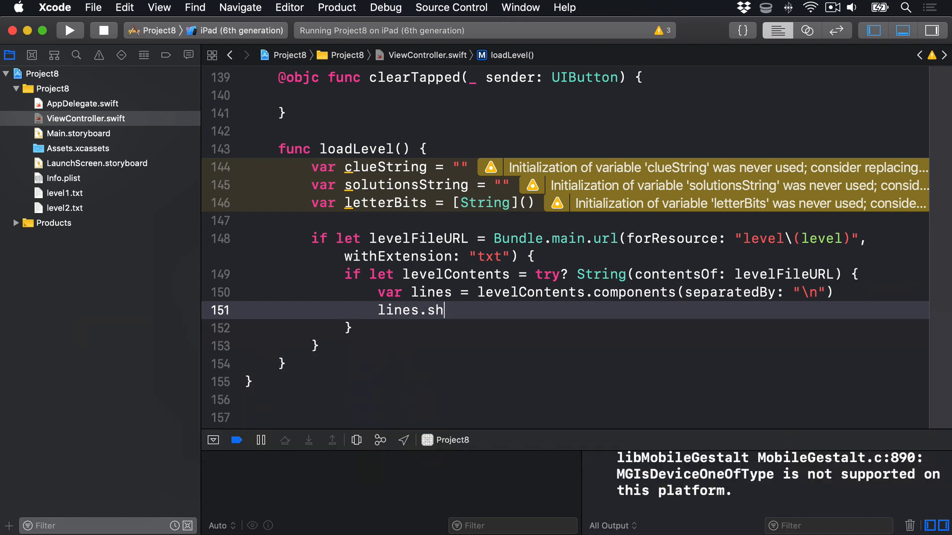
text(uffle())
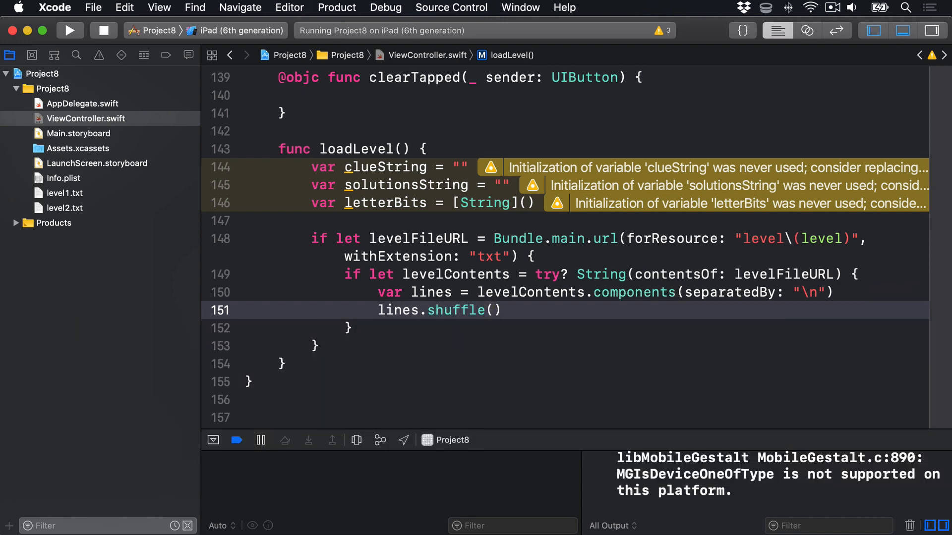
key(Return)
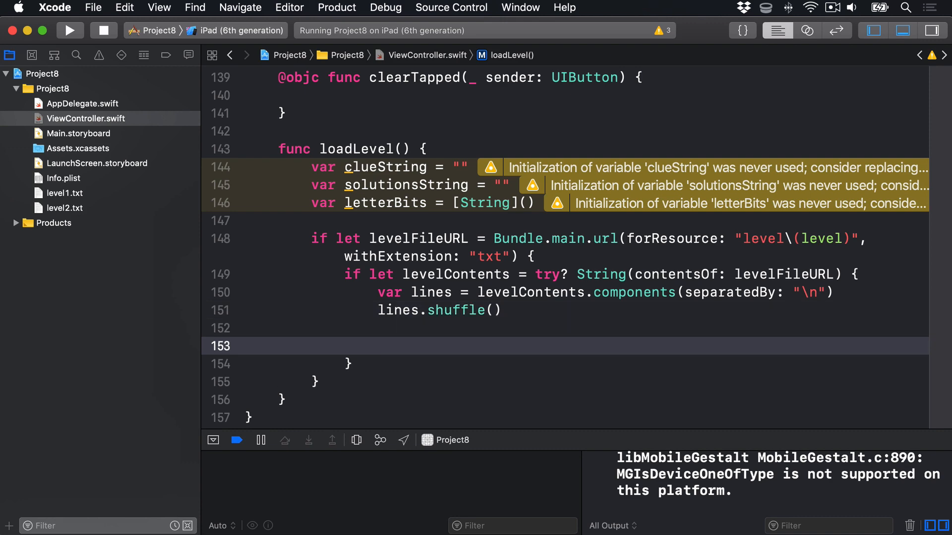
Write the empty loop for (index, line) in lines.enumerated() after the shuffle.
text(for (index))
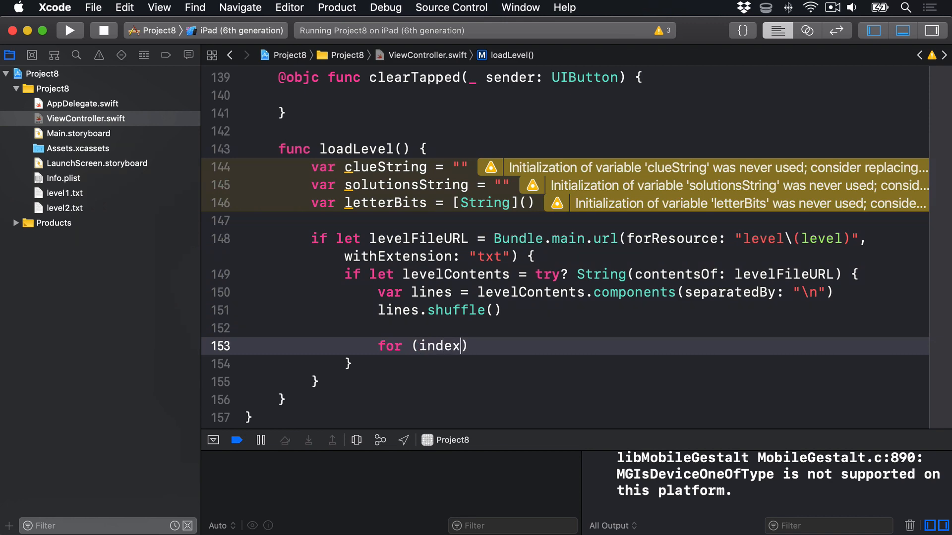
text(, line)
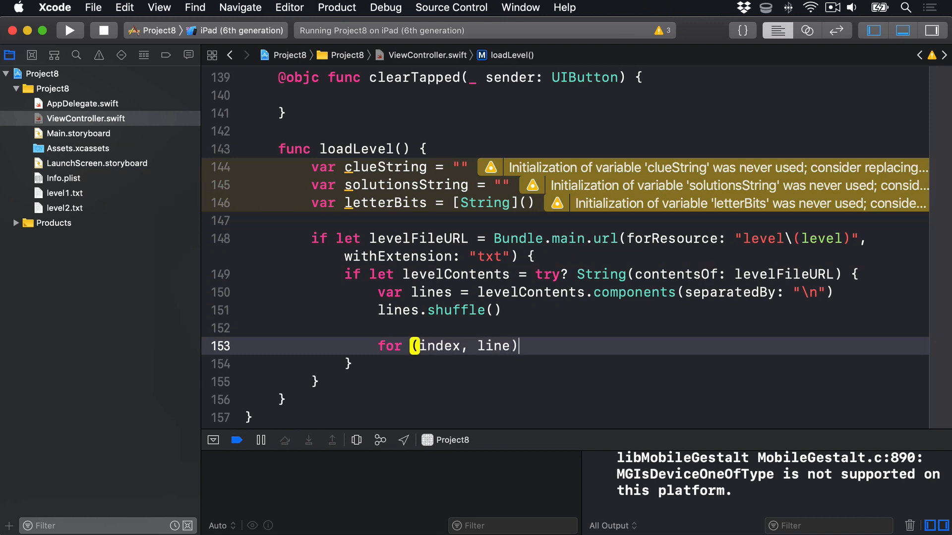
text(in lines.enum)
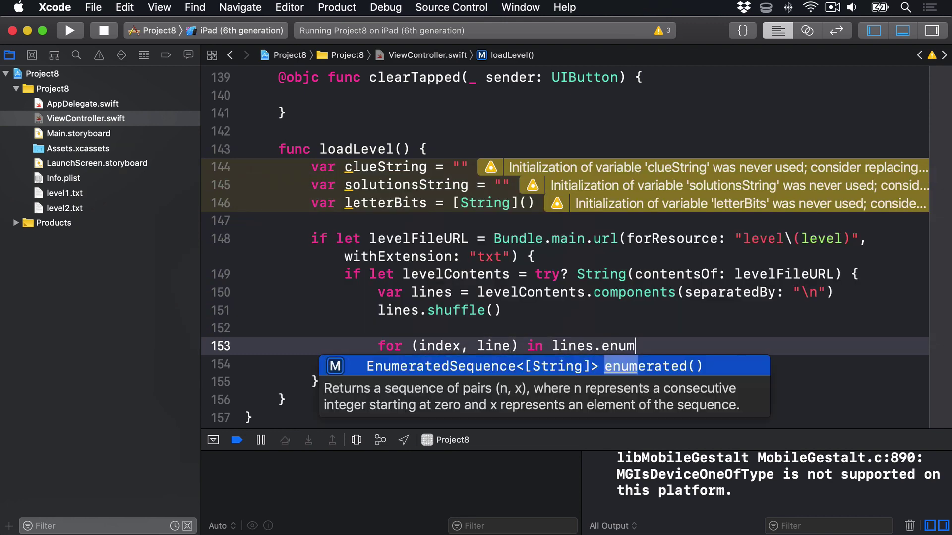
key(Return)
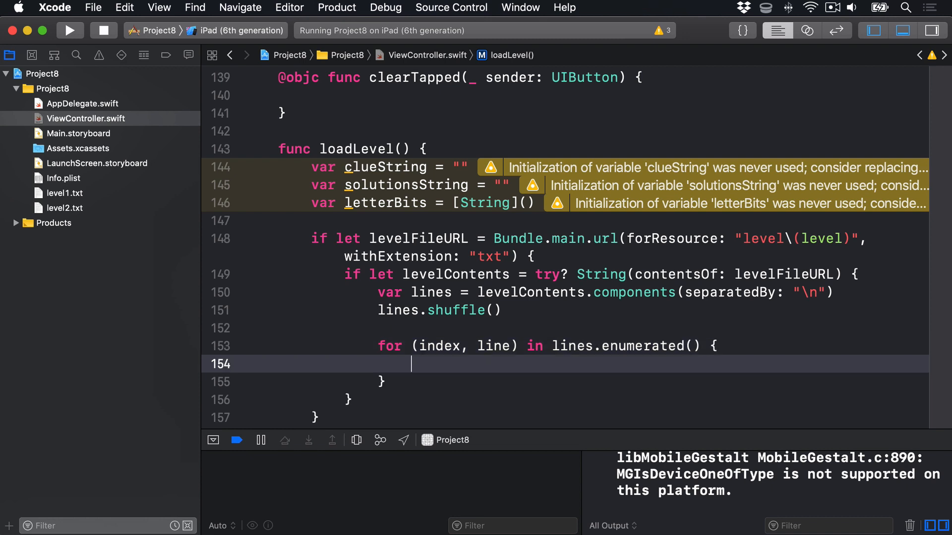
double_click(464, 346)
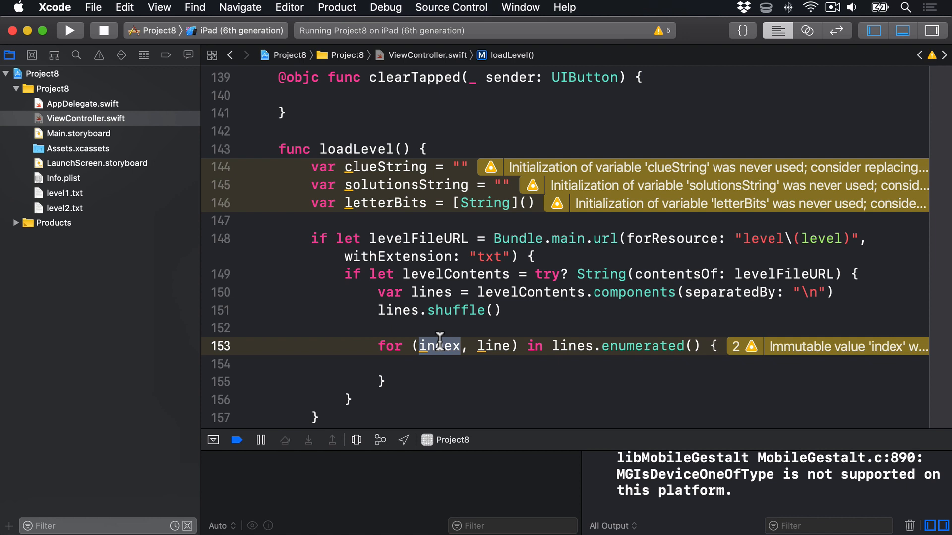
double_click(494, 346)
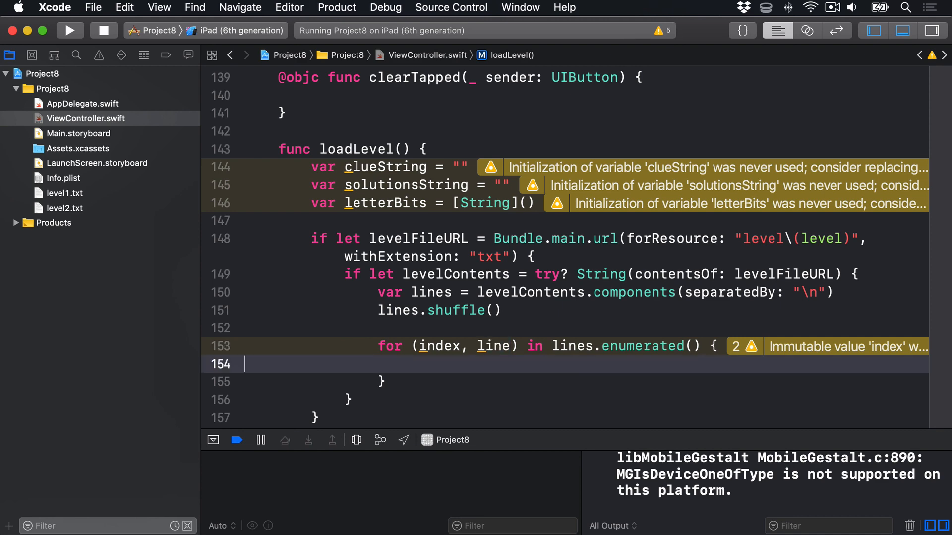
Inside the loop set let parts = line.components(separatedBy: ": ") and let answer = parts[0].
text(let parts)
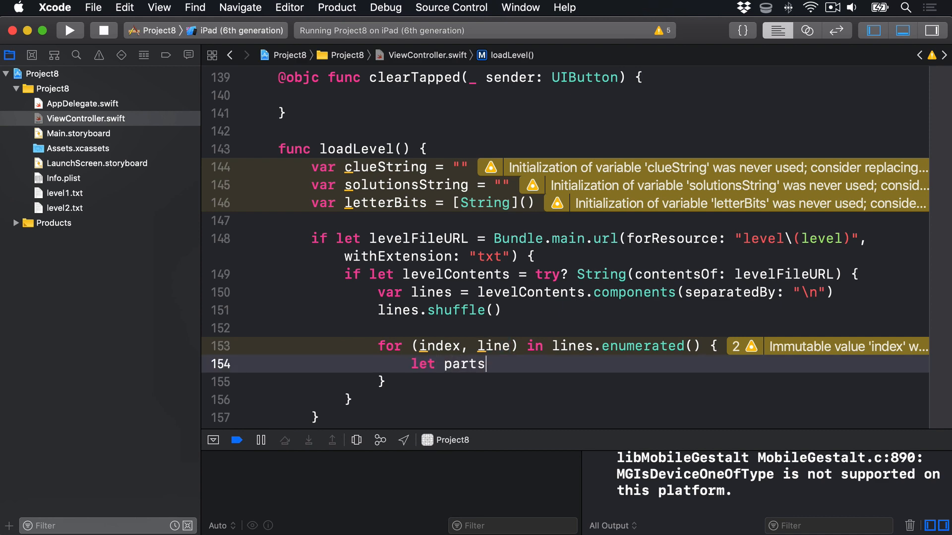
text(= line.components(separatedBy: ":)
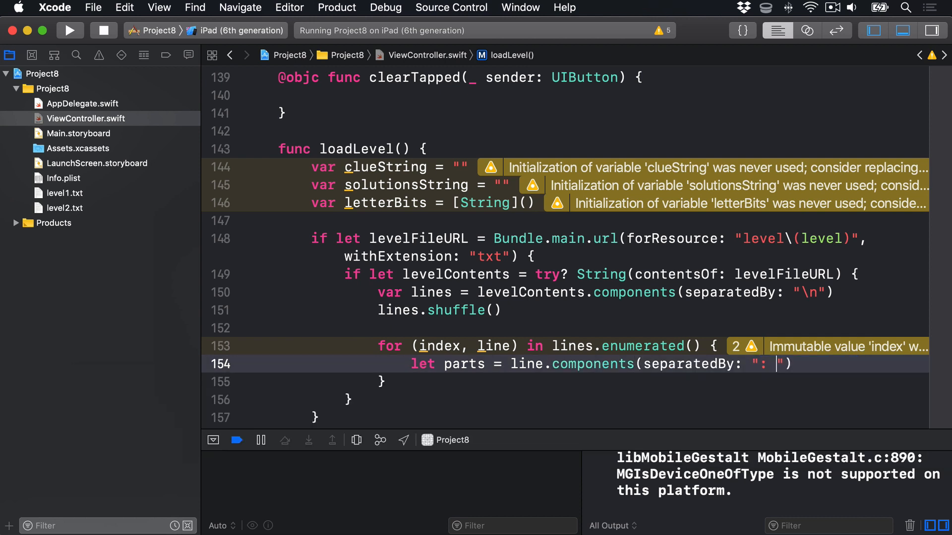
text(let answer = parts[0)
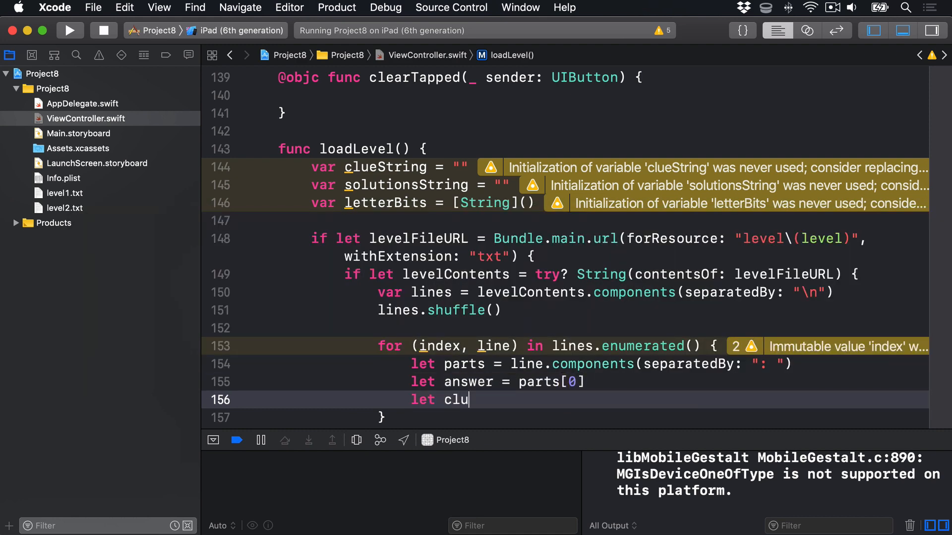
text(e = parts[1)
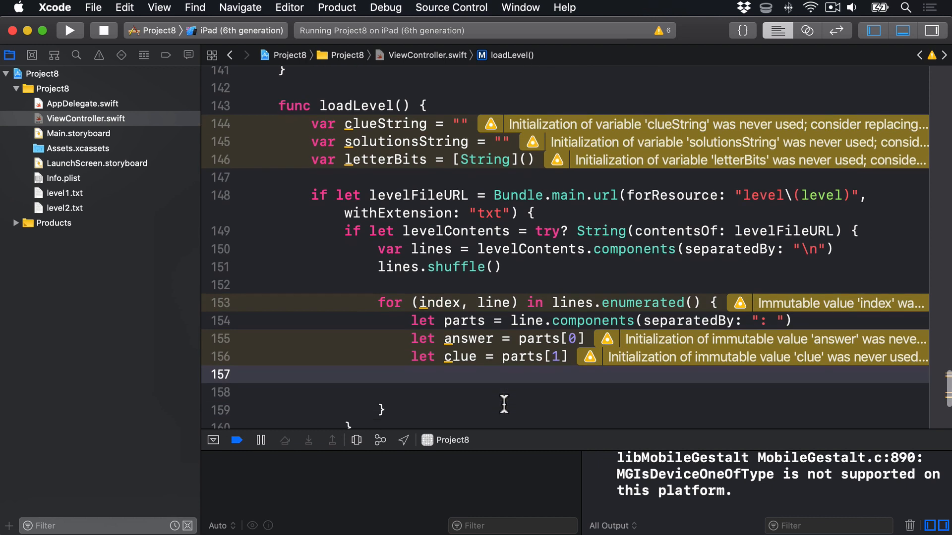
Append each numbered clue to clueString as "\(index + 1). \(clue)\n" inside the loop.
text(clueString += ")
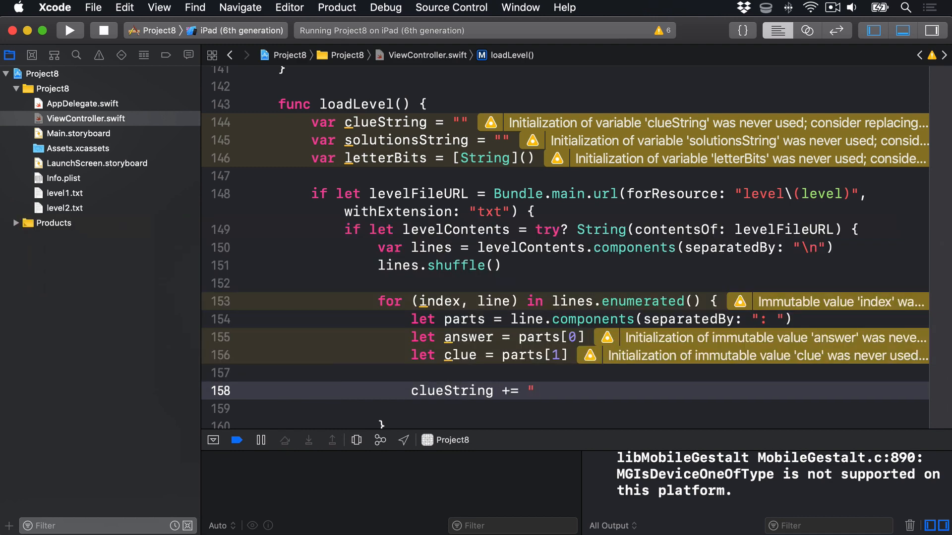
text(\(inde")
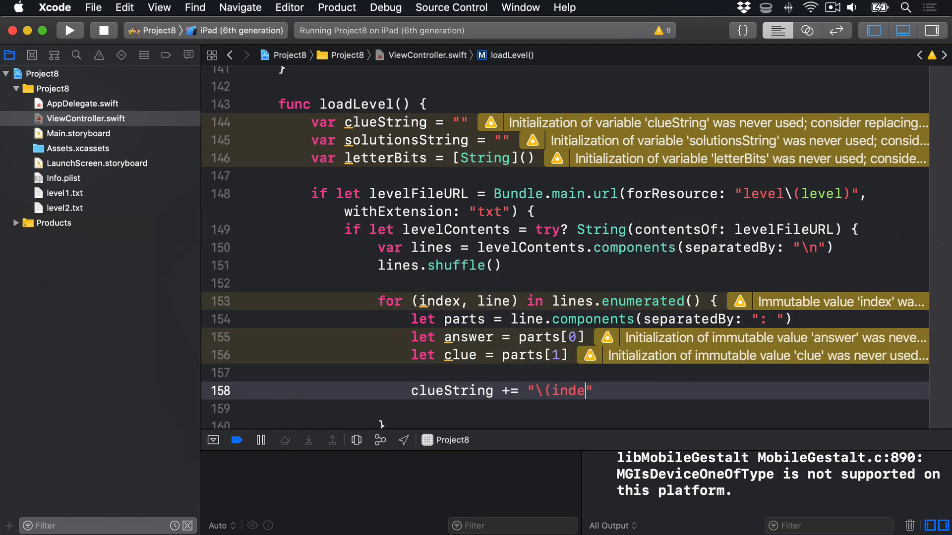
text(x + 1). \(c)
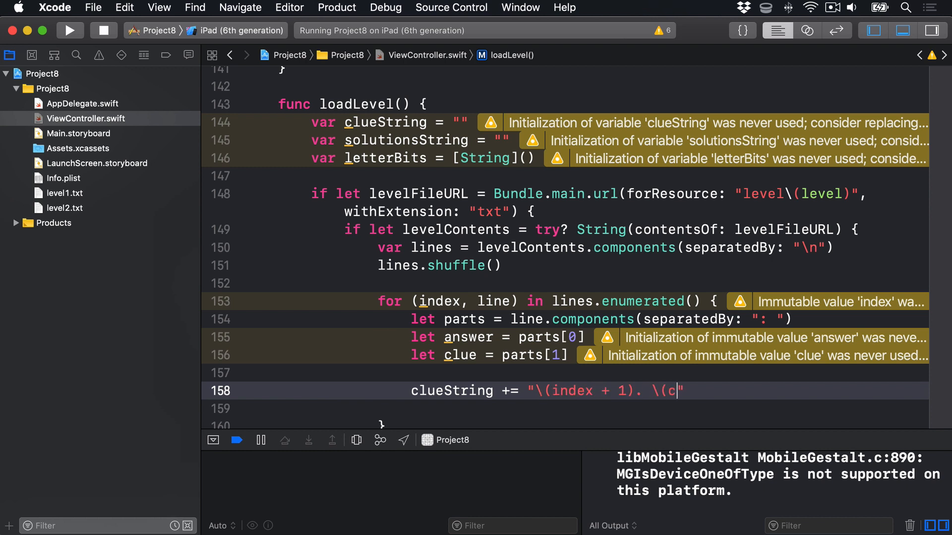
text(lue)\n)
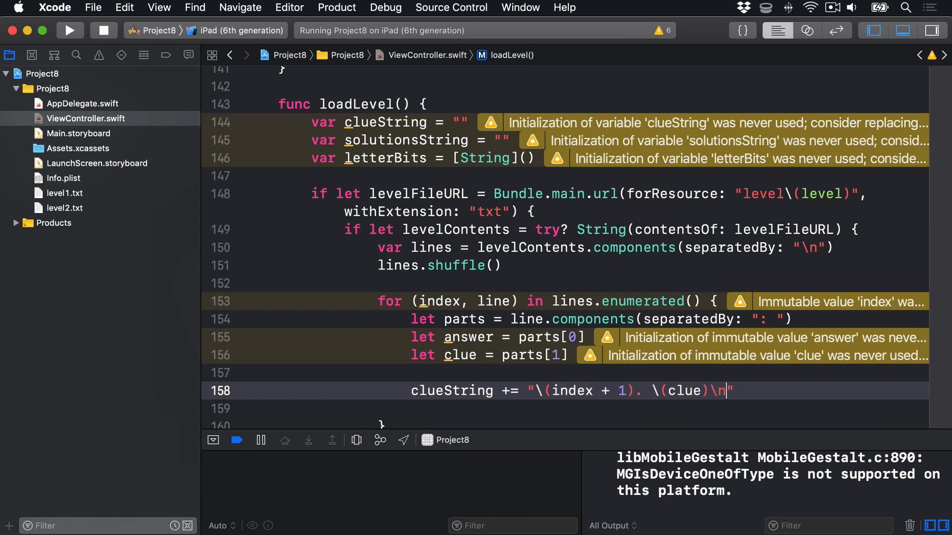
triple_click(571, 390)
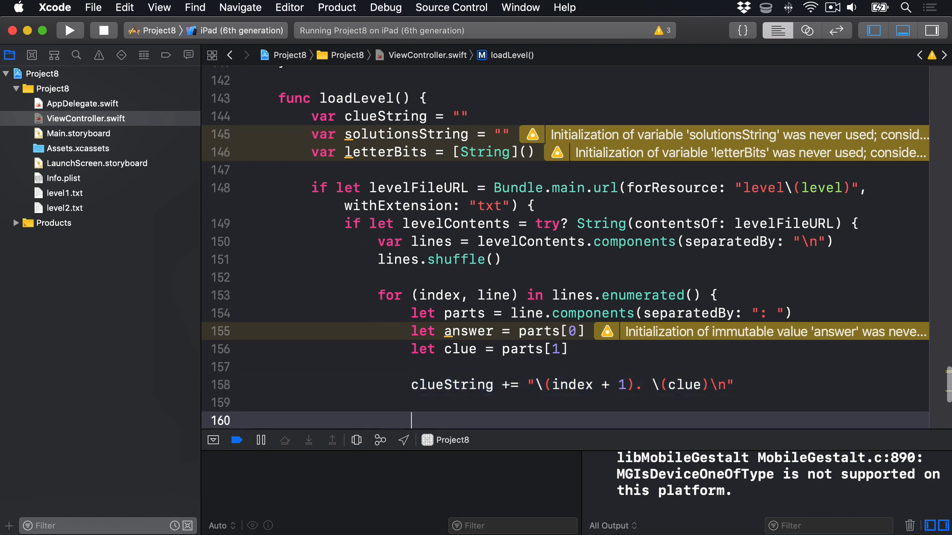
Create solutionWord by stripping the "|" marks from answer with replacingOccurrences.
text(let solutionW)
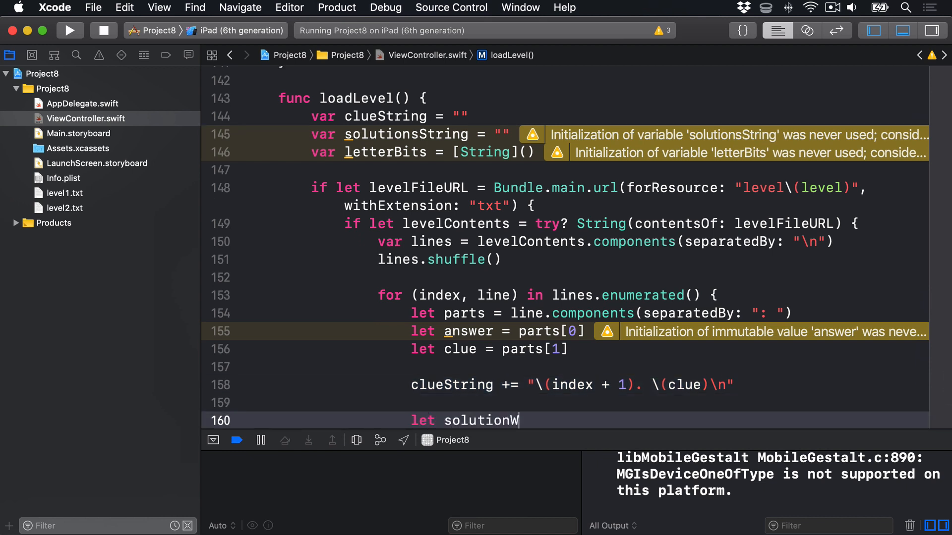
text(ord = answer.)
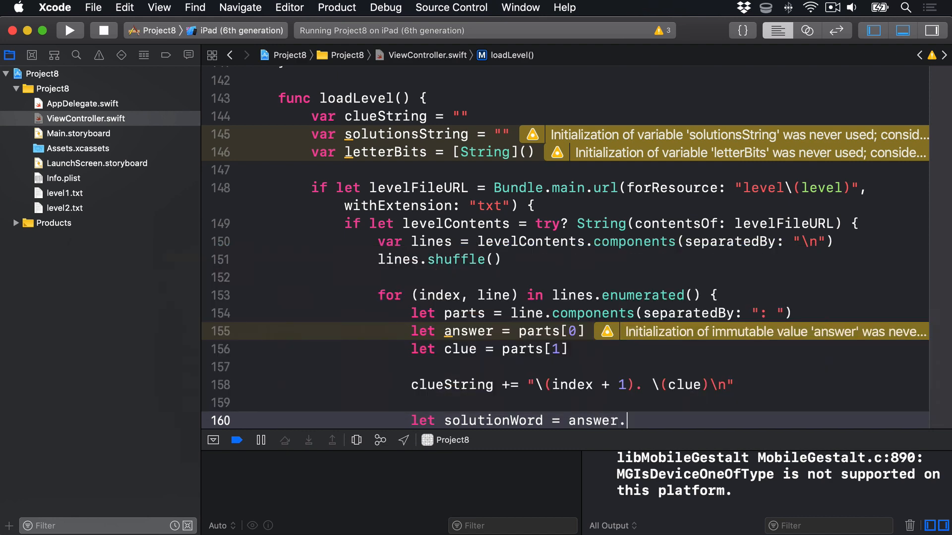
text(replacingOccurrences(of: "|", with: StringProtocol)
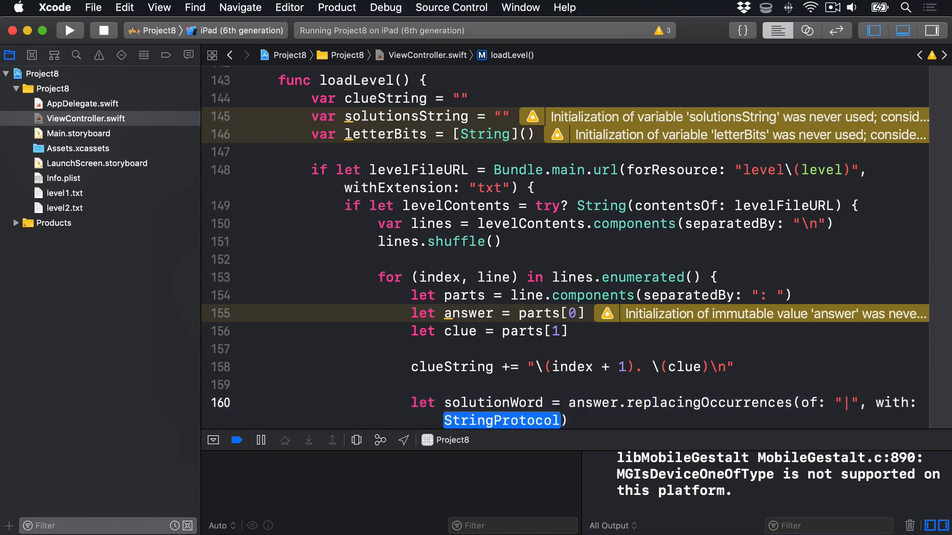
text("")
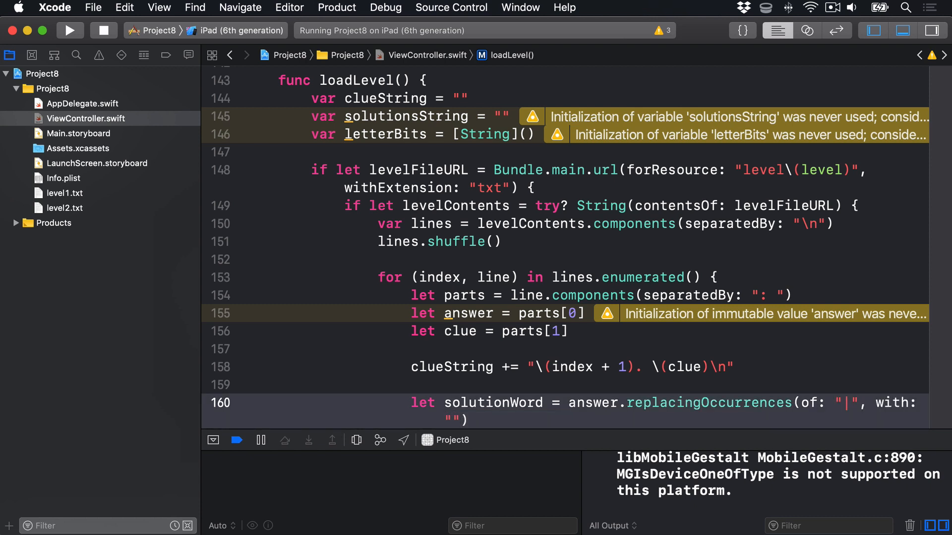
scroll(down, 3)
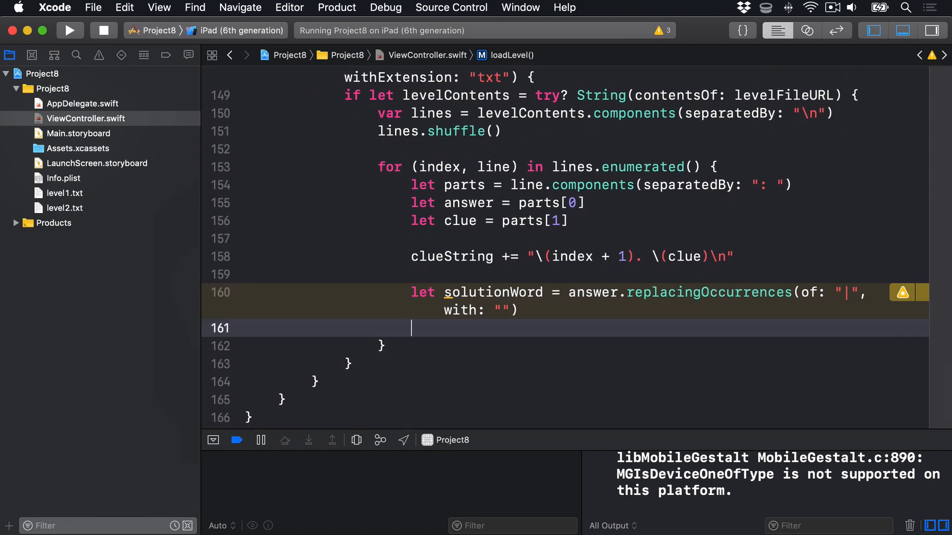
Add "\(solutionWord.count) letters\n" to solutionsString and append solutionWord to solutions.
text(solutionsString += ")
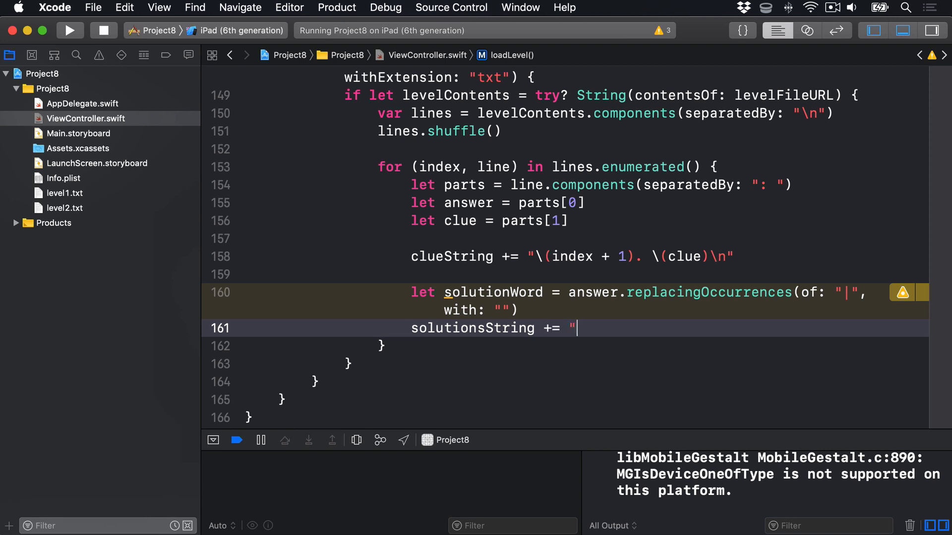
text(\(sol")
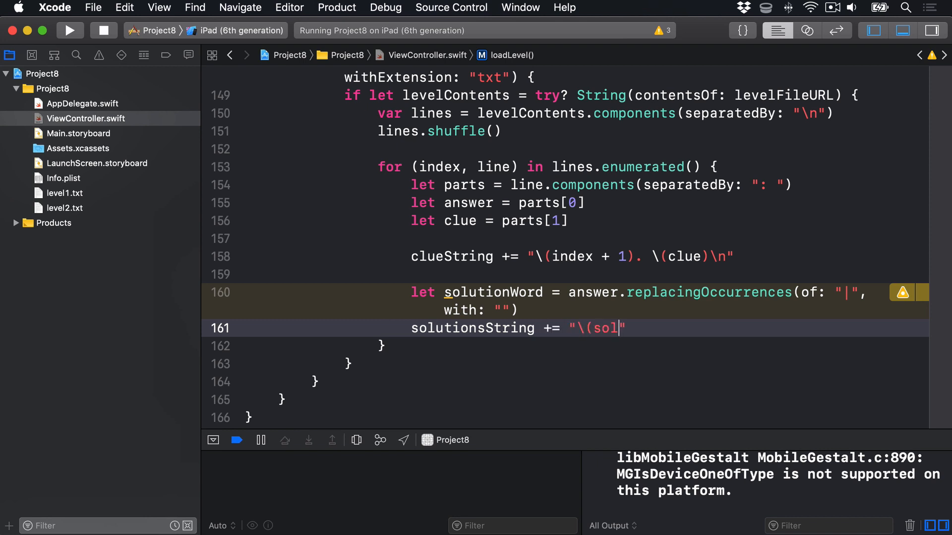
text(utionWord.count)
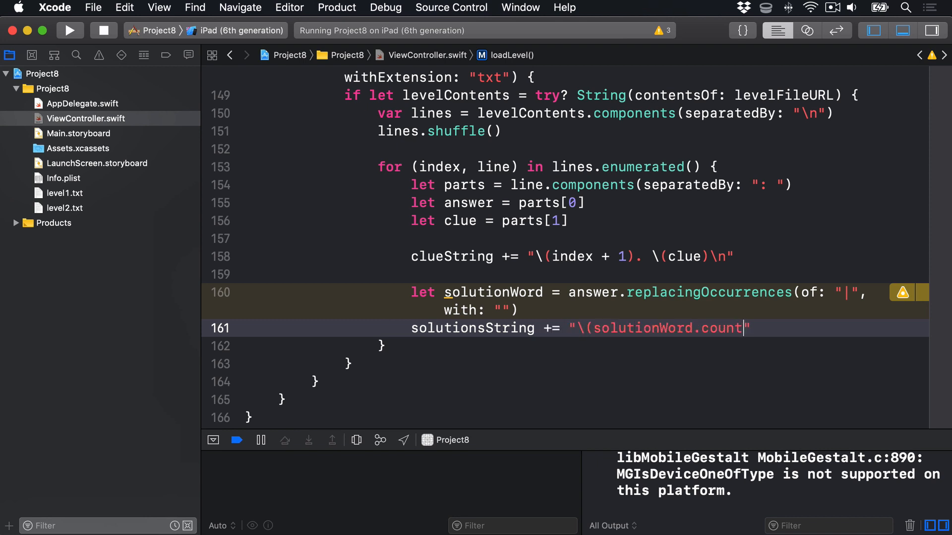
text() letters\n)
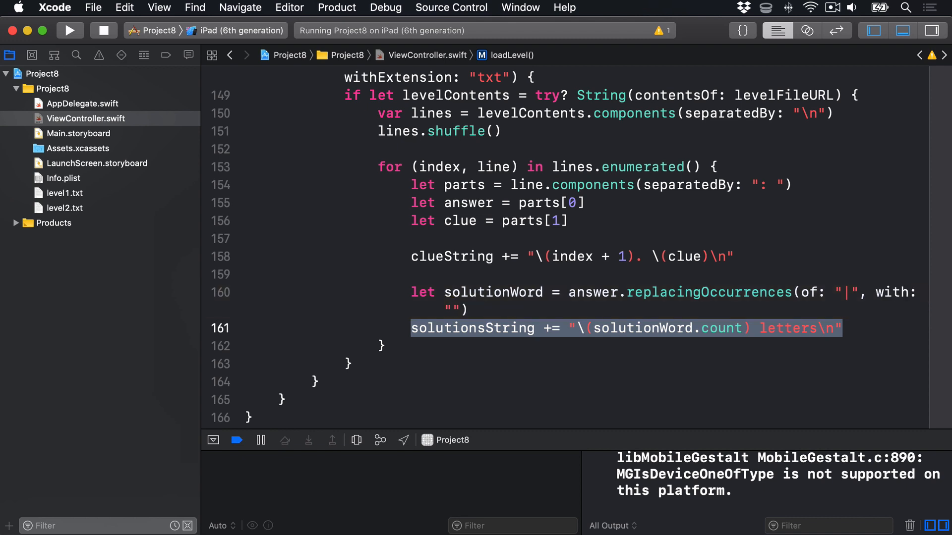
text(solution)
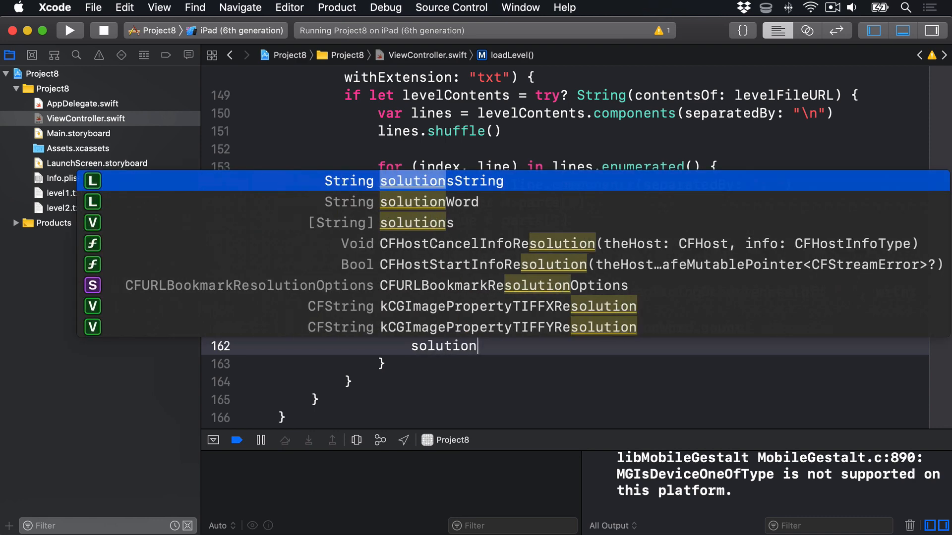
text(s.append(solutionWo)
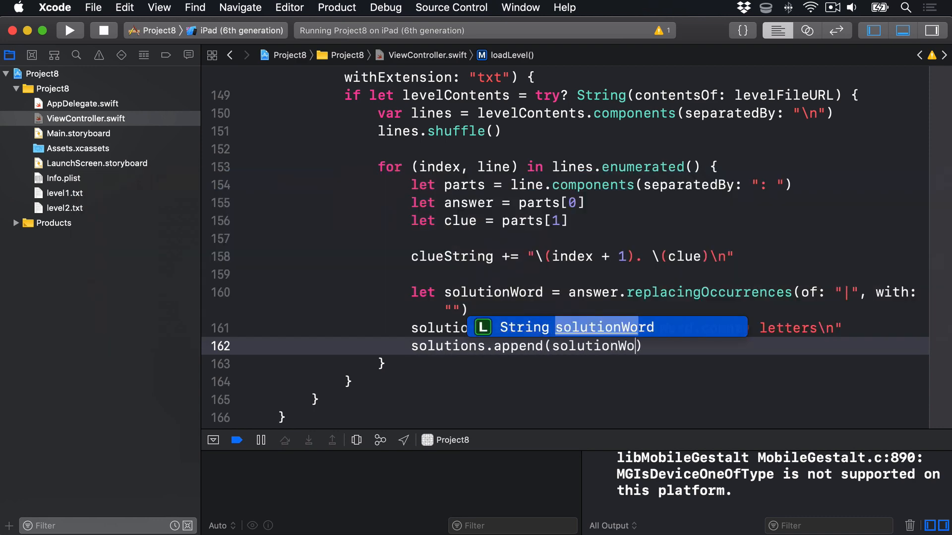
key(return)
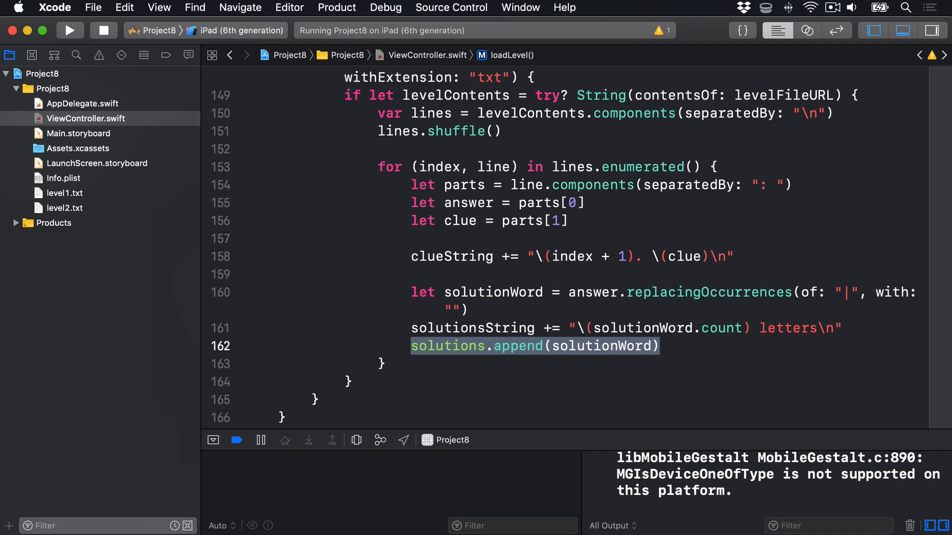
Split answer on "|" into bits and add them to letterBits, then review the finished loop.
text(let bits)
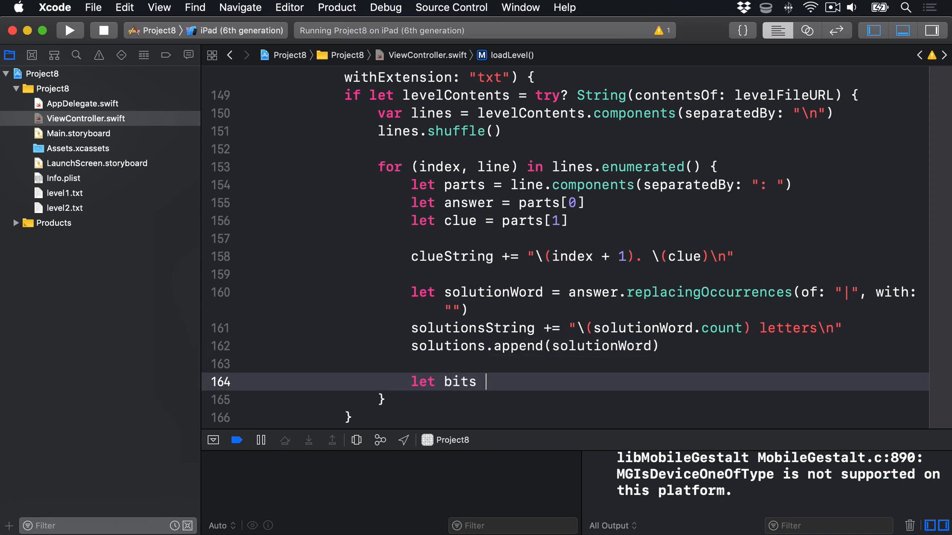
text(= answer.components(separatedBy: "|)
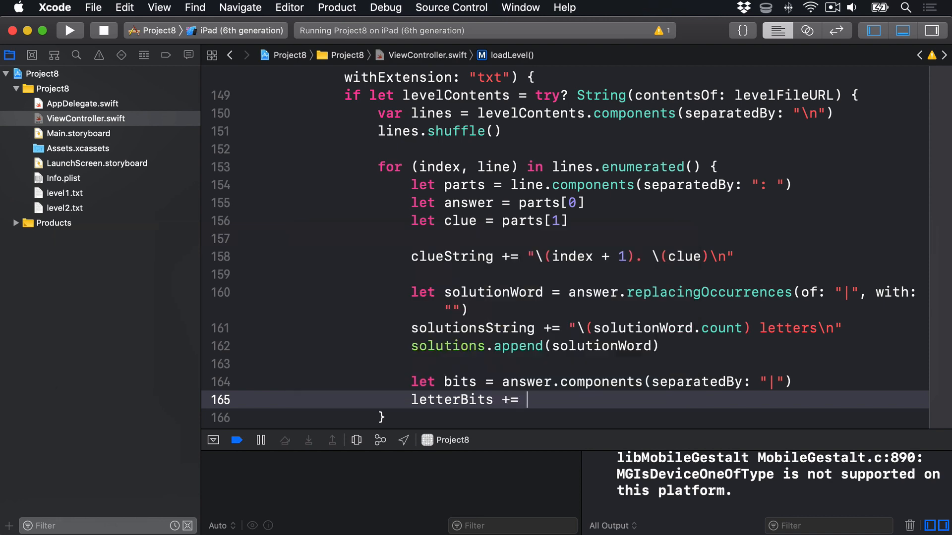
text(bits)
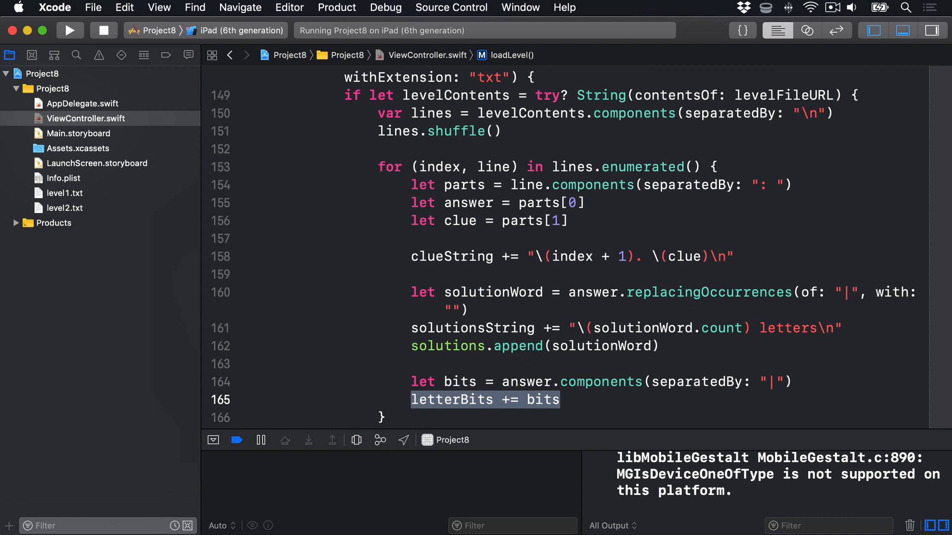
mouse_move(733, 303)
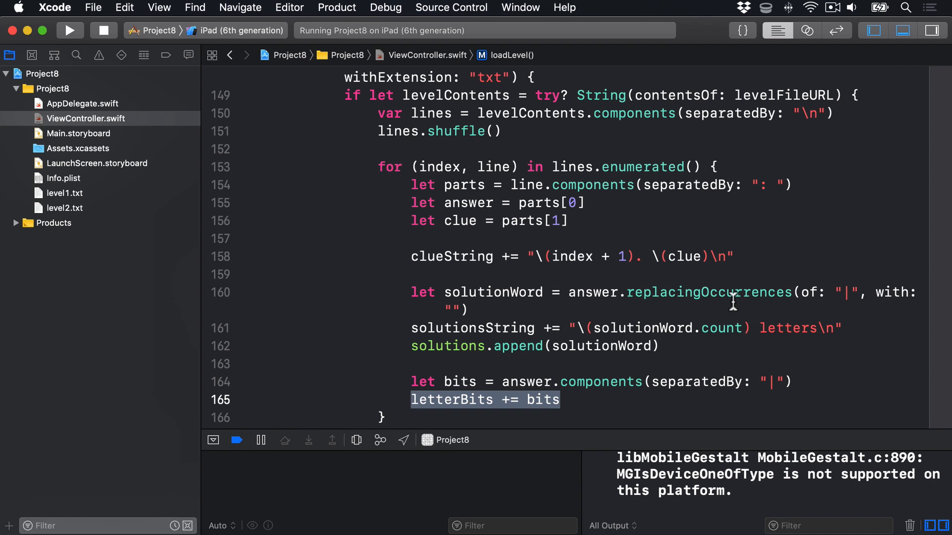
click(722, 255)
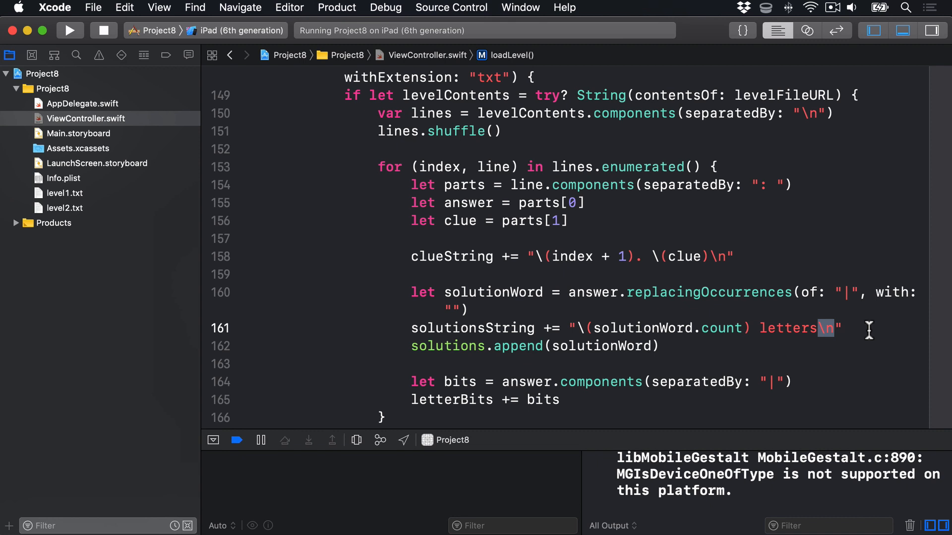
scroll(down, 3)
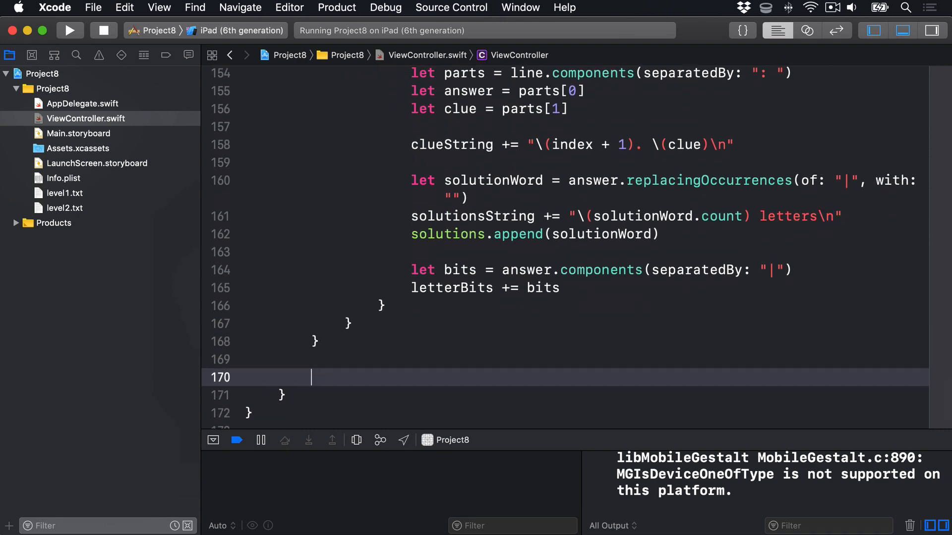
scroll(up, 3)
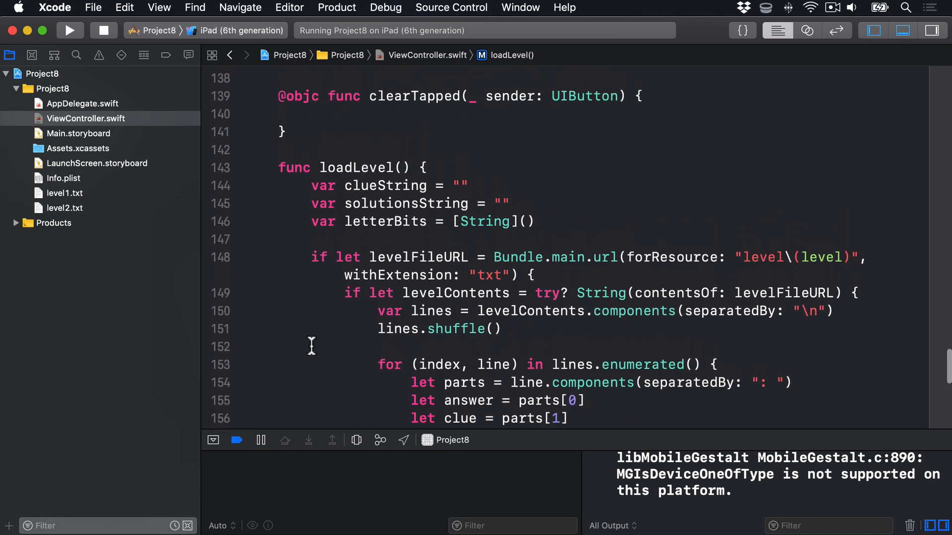
scroll(up, 3)
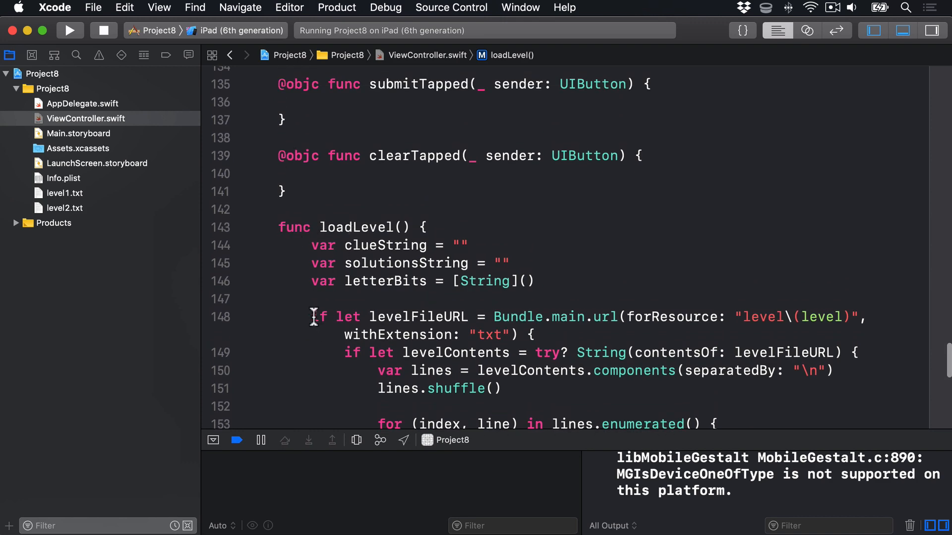
scroll(down, 3)
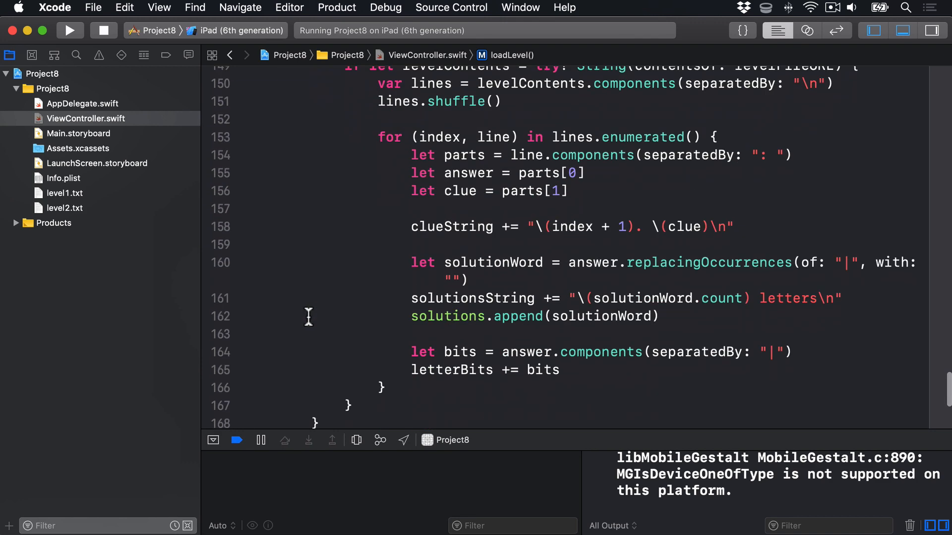
Set cluesLabel.text and answersLabel.text to clueString and solutionsString trimmed of whitespacesAndNewlines.
scroll(down, 3)
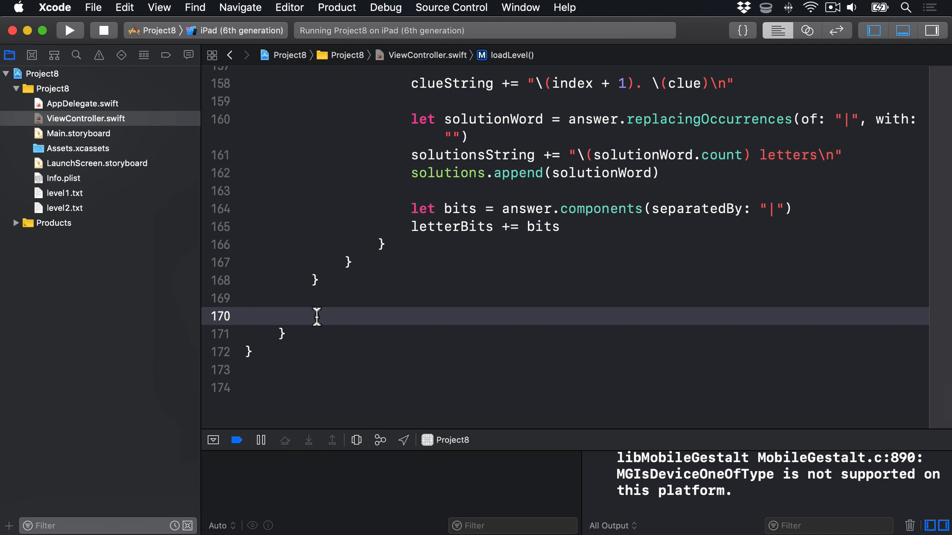
text(cluesLabel.text = c)
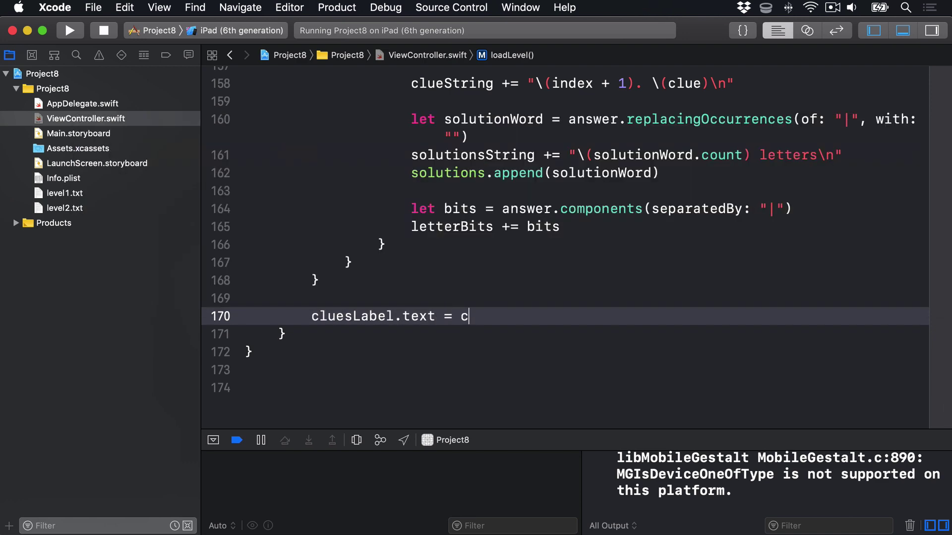
text(lueString.trimmingCharacters(in: CharacterSet)
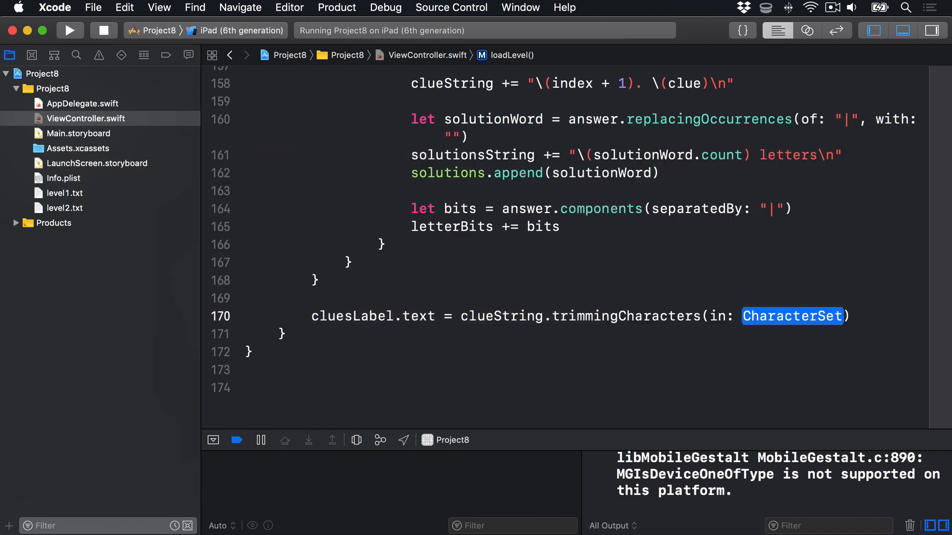
text(.whitesp)
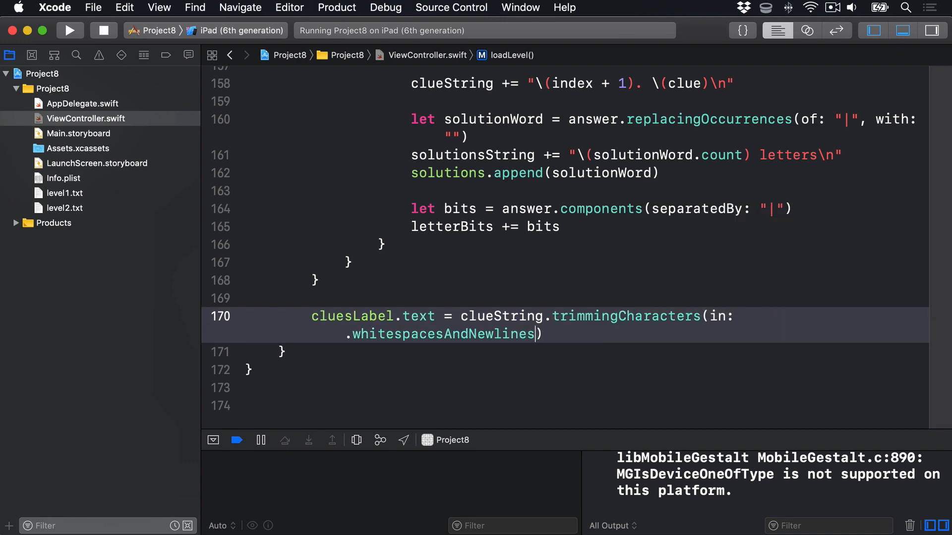
text(answersLabel.text =)
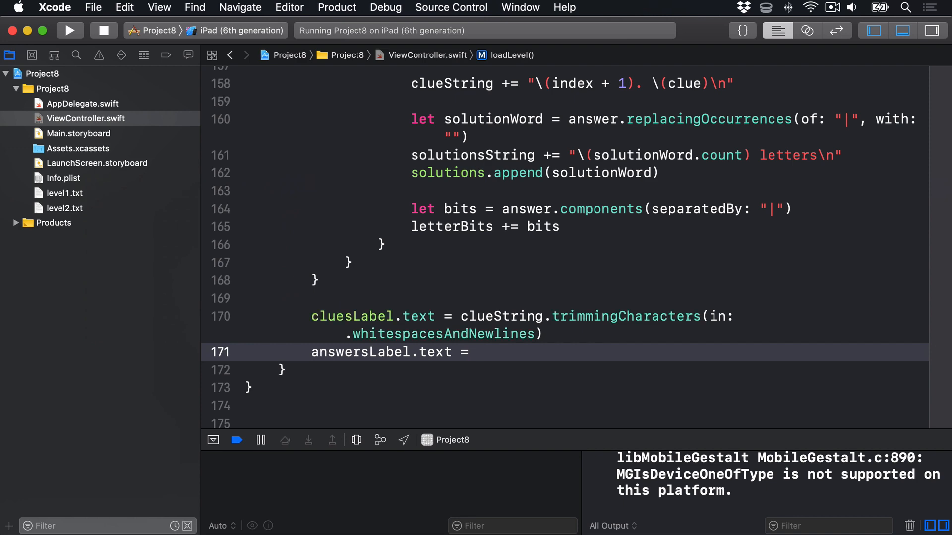
text(solutionsString.,)
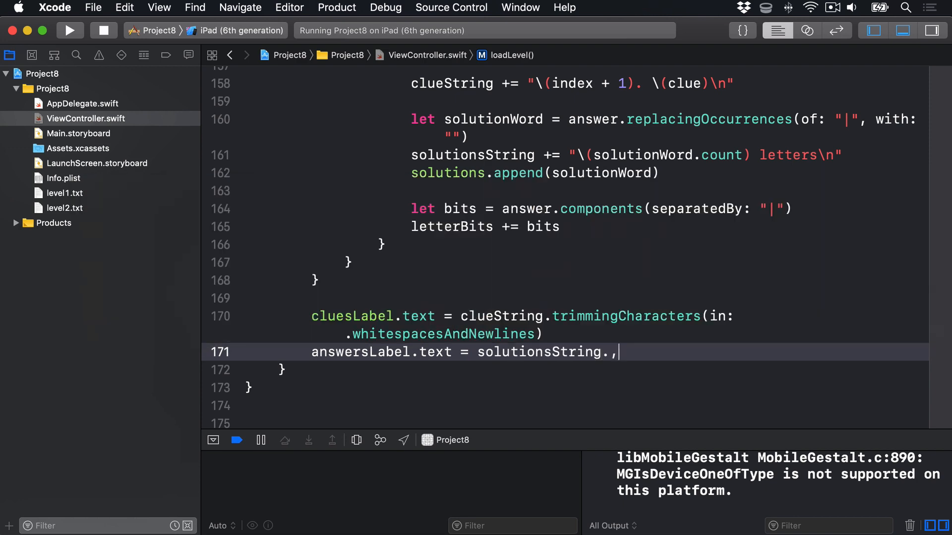
text(trimmingCharacters(in: .whitespacesAndNewlines)
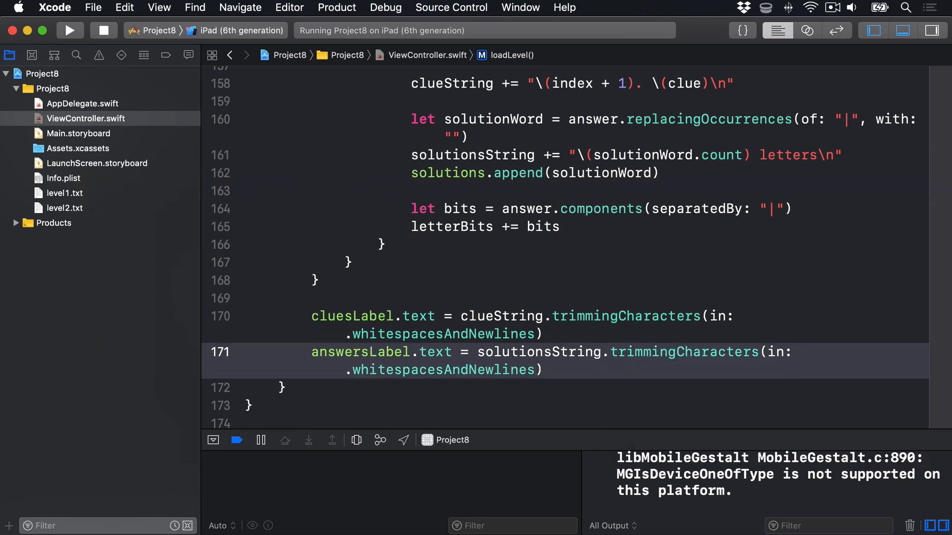
click(544, 370)
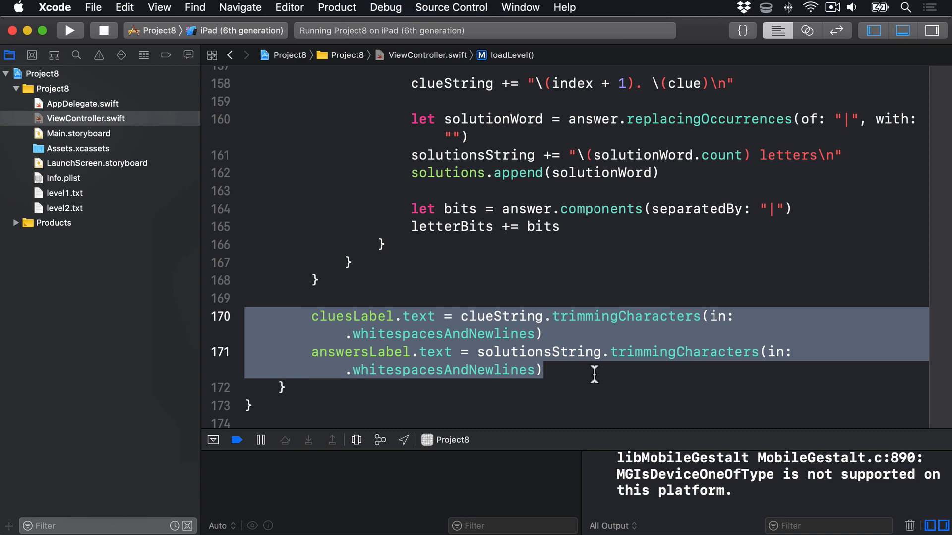
Shuffle letterButtons and guard with an if comparing letterButtons.count to letterBits.count.
text(lett)
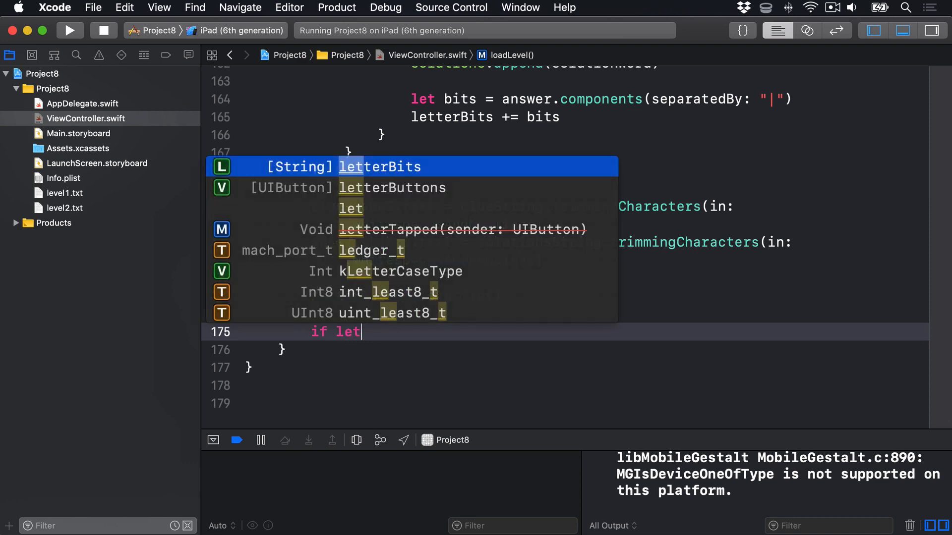
text(letterButtons.cou)
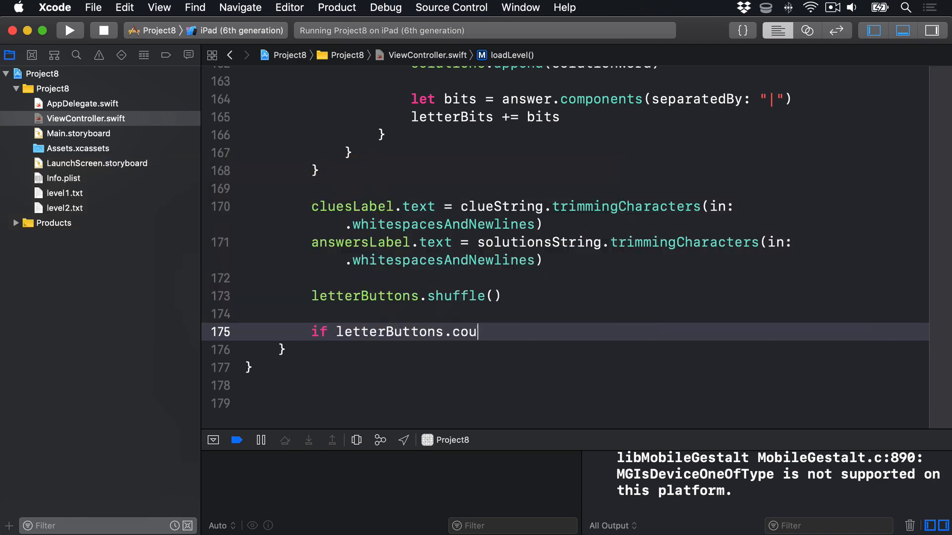
text(nt == letterBits.count {)
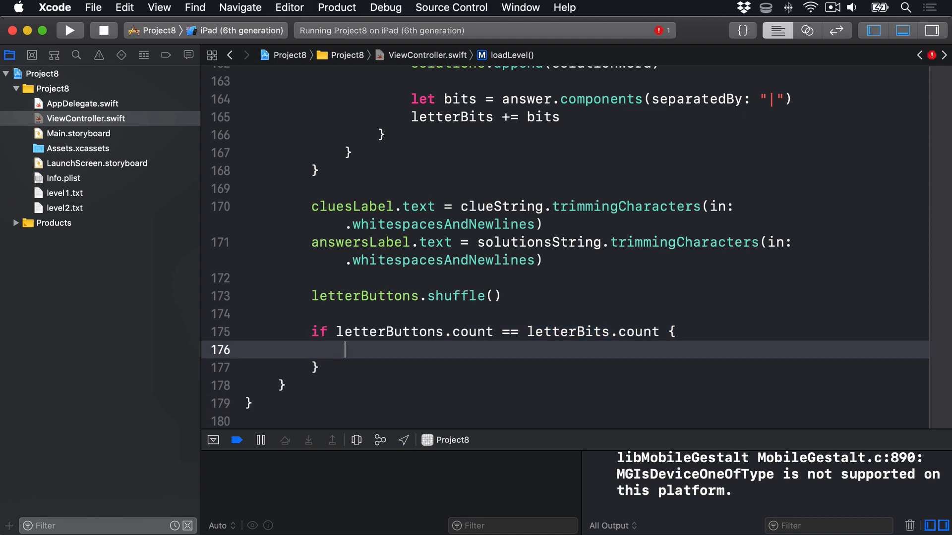
Loop over the buttons setting letterButtons[i] title to letterBits[i] for .normal.
text(for i)
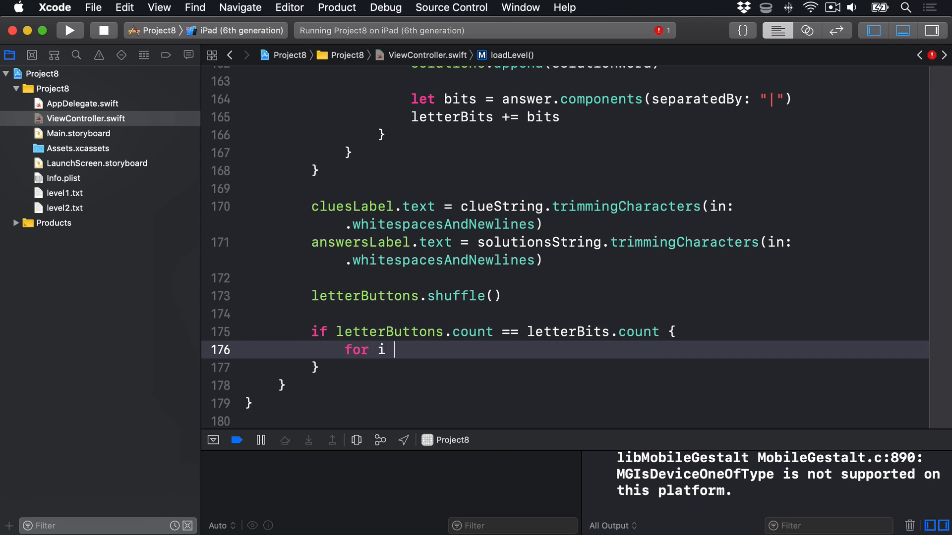
text(in 0)
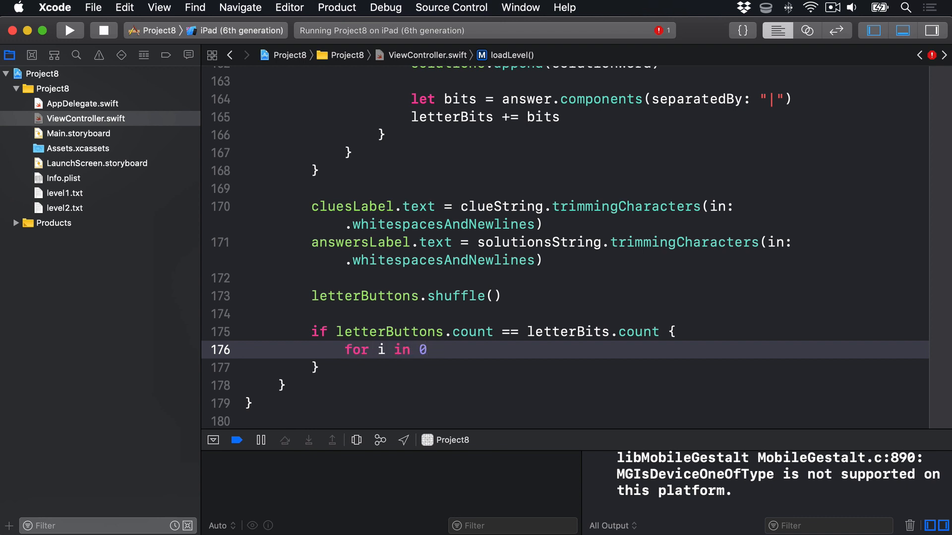
text(..<letterButto)
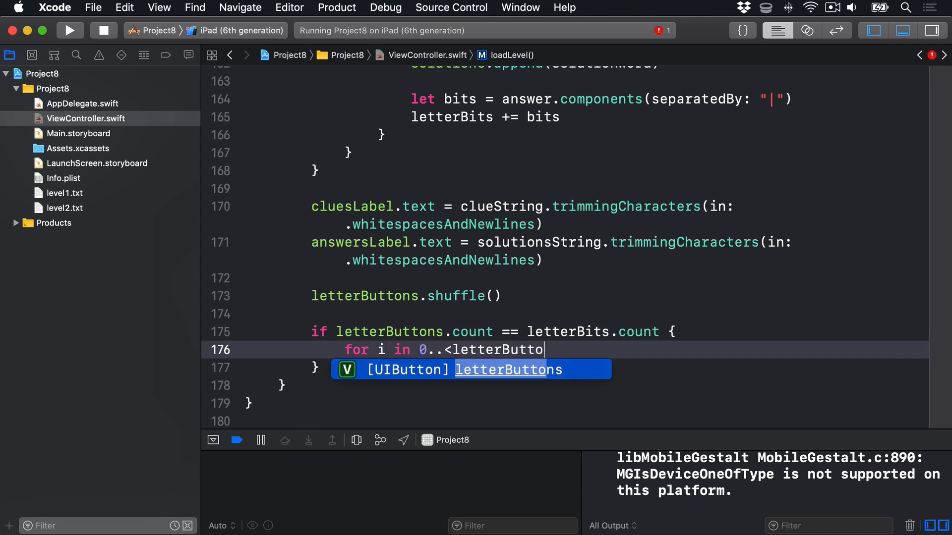
key(return)
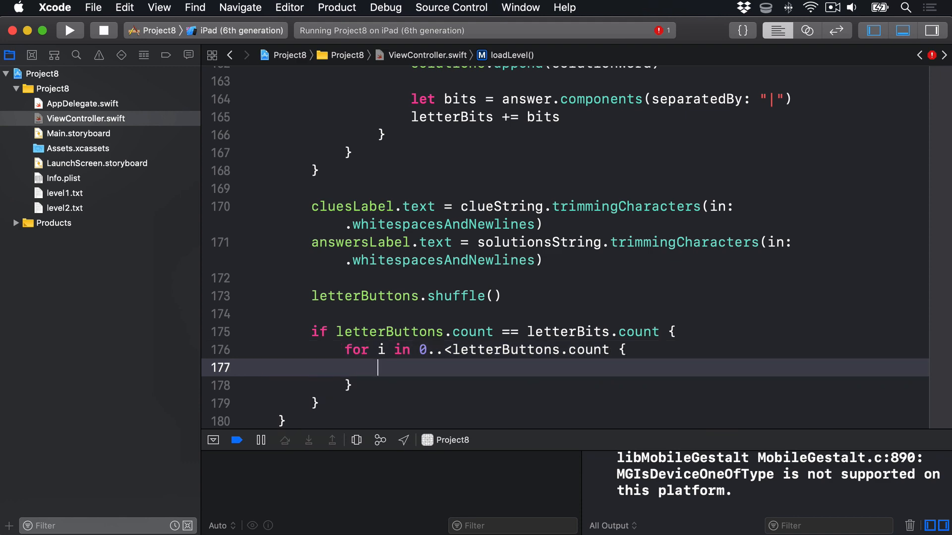
text(letterButtons)
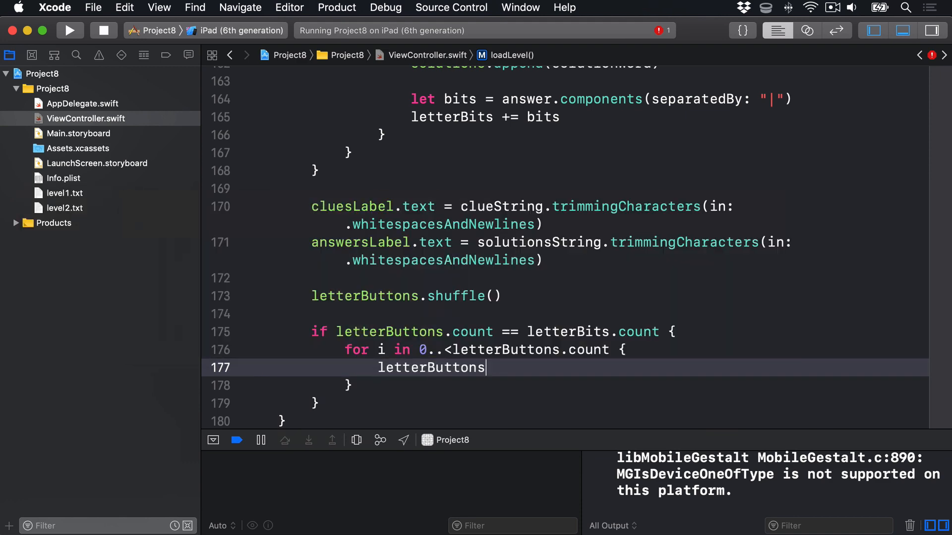
text([i].setTitle(let, for: UIControl.State)
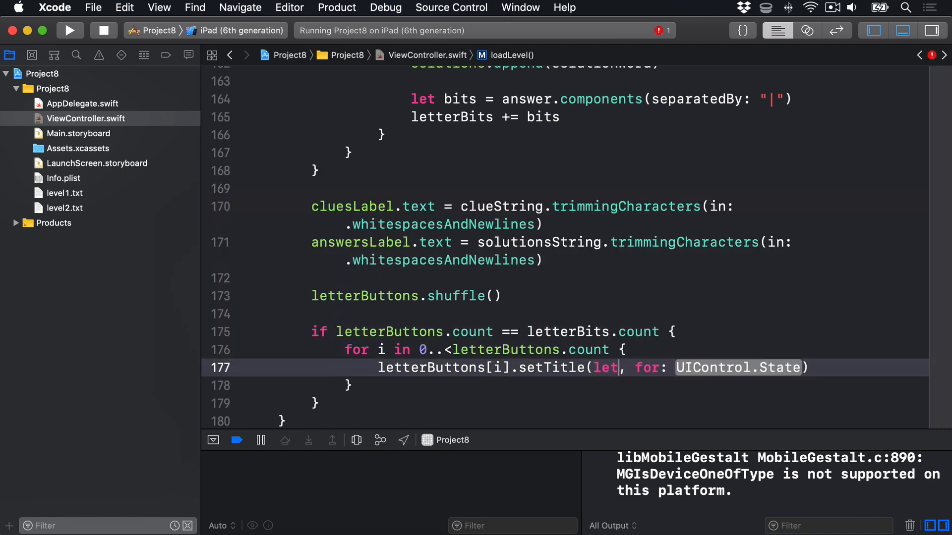
text(letterBits[i])
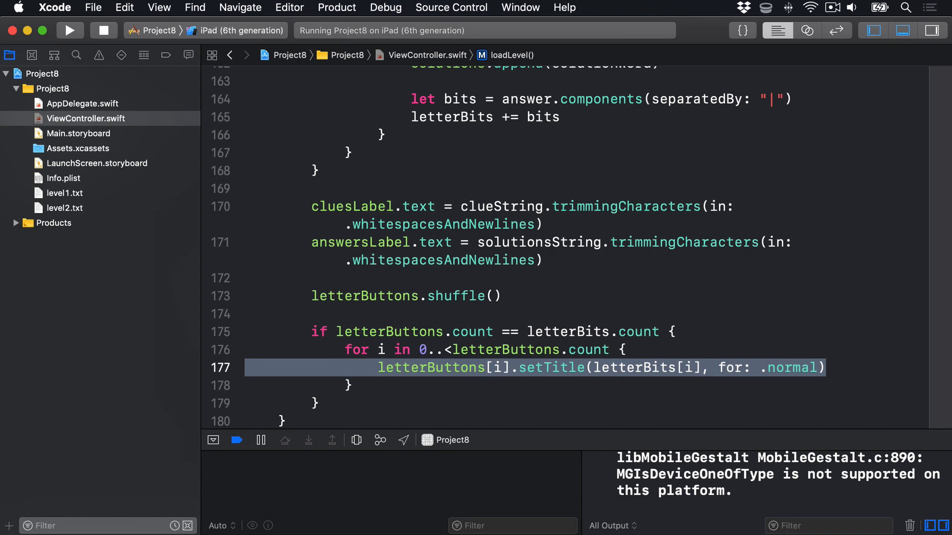
Call loadLevel() from viewDidLoad, then run and view the shuffled clues in the iPad simulator.
scroll(up, 3)
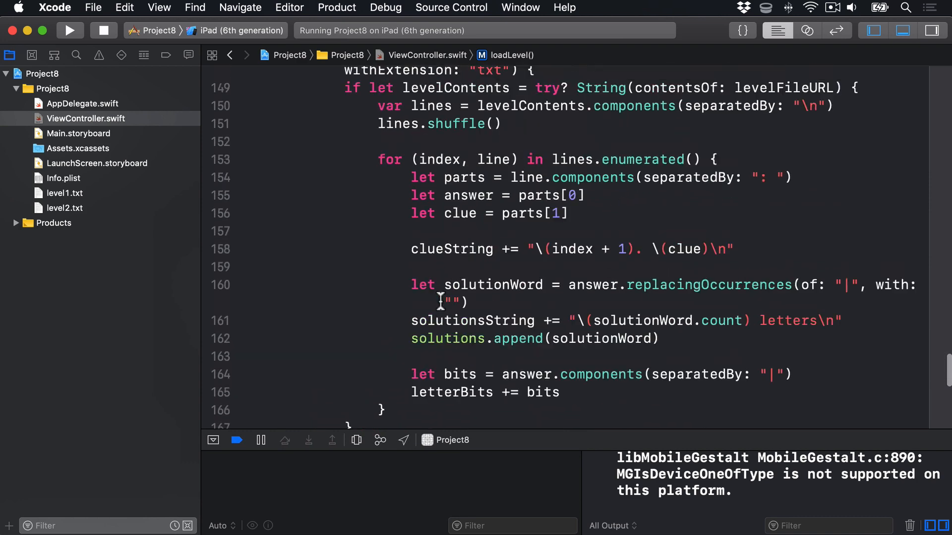
scroll(up, 3)
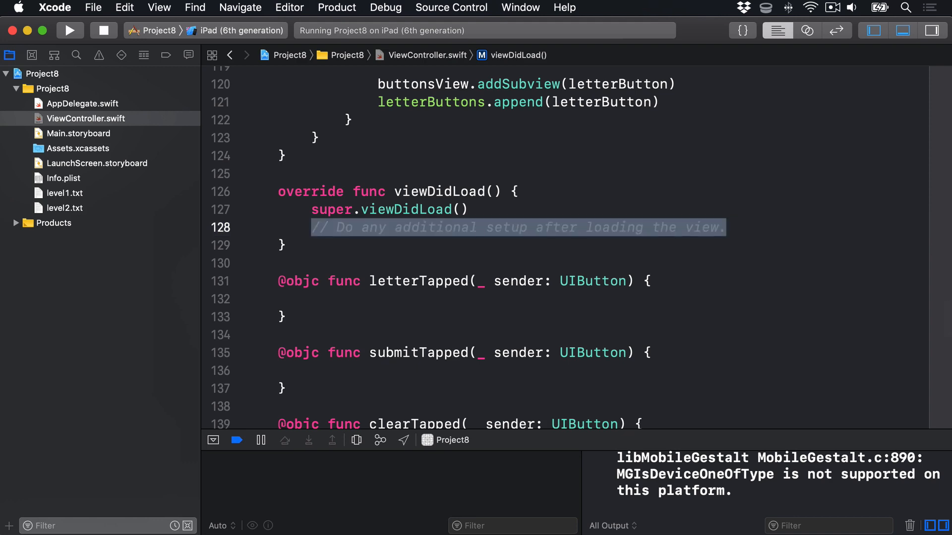
text(loadLevel()
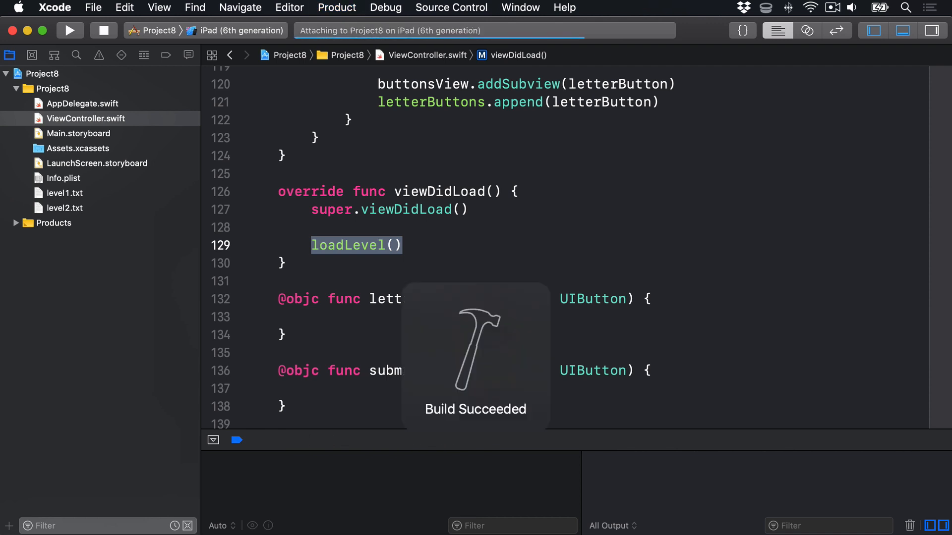
click(69, 31)
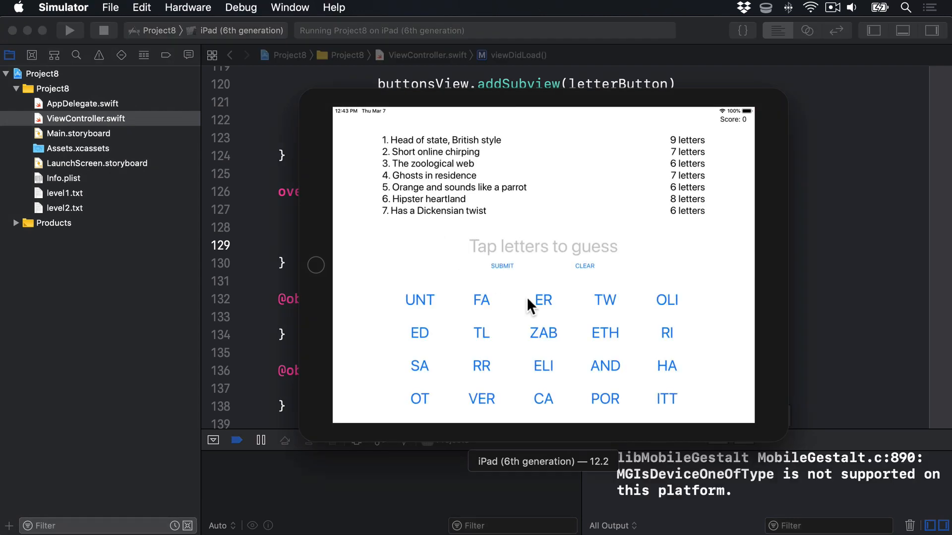
mouse_move(660, 369)
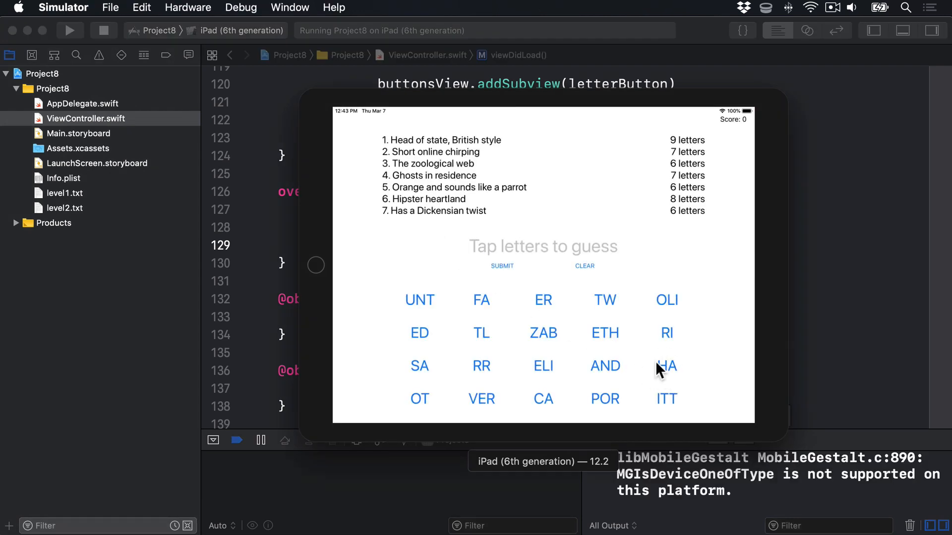
mouse_move(407, 355)
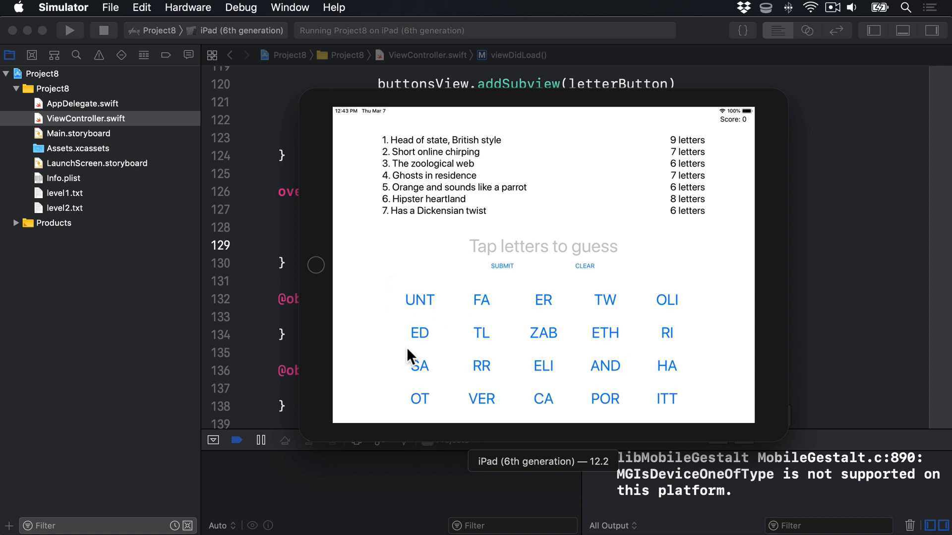
mouse_move(420, 345)
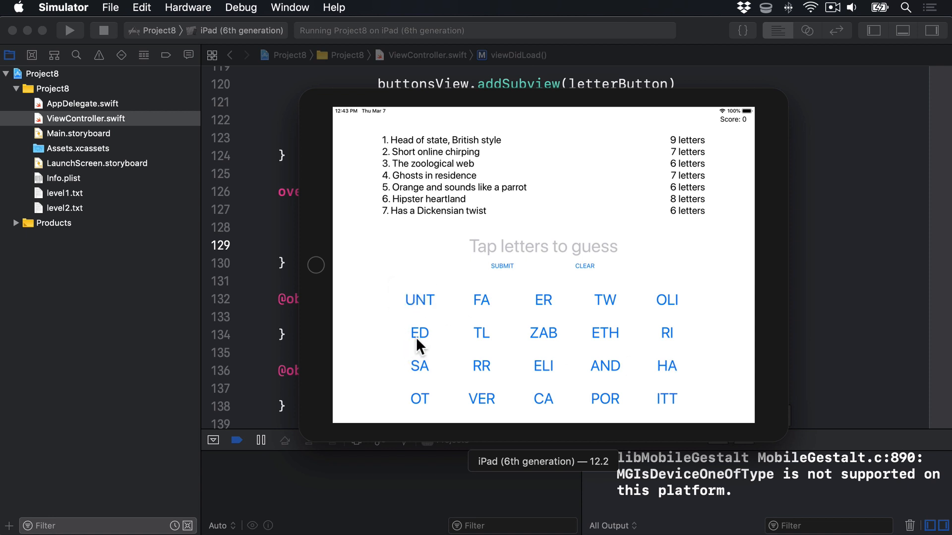
mouse_move(475, 389)
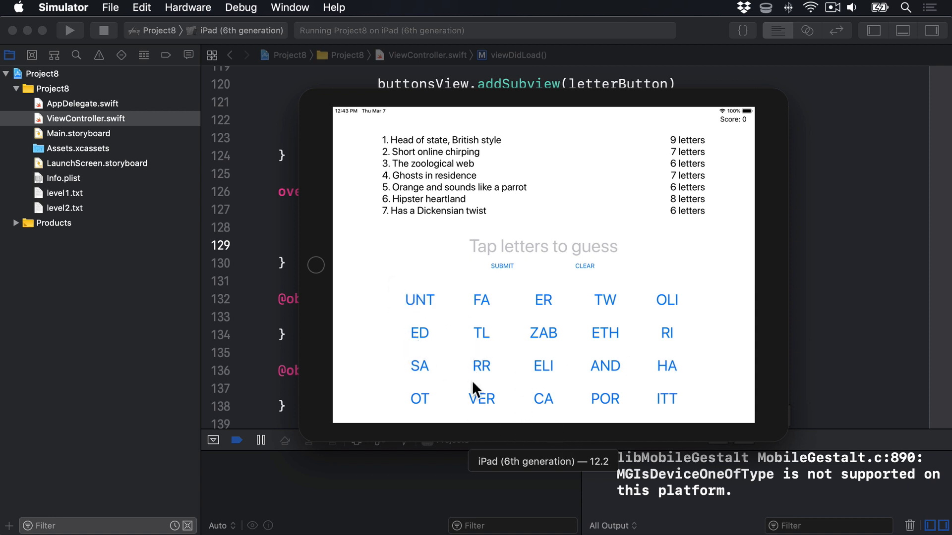
mouse_move(425, 415)
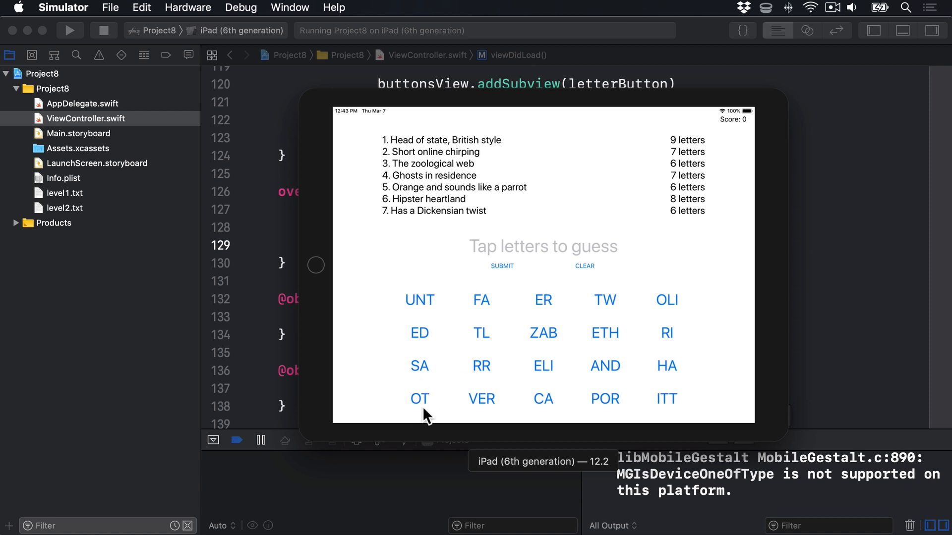
mouse_move(427, 171)
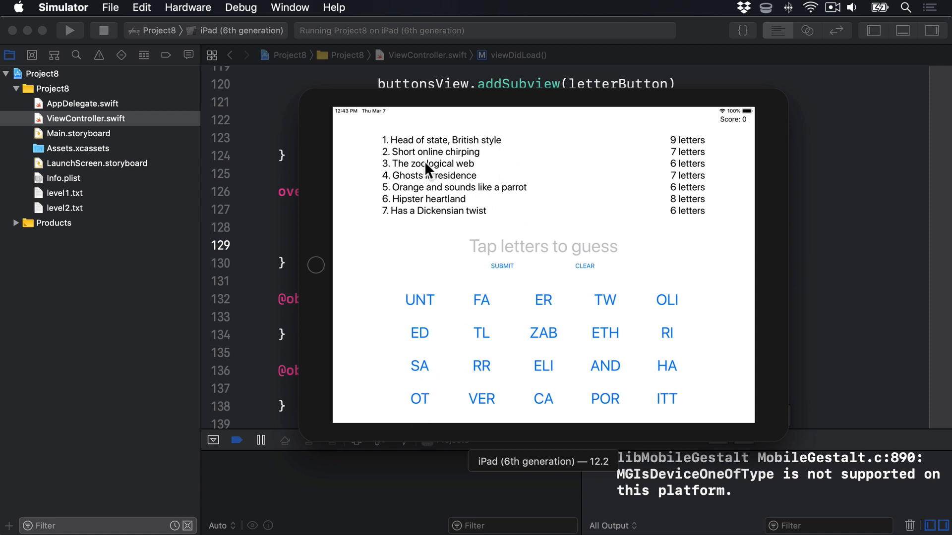
mouse_move(662, 220)
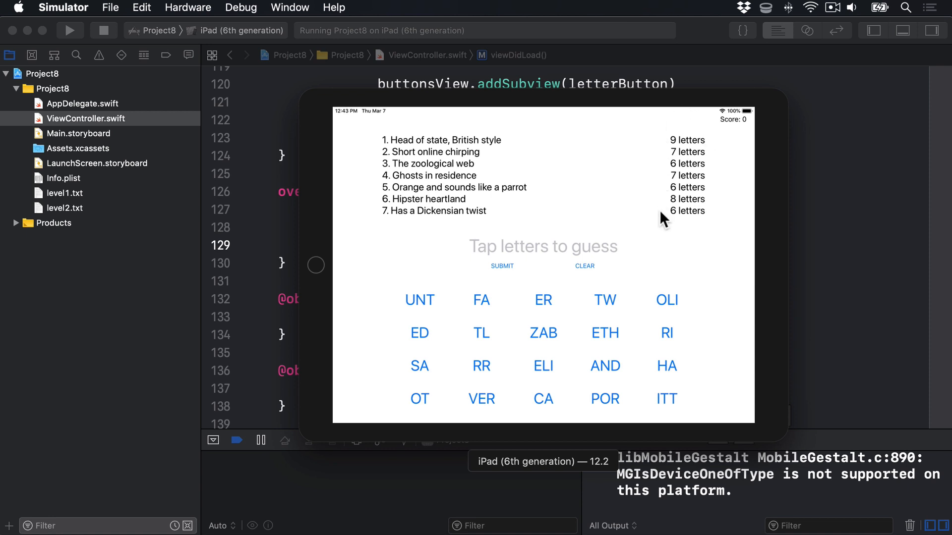
mouse_move(686, 218)
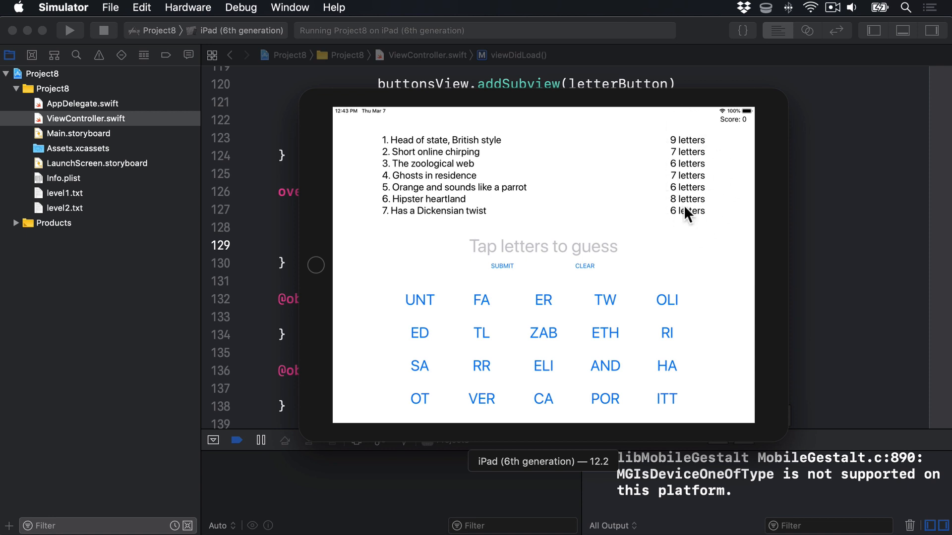